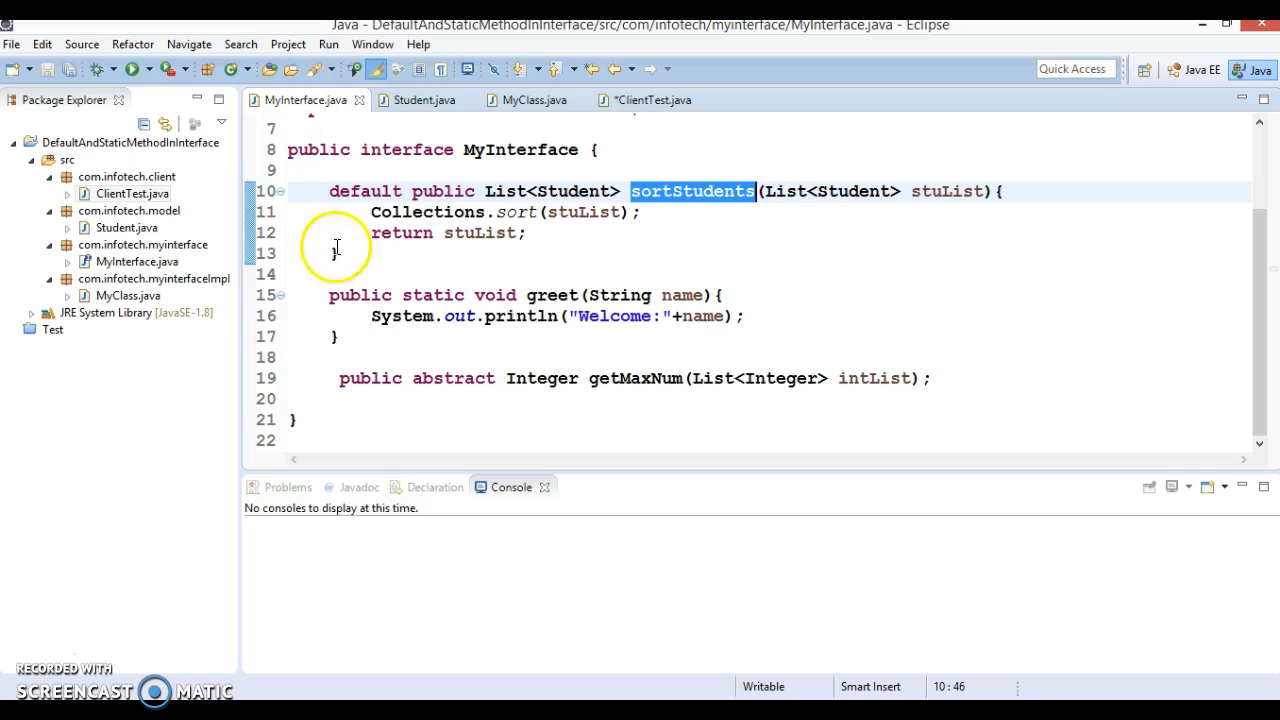
mouse_move(440, 170)
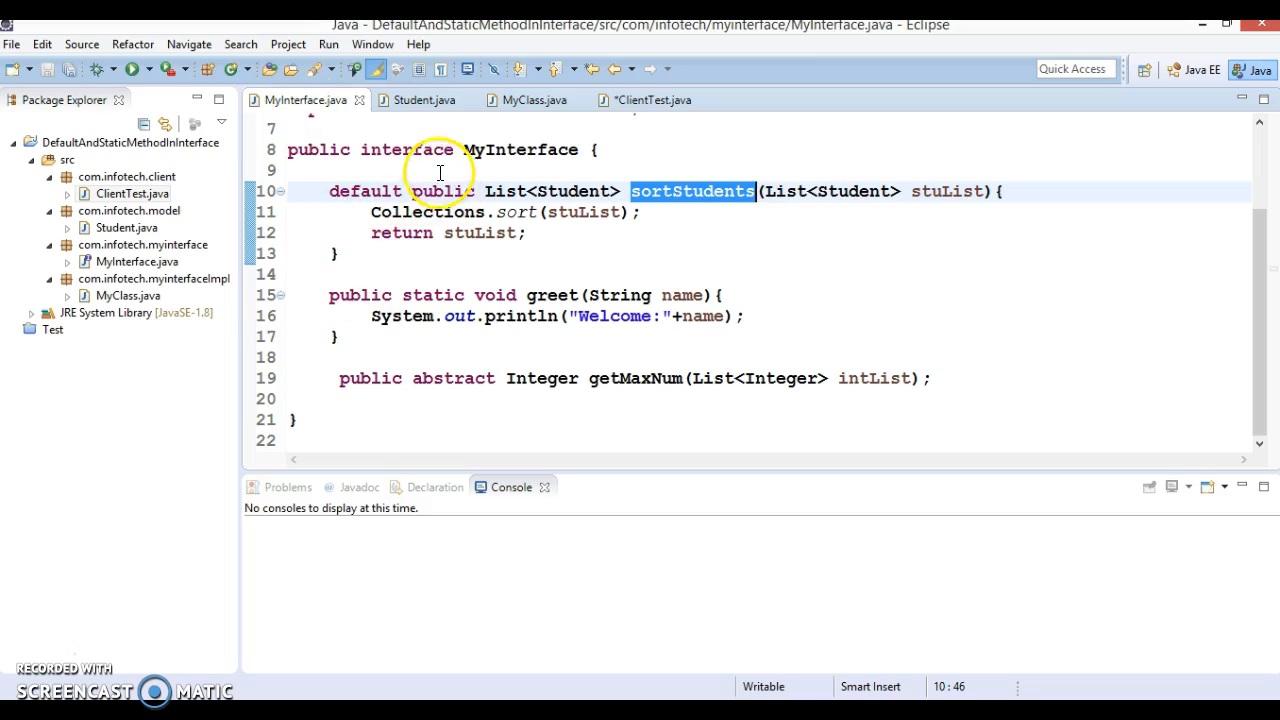
mouse_move(502, 148)
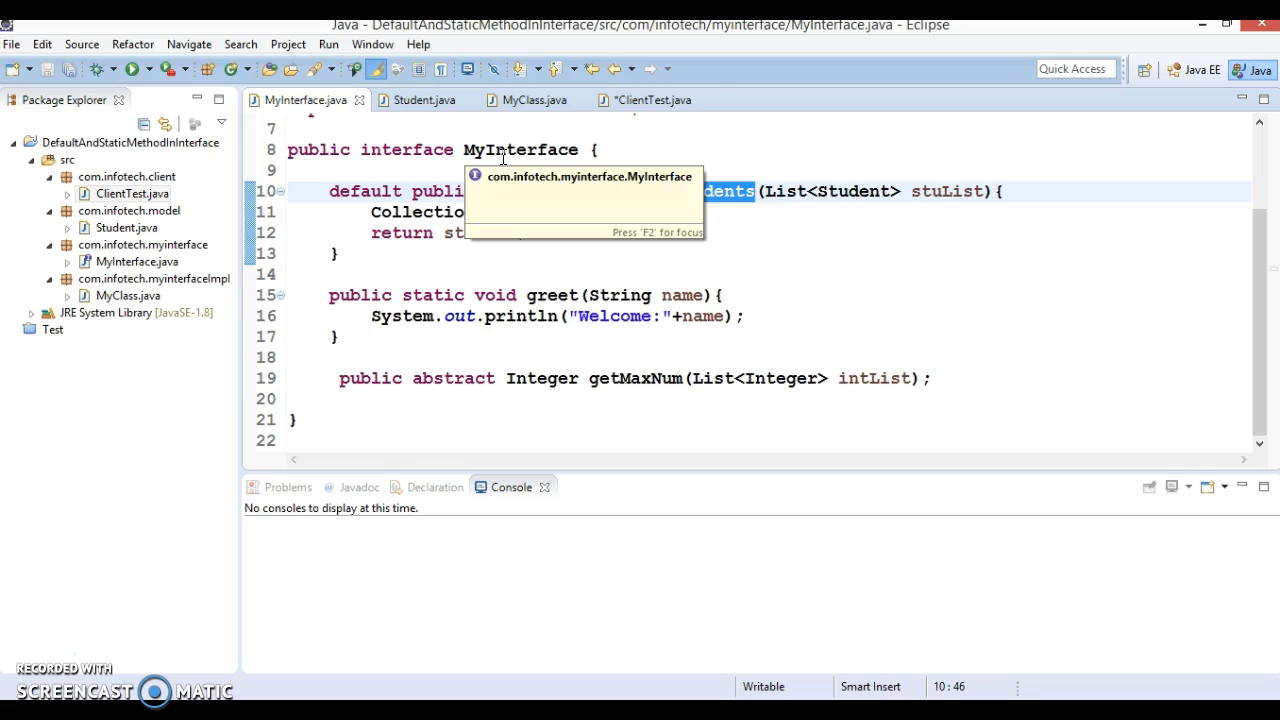
In ClientTest, jump to the sortStudents declaration and select its stuList argument
left_click(648, 100)
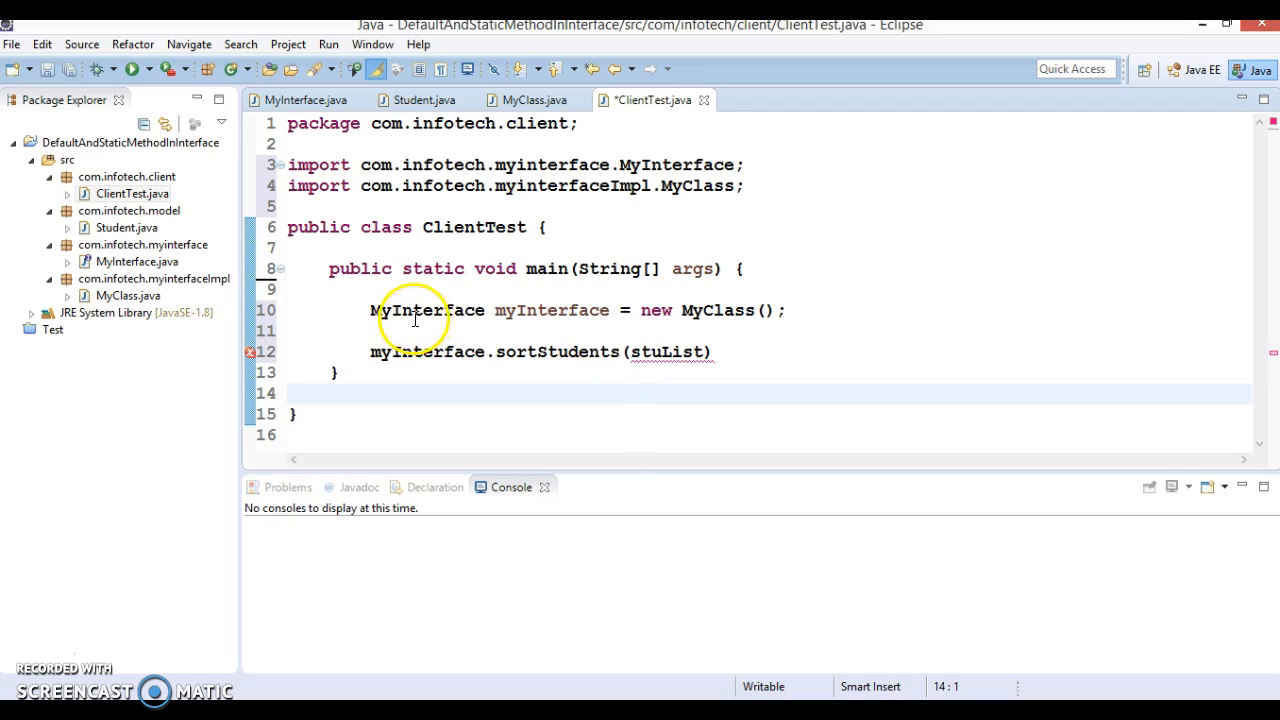
left_click(556, 352)
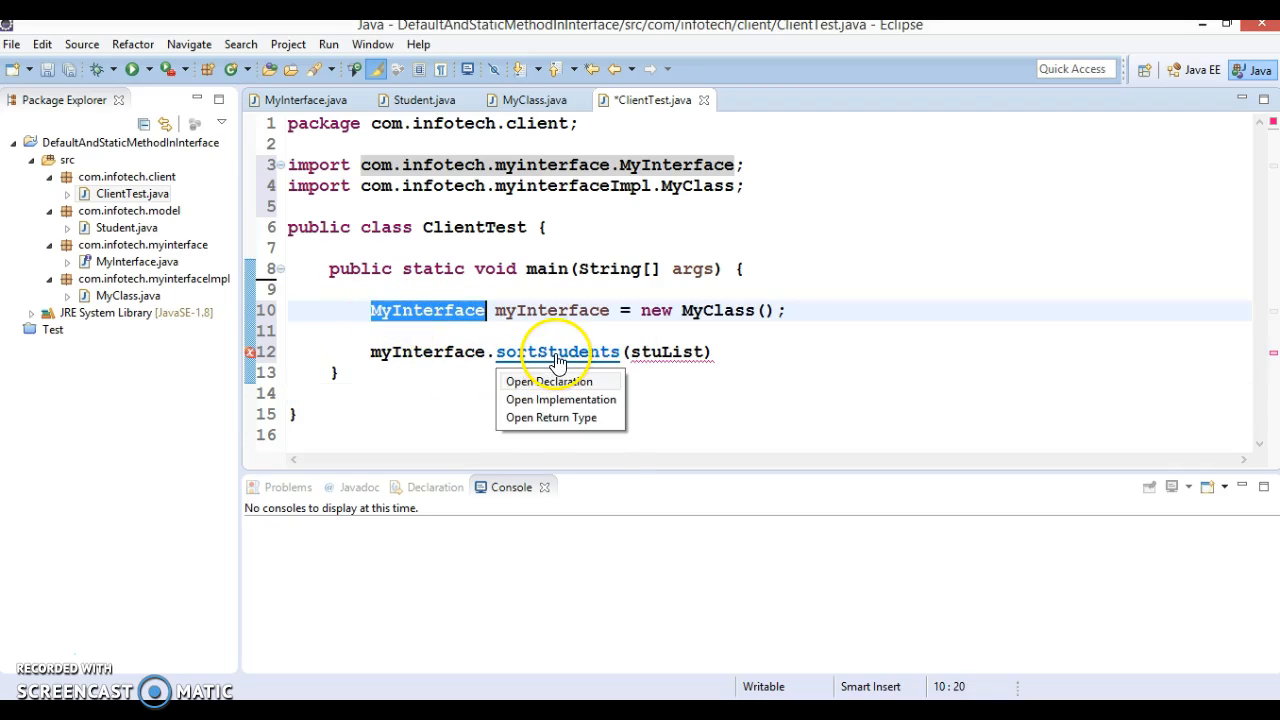
left_click(546, 380)
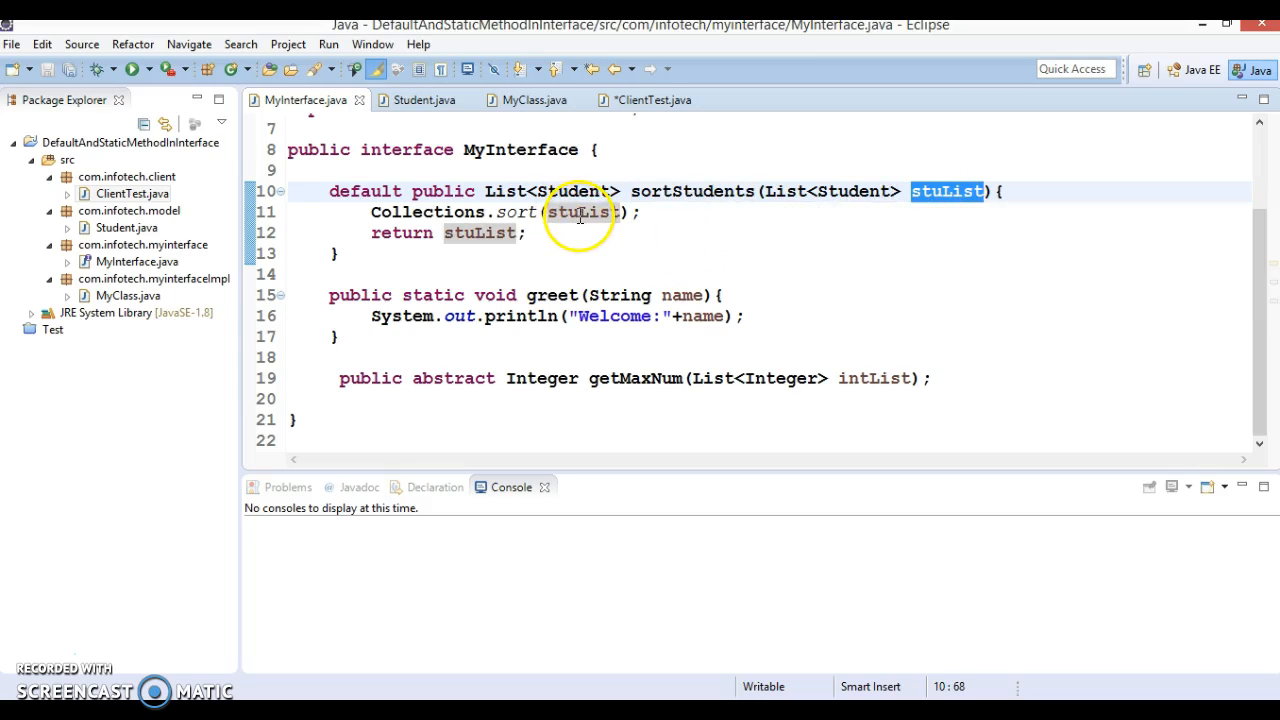
mouse_move(522, 212)
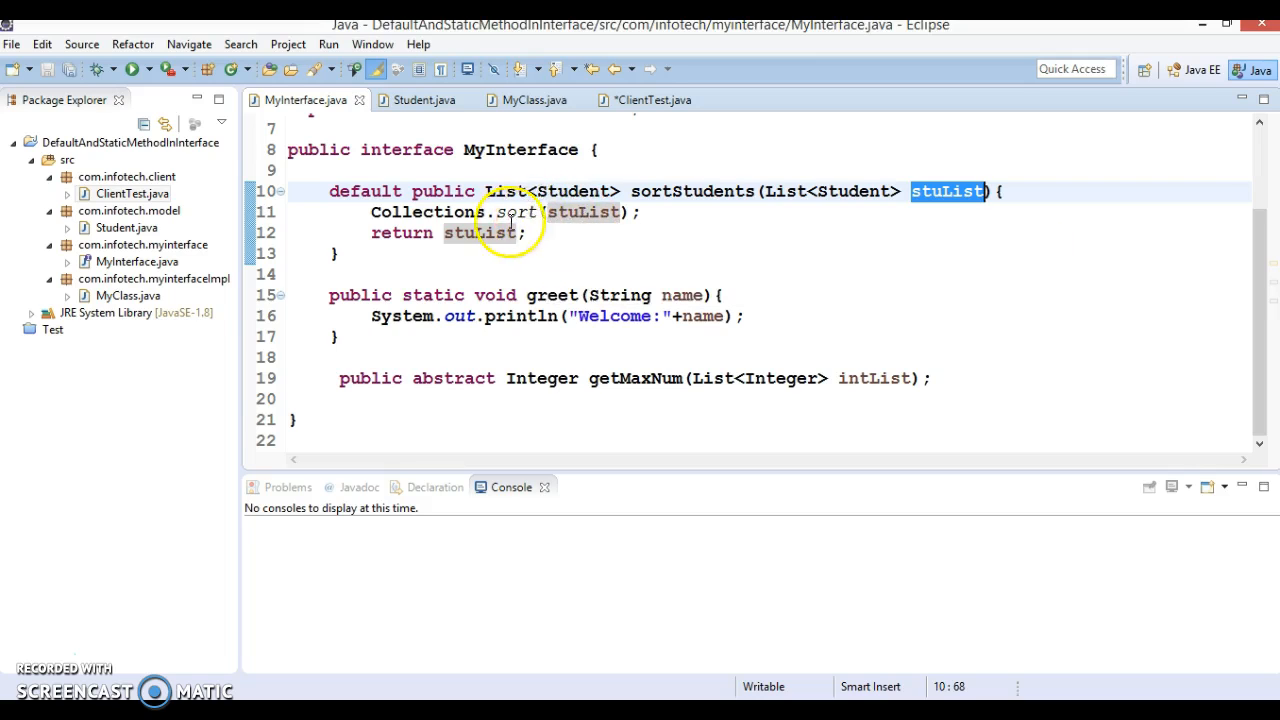
mouse_move(732, 200)
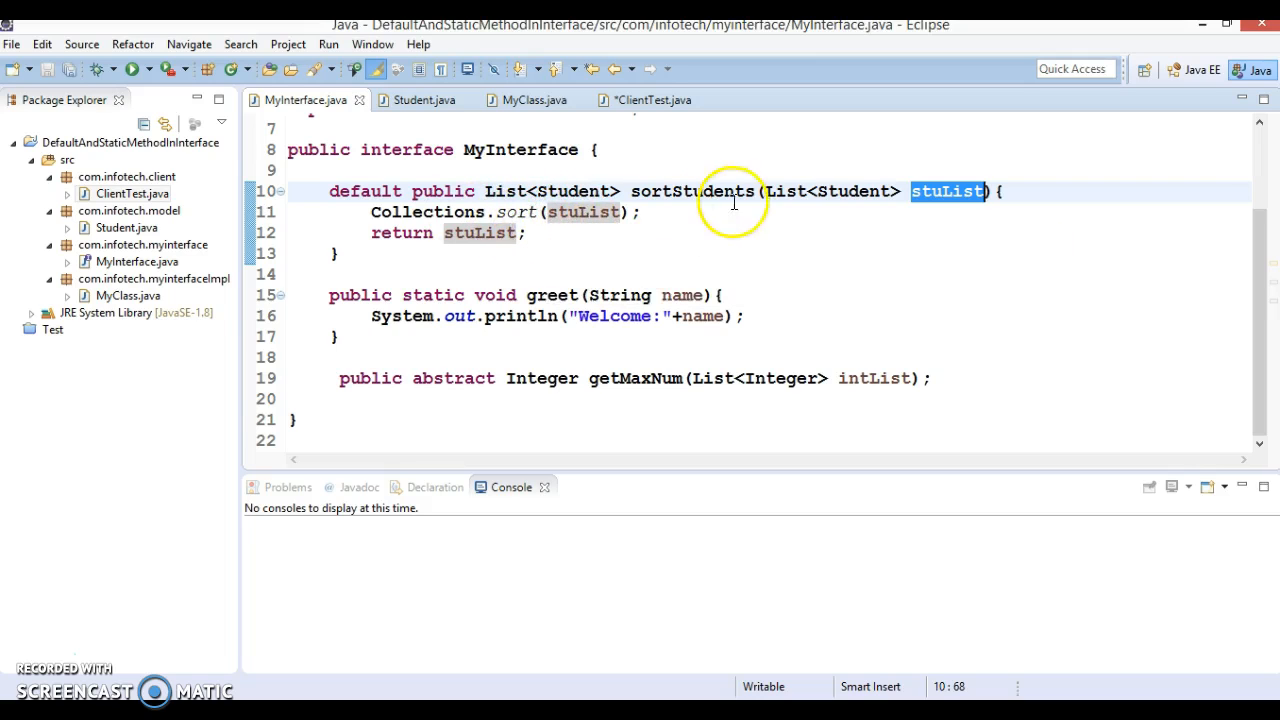
left_click(444, 212)
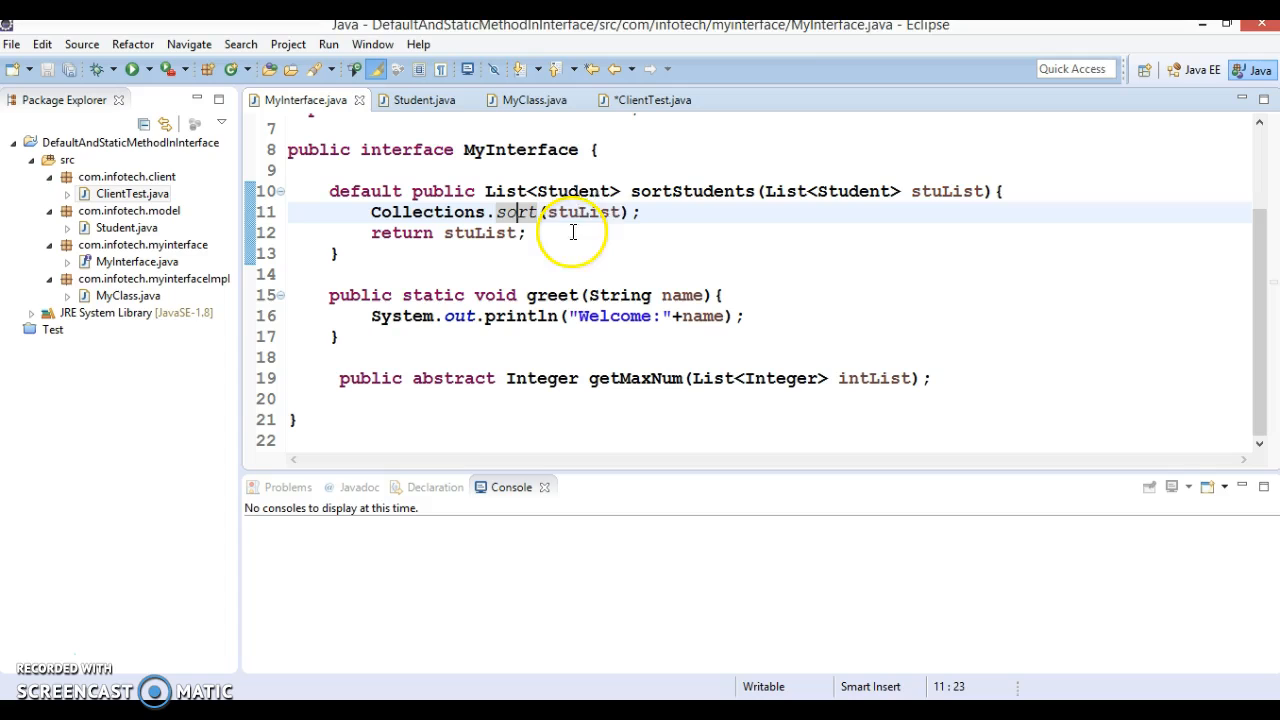
double_click(578, 212)
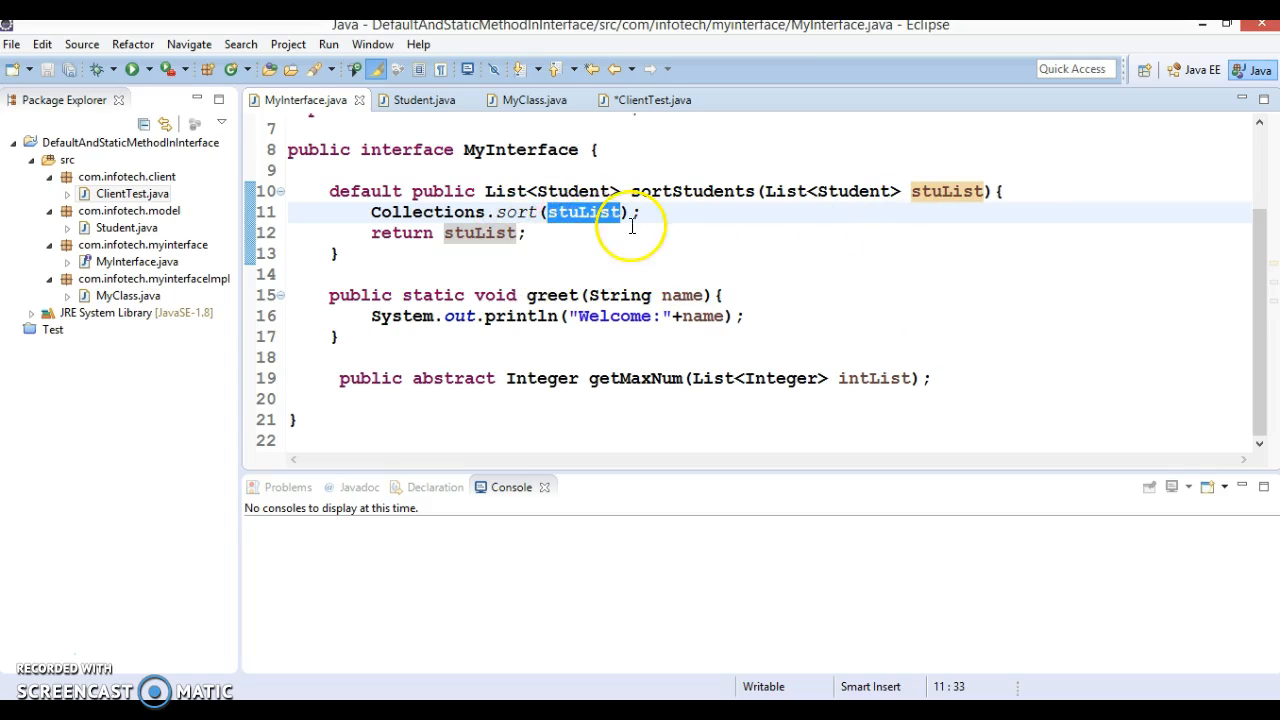
Review the name comparison expression in Student's compareTo, then return to ClientTest
left_click(418, 100)
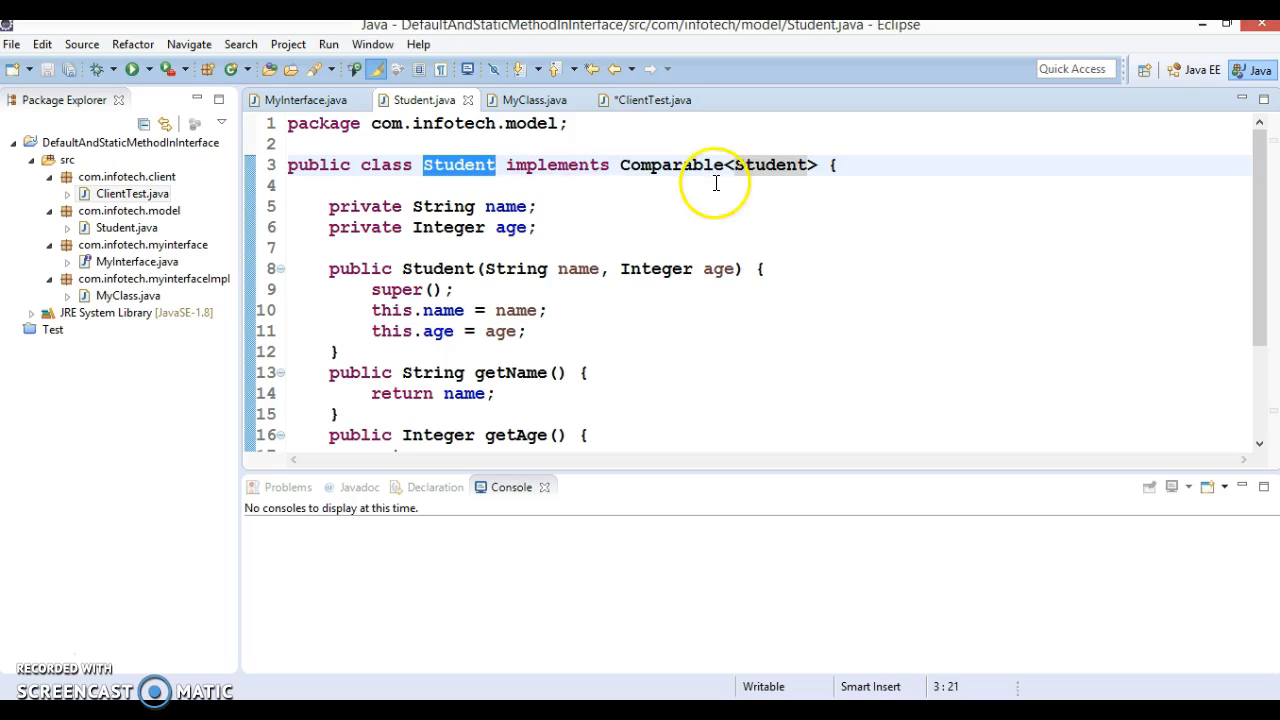
scroll("down", 3)
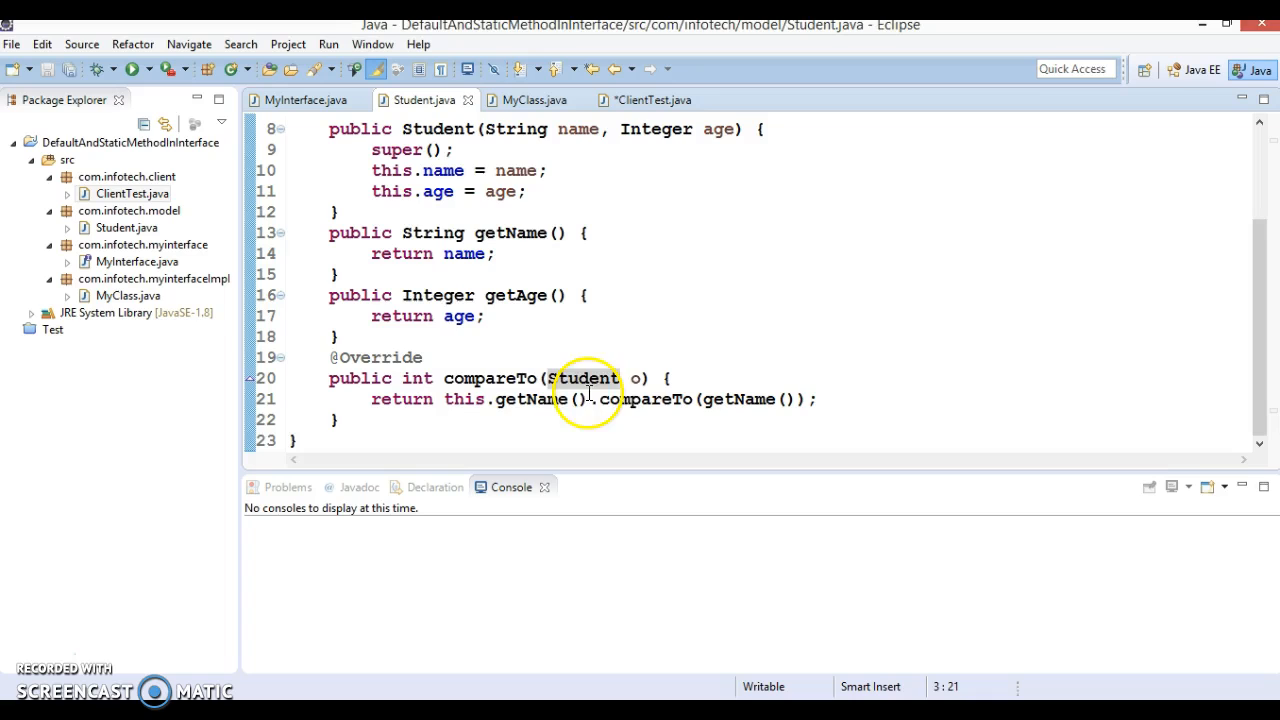
left_click(440, 400)
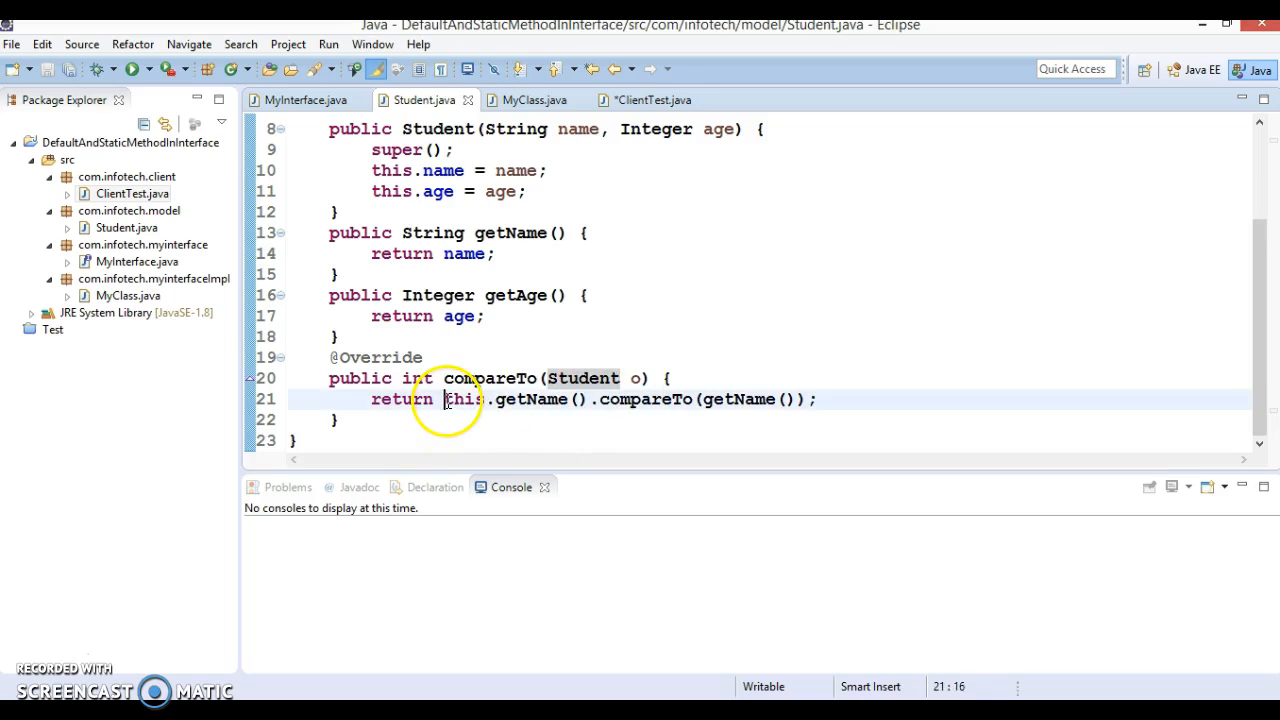
left_click_drag(442, 400, 804, 400)
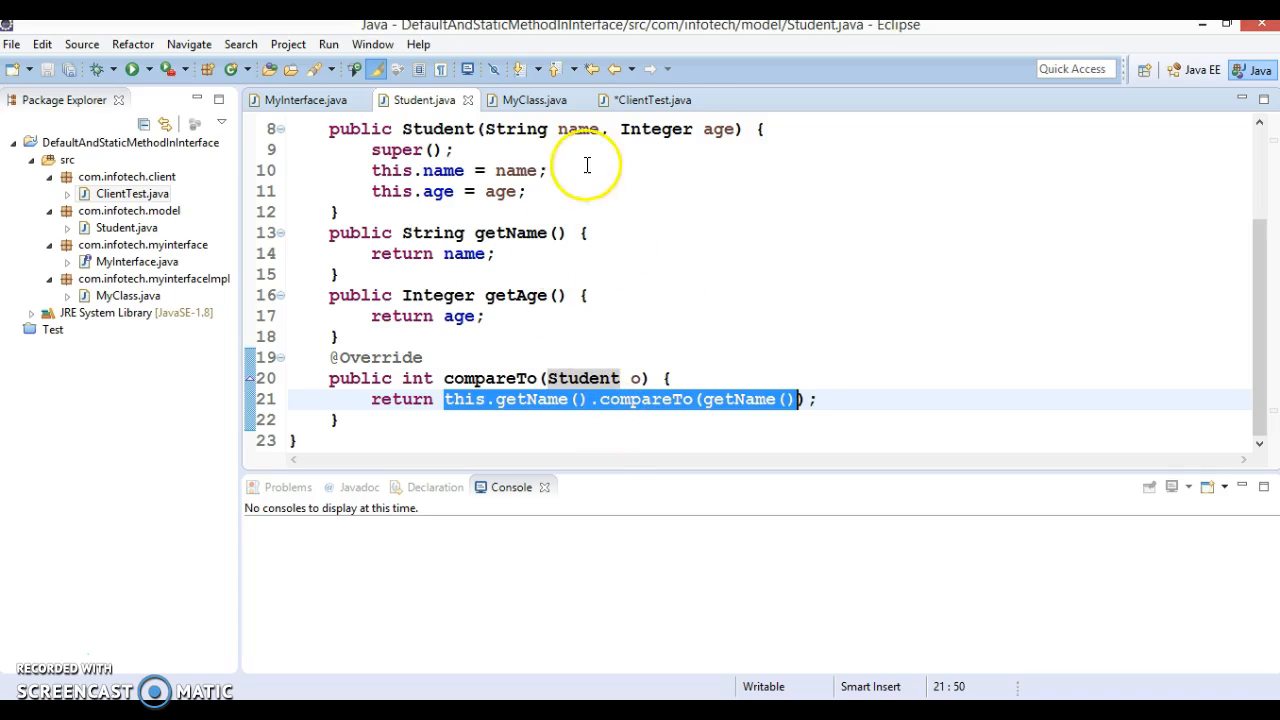
left_click(652, 100)
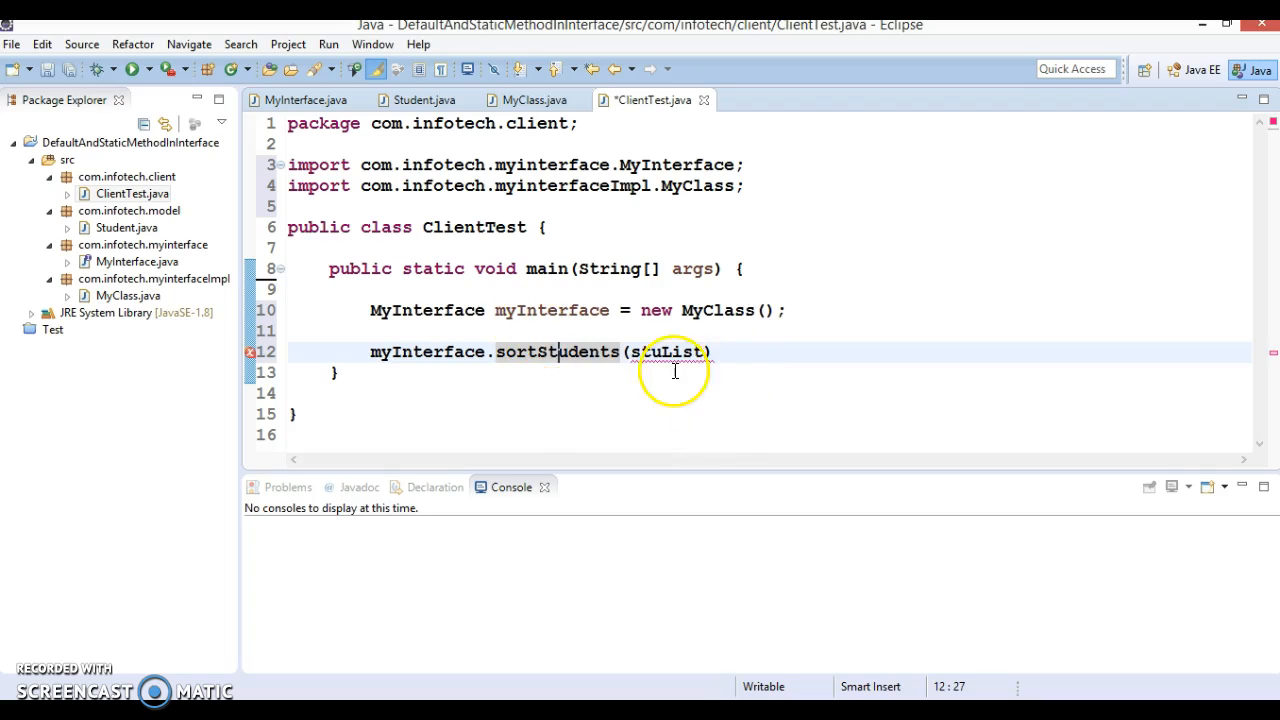
Declare List<Student> stuList = new ArrayList<>(); after the MyClass line, importing java.util.List
left_click(792, 310)
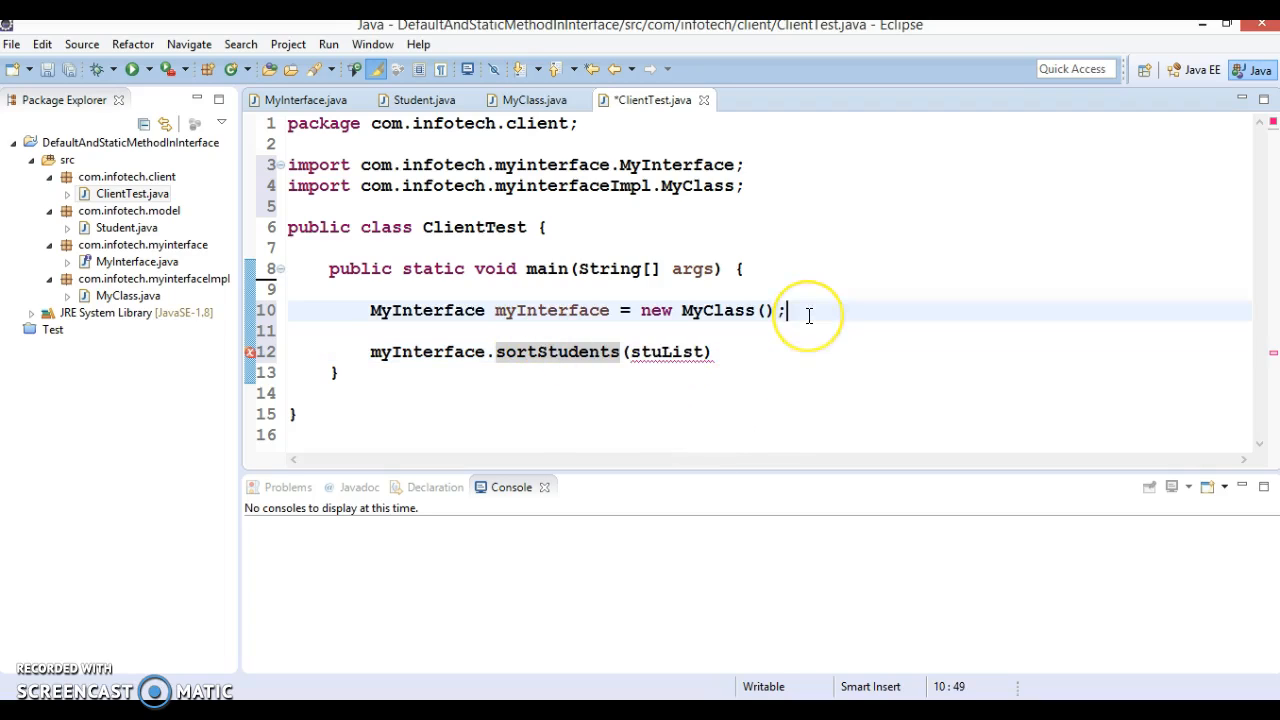
key("Enter")
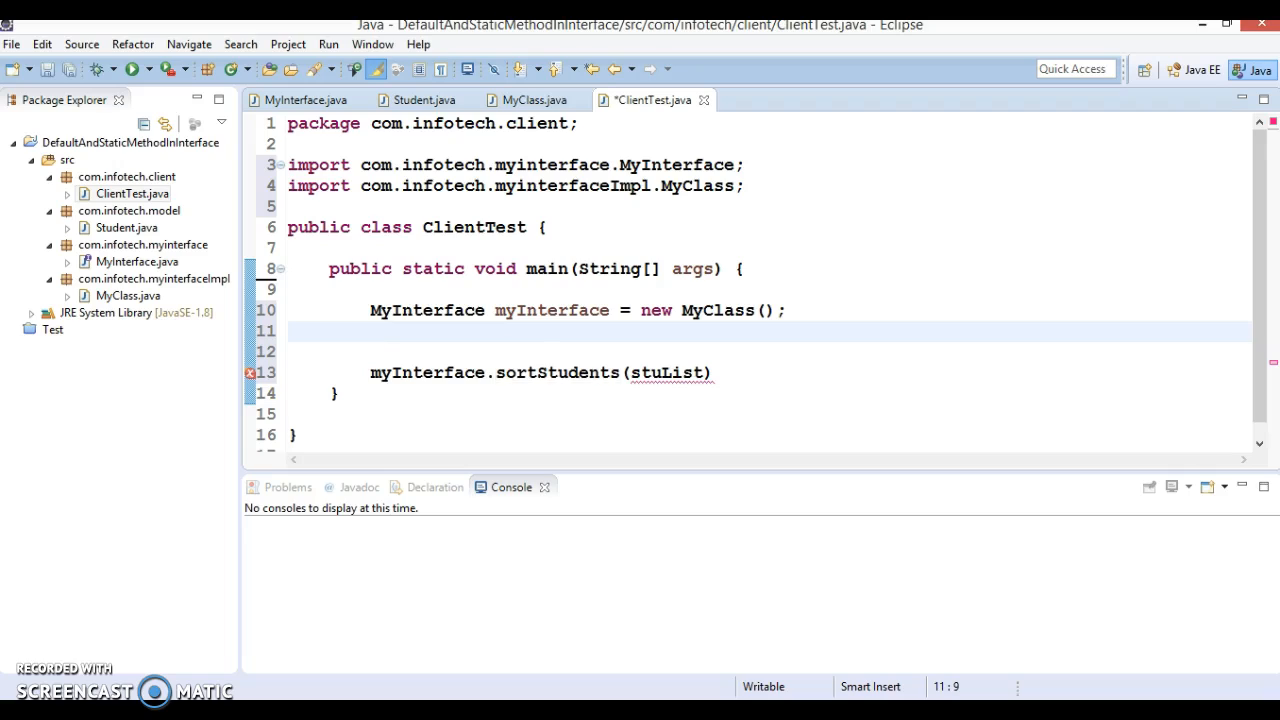
type("List")
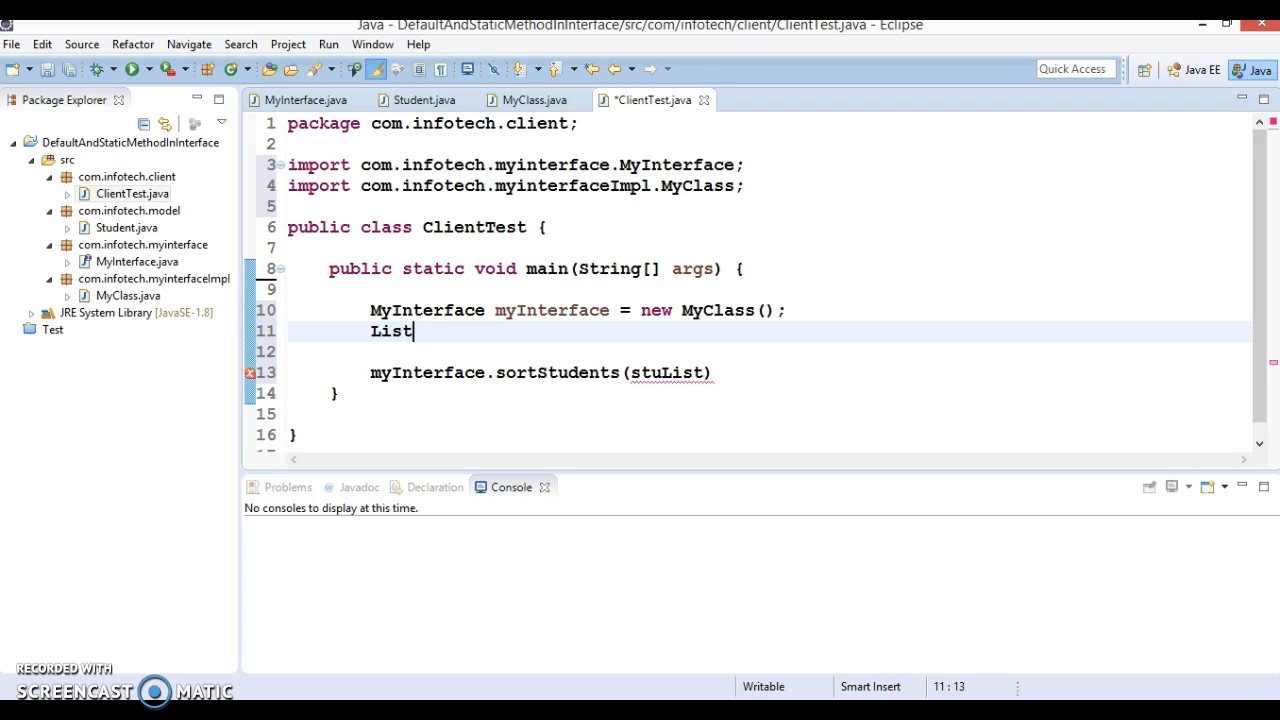
type("<St>")
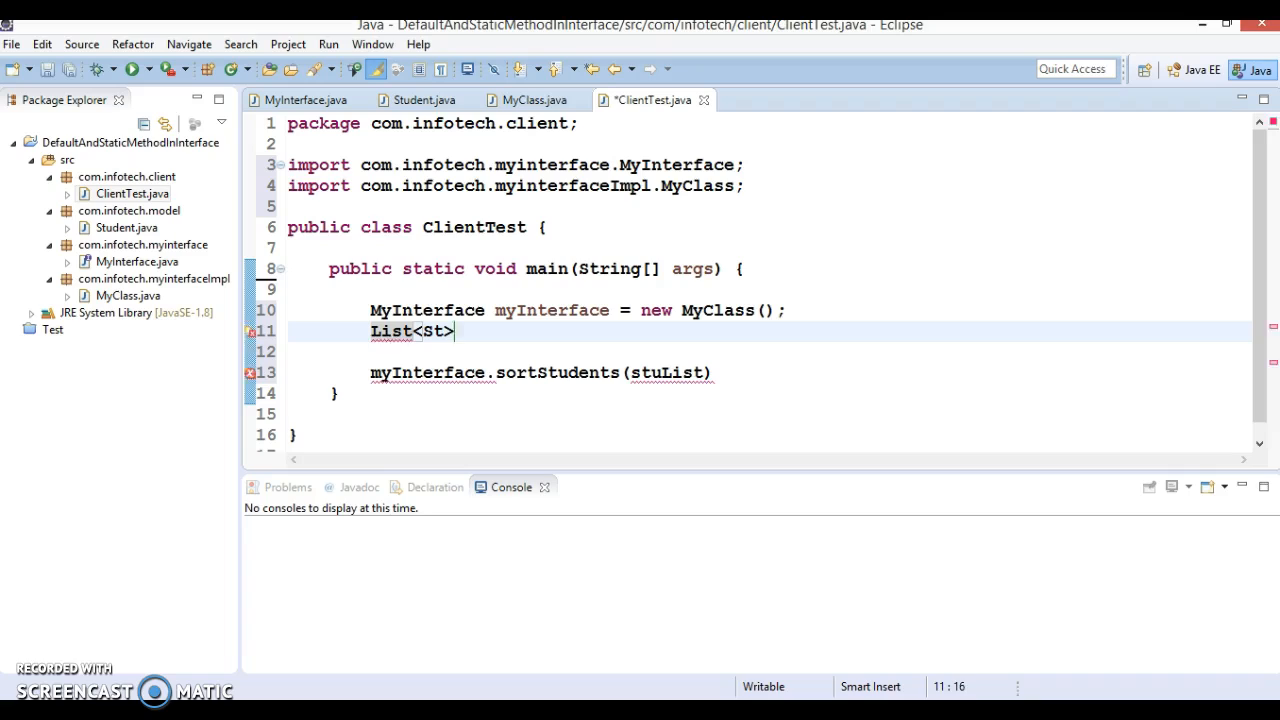
type("udent")
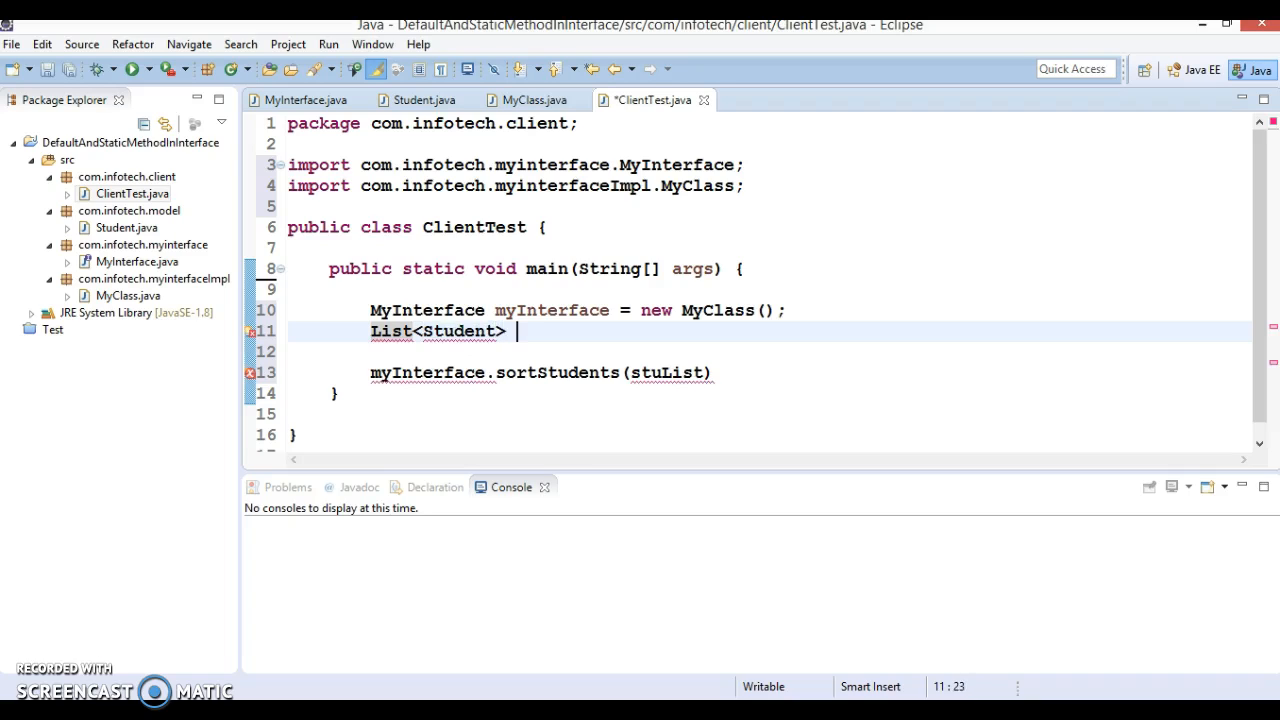
type("stuList = n")
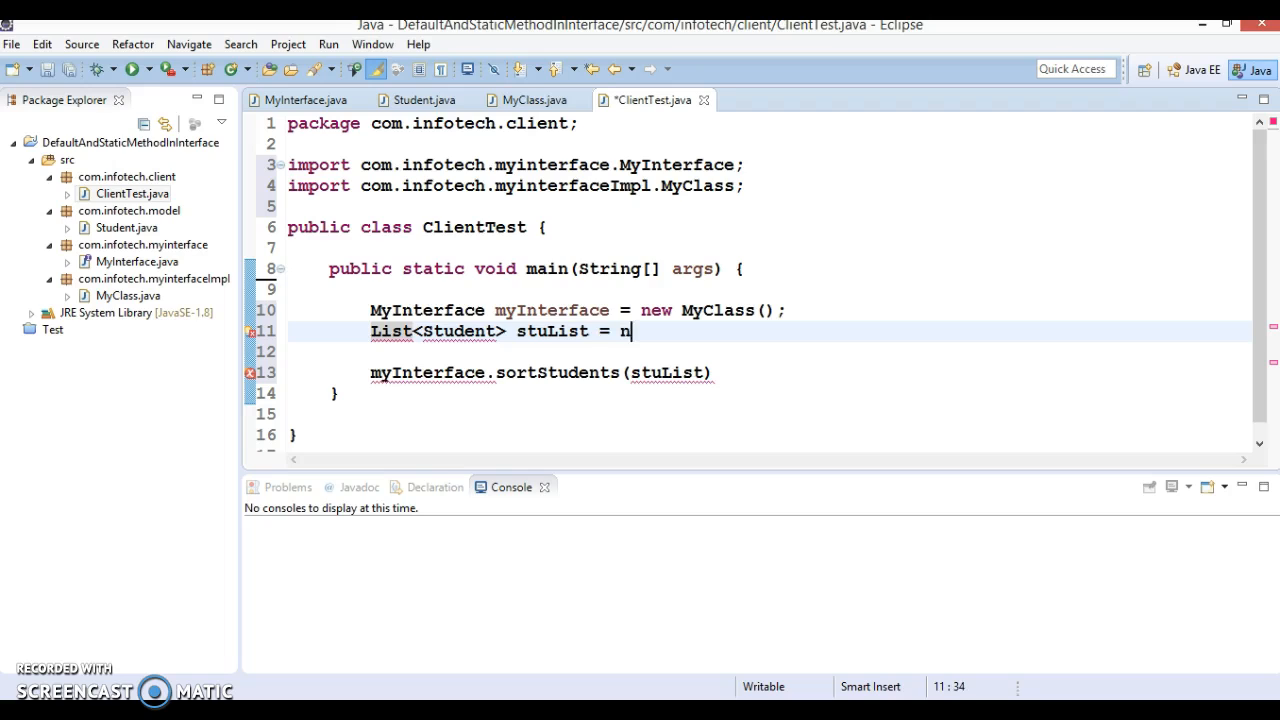
type("ew ArrayList<>(")
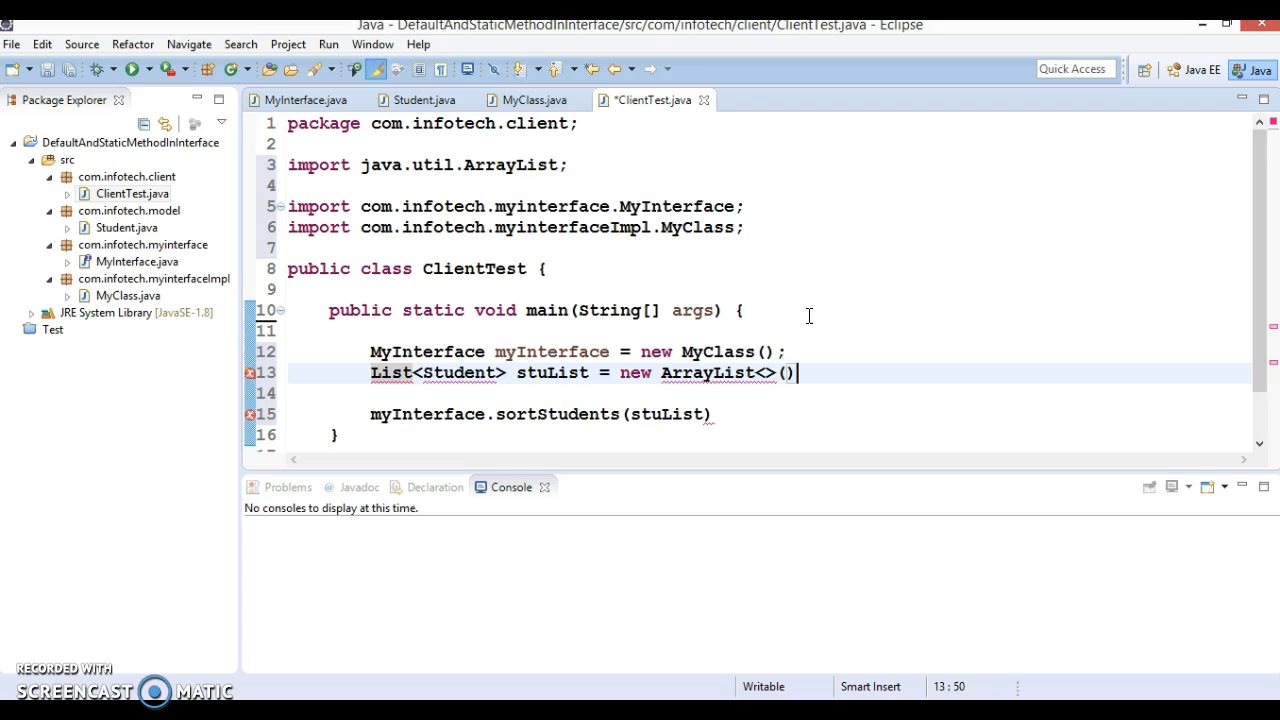
type(";")
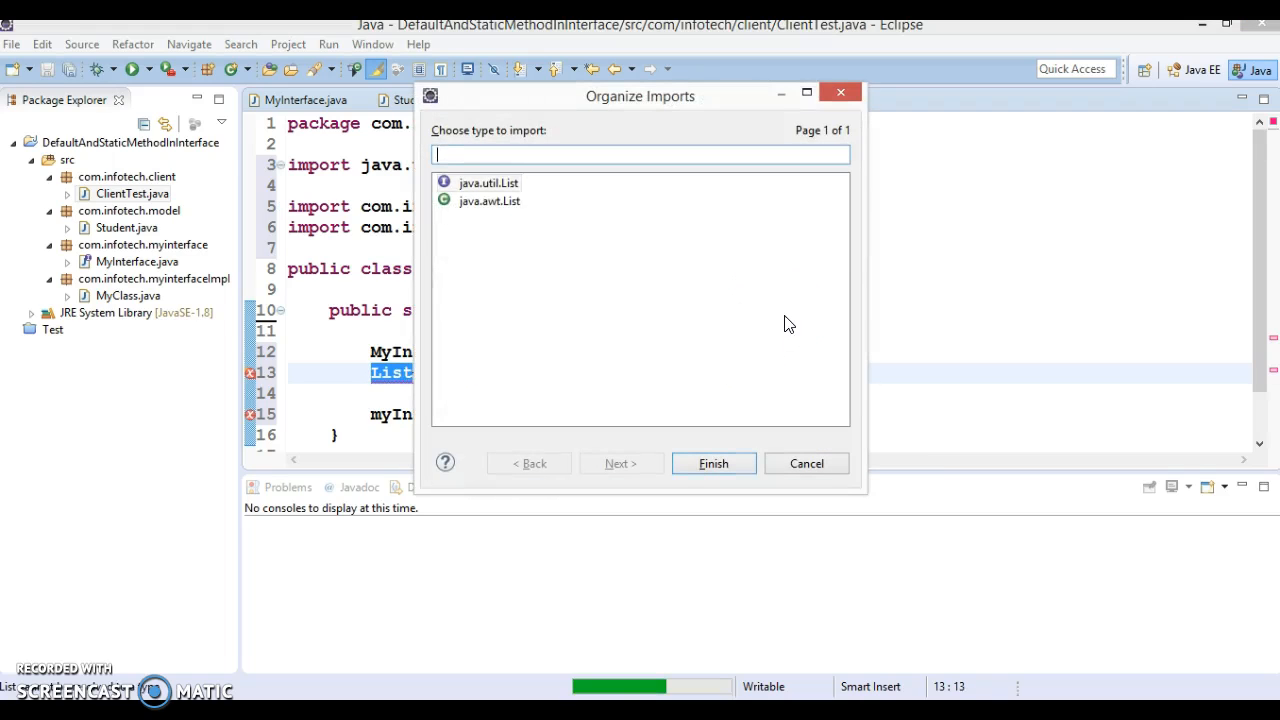
left_click(712, 464)
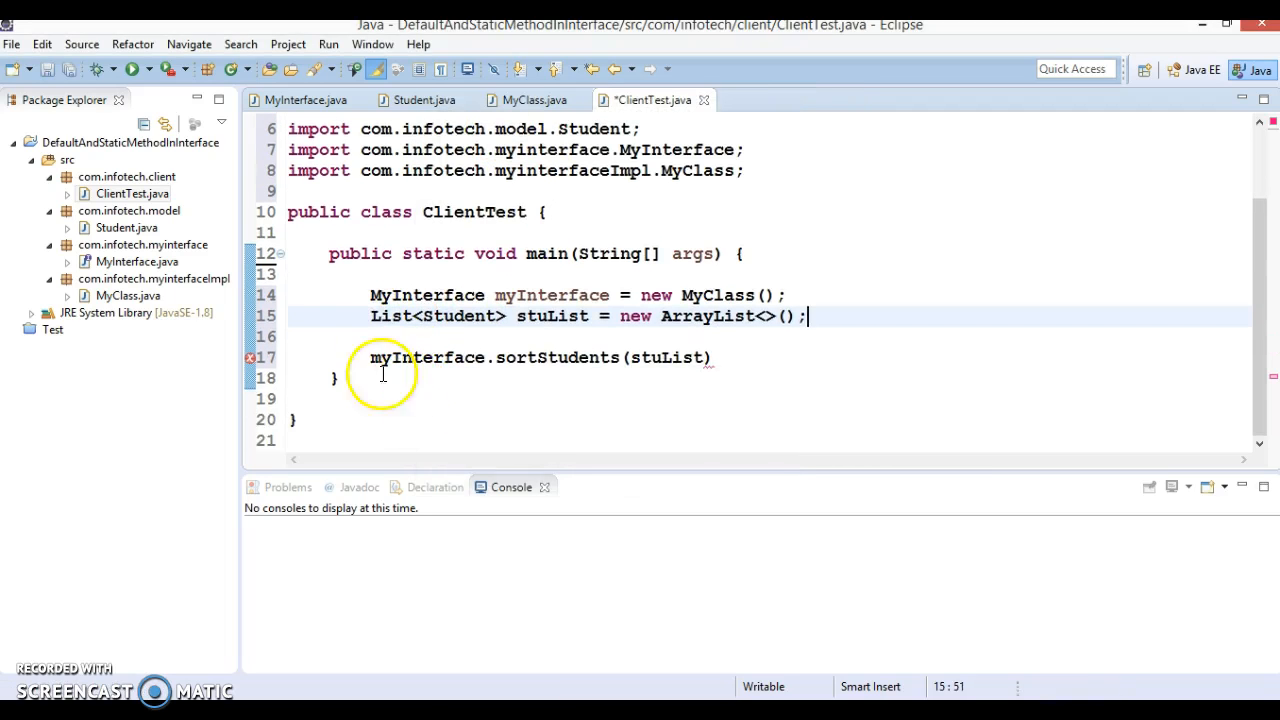
Add stuList.add(new Student("Sean", 20)); below the list declaration
double_click(552, 316)
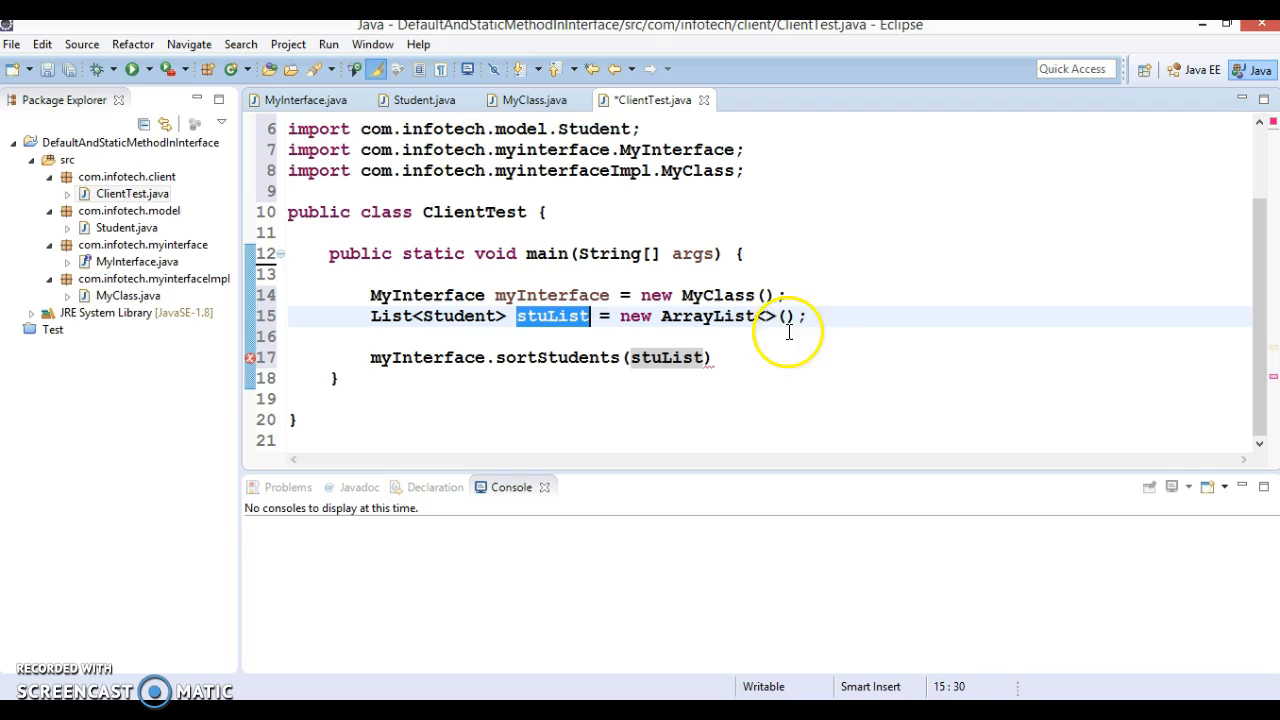
type("stuList")
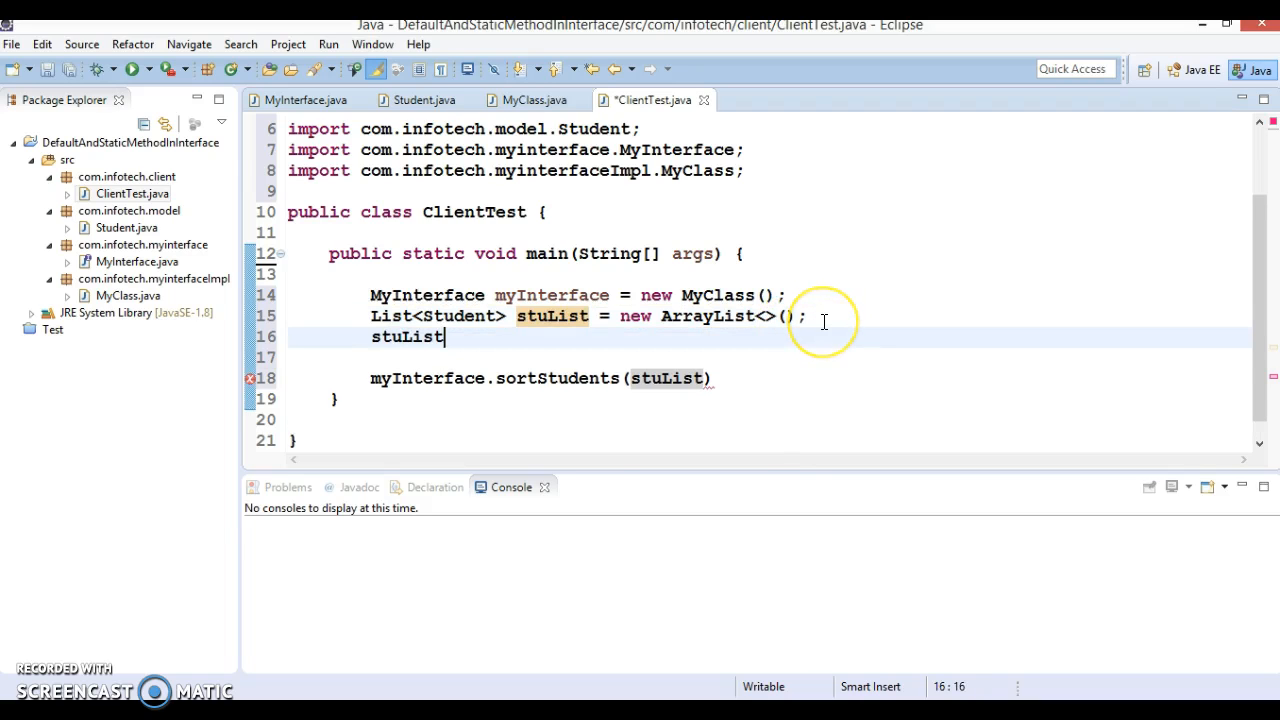
type(".add(e")
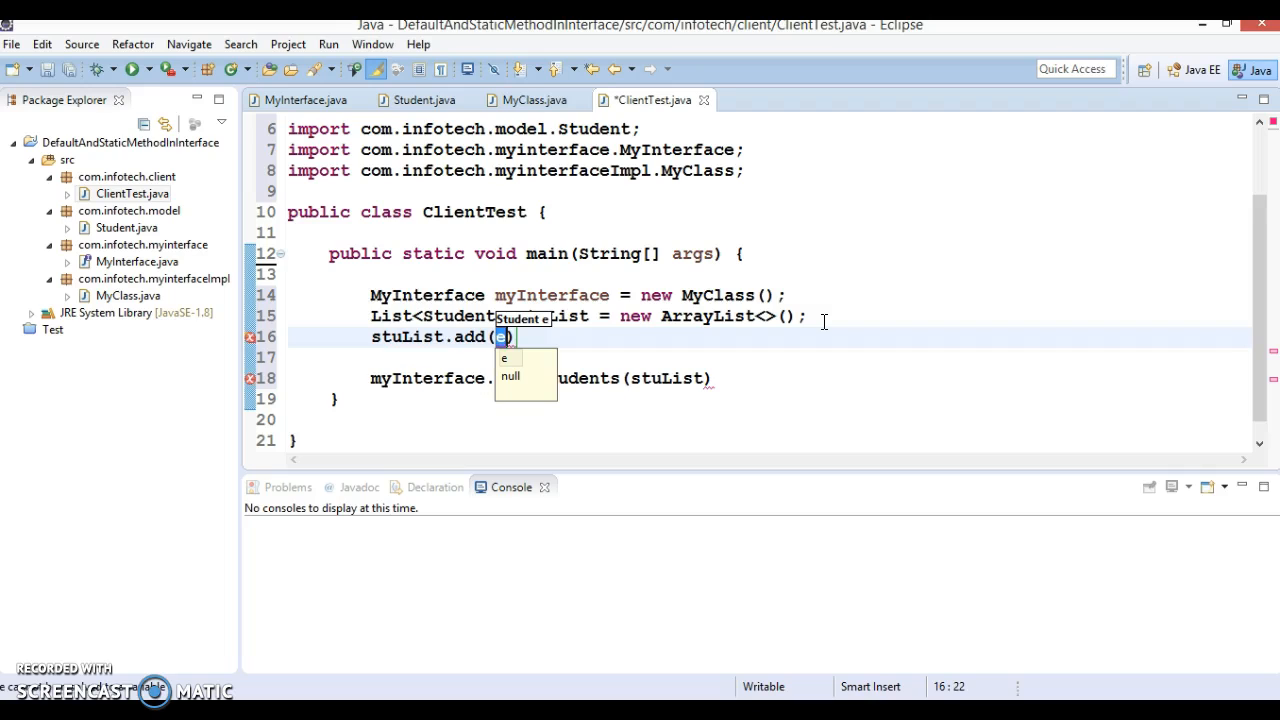
type("new Student(\"\", ag")
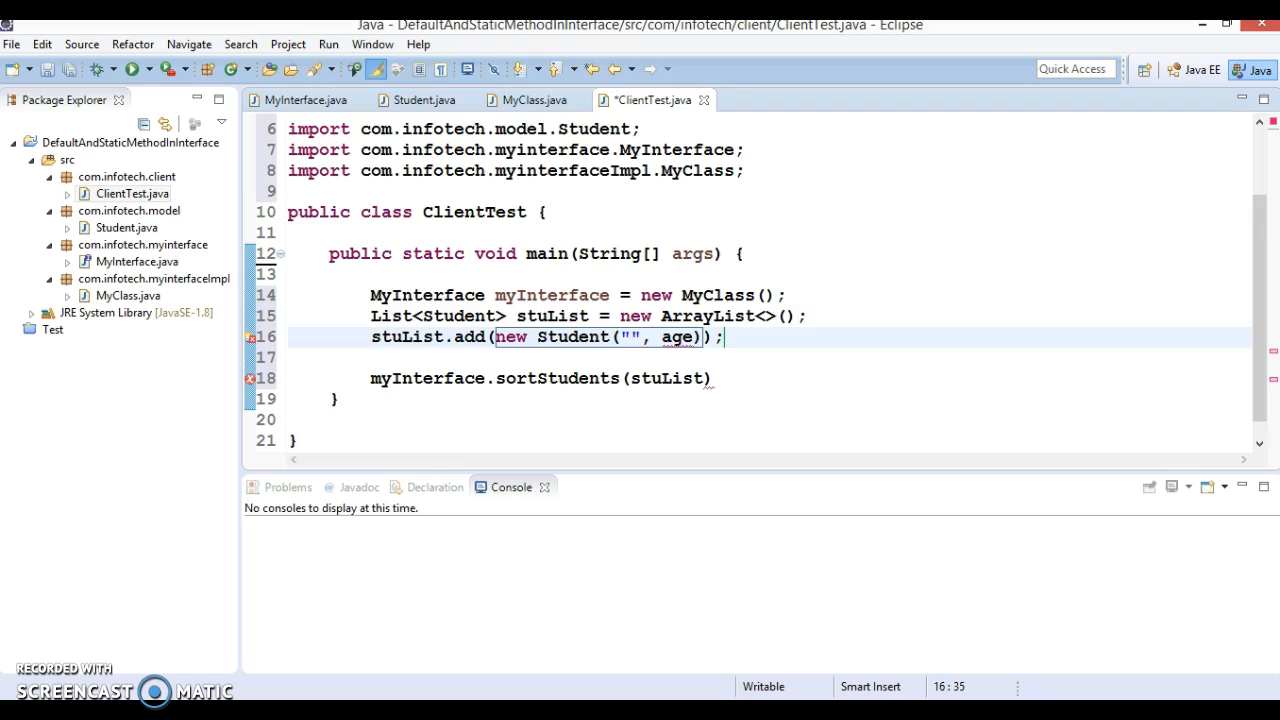
type("Sean")
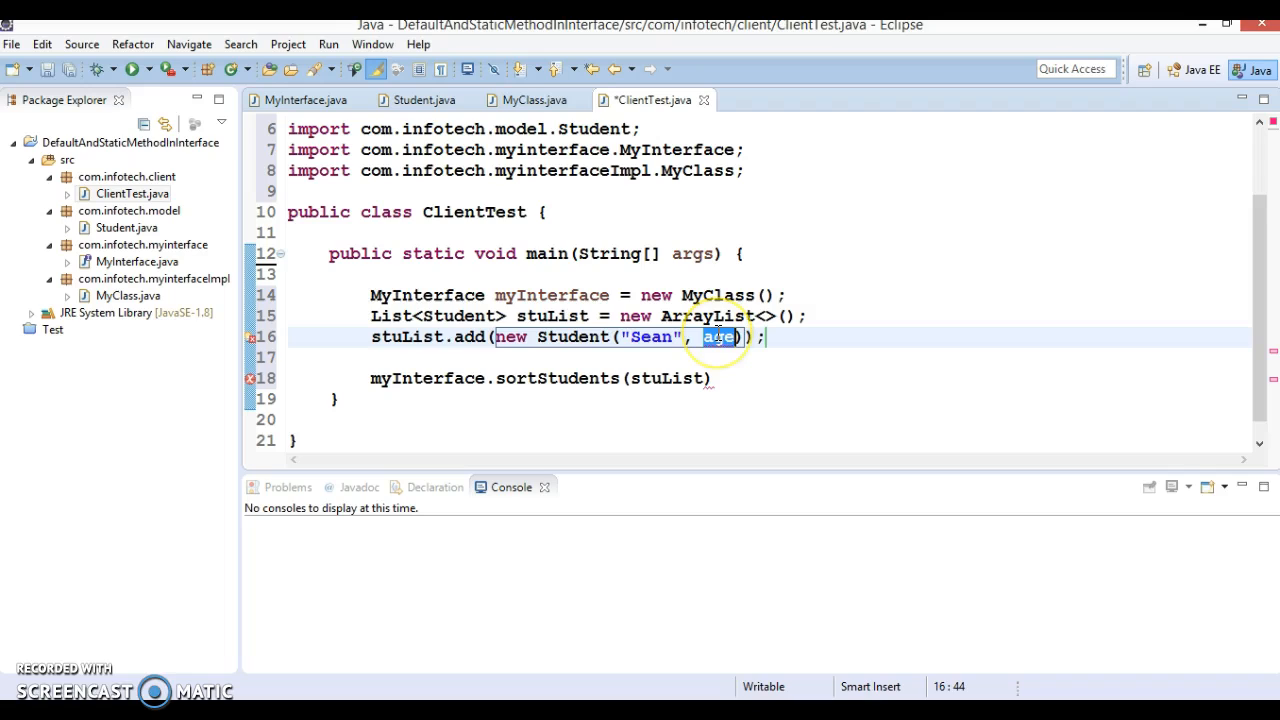
type("20")
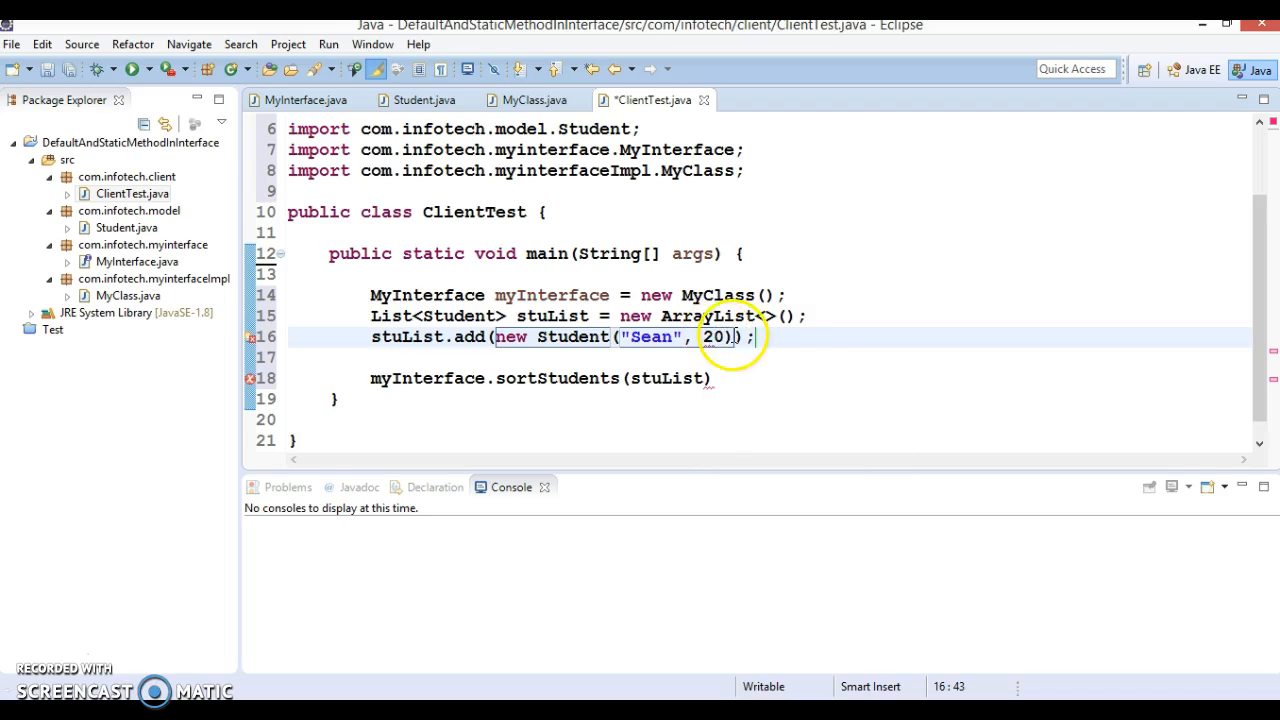
left_click(762, 336)
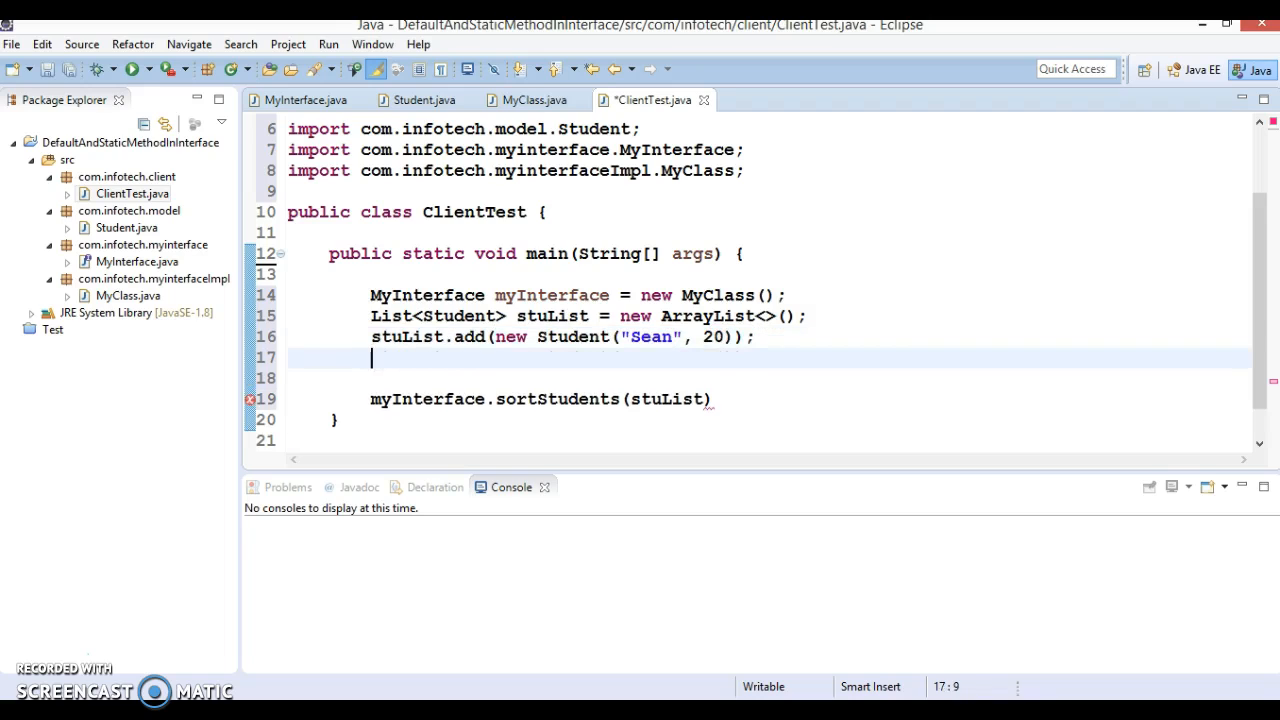
Add two more students to stuList: Andrew aged 16 and Frank aged 26
type("stuList.add(new Student(\"Sean\", 20));")
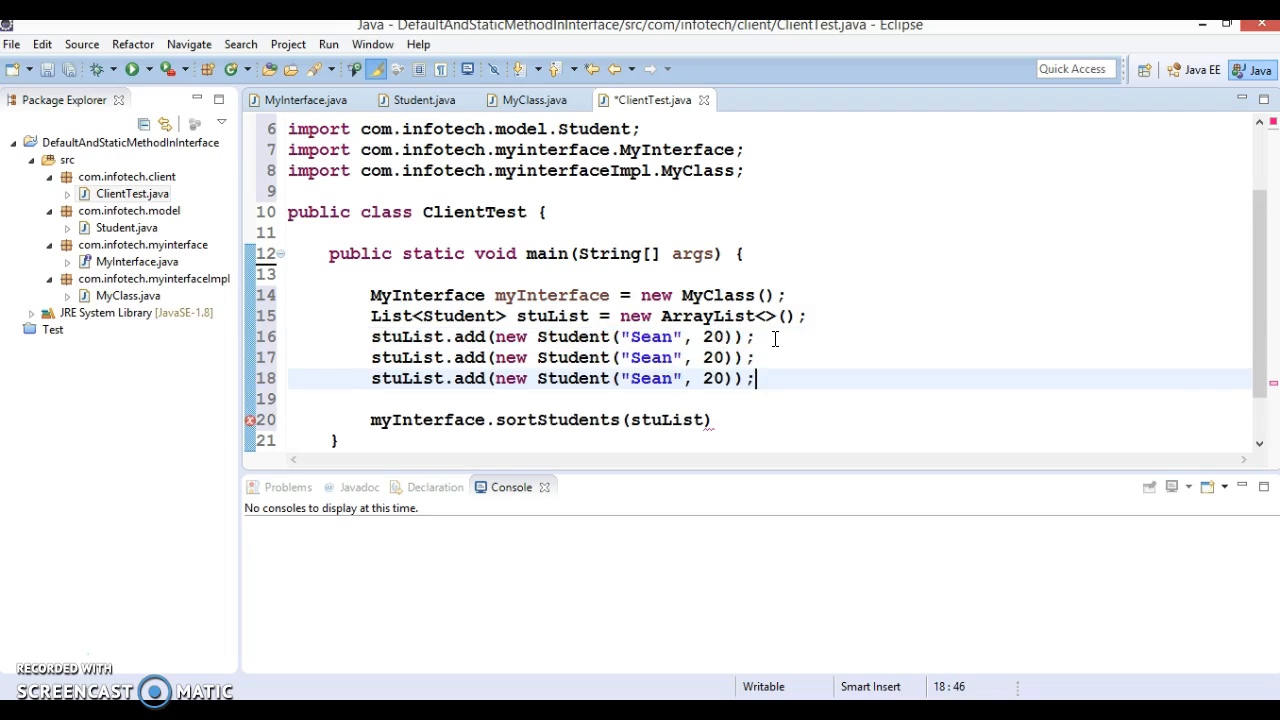
type("A")
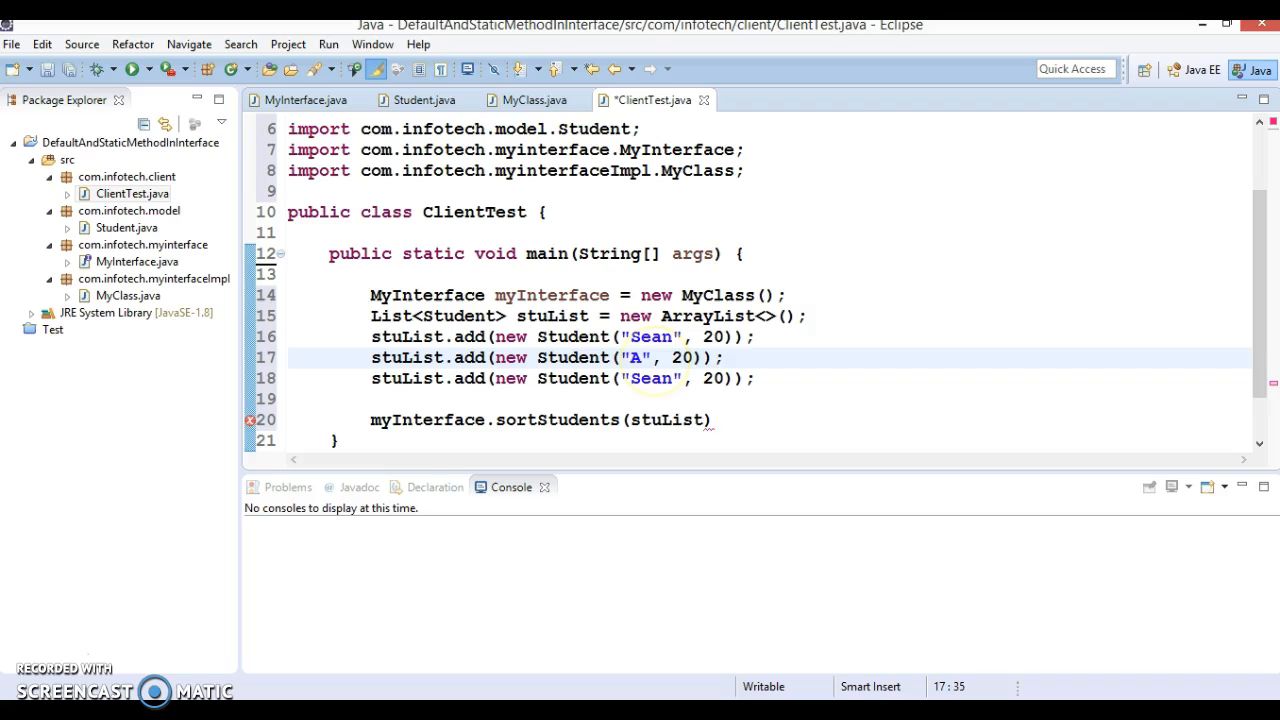
type("nd")
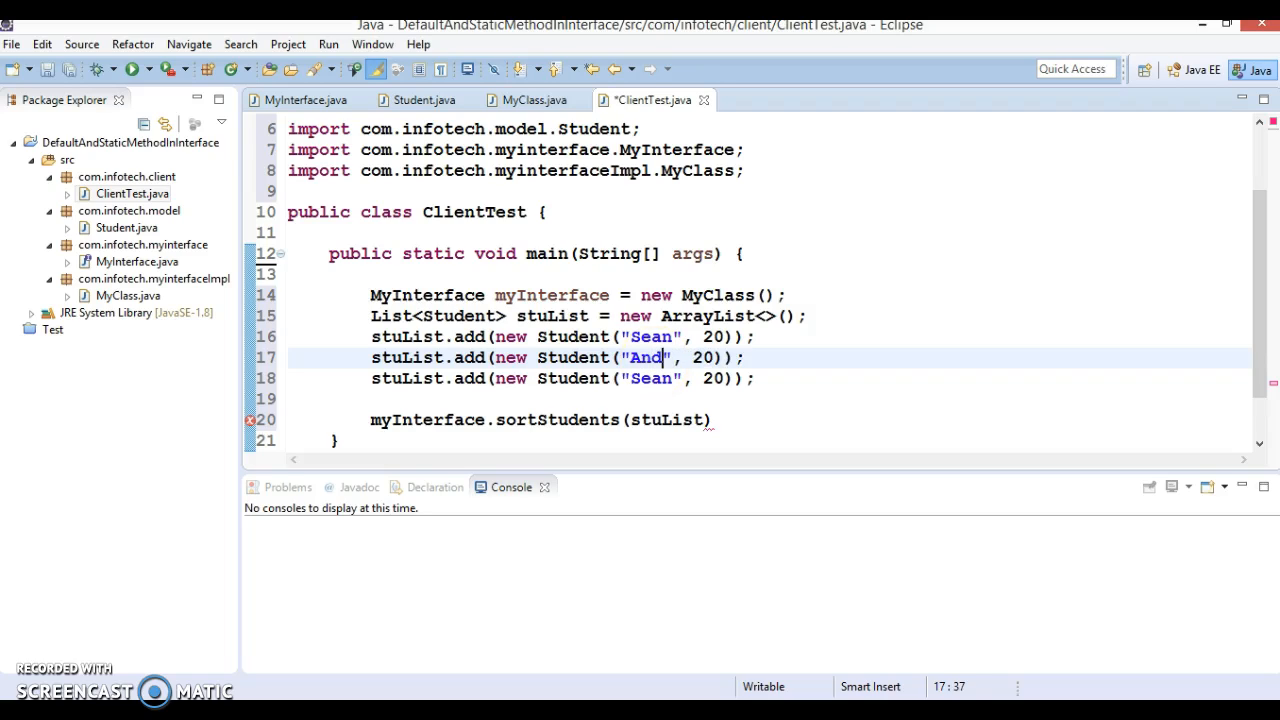
type("rew")
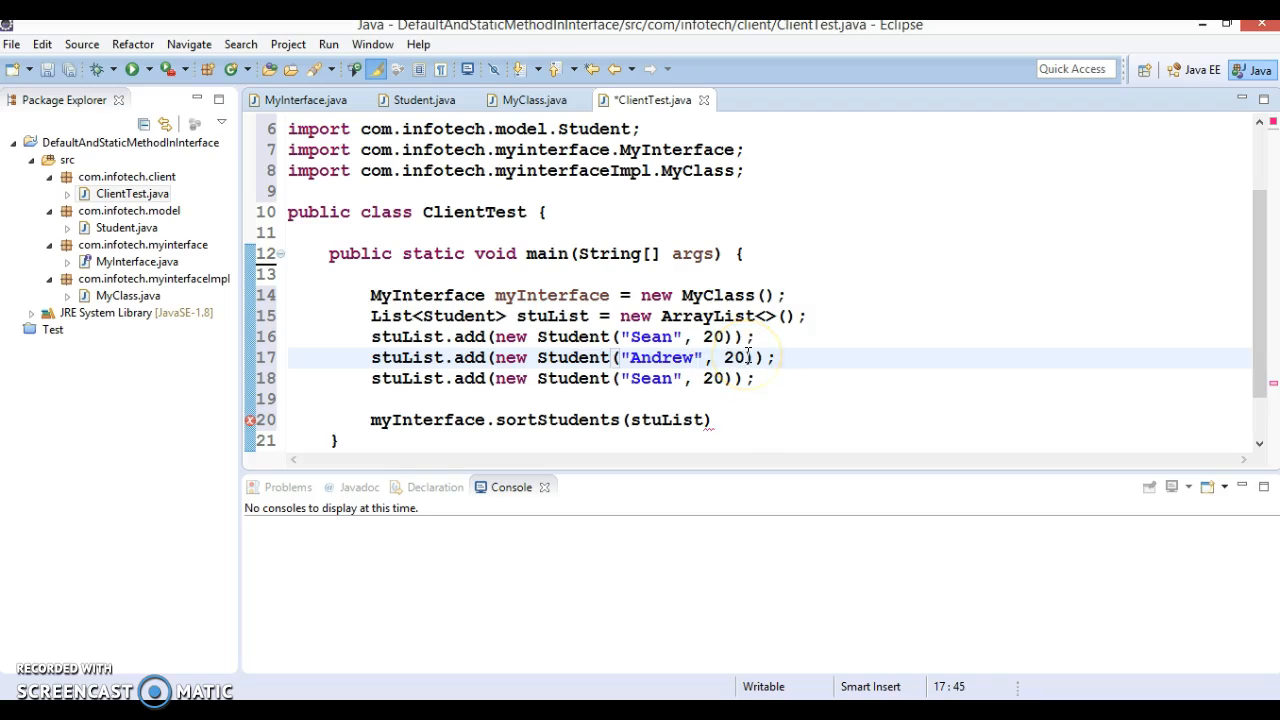
type("16")
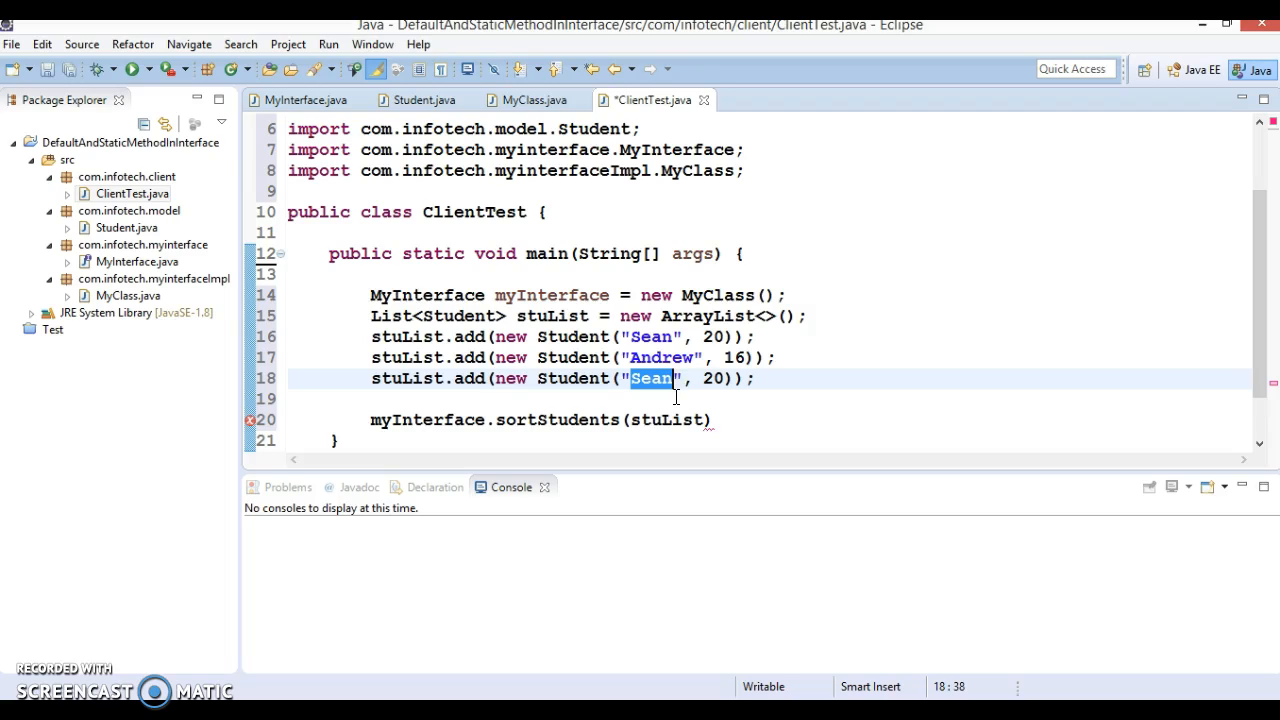
type("Frank")
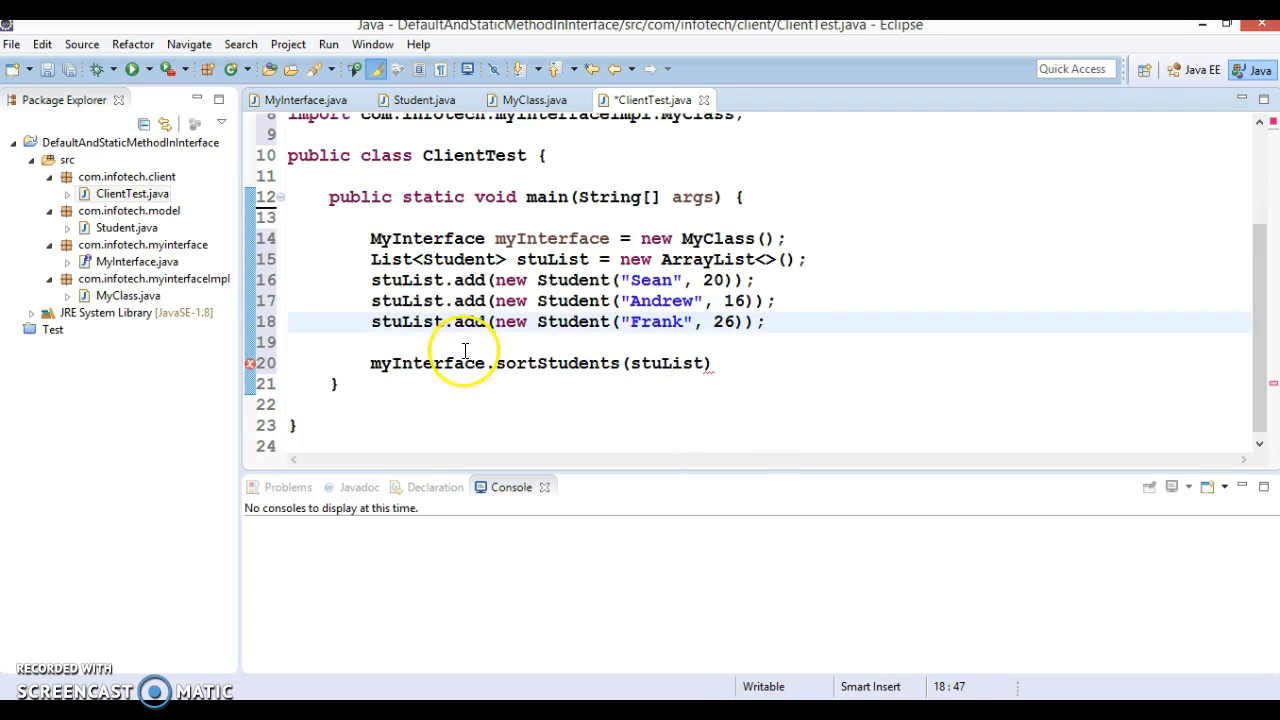
Assign sortStudents(stuList) to a new local variable for the sorted list
double_click(668, 364)
type(";")
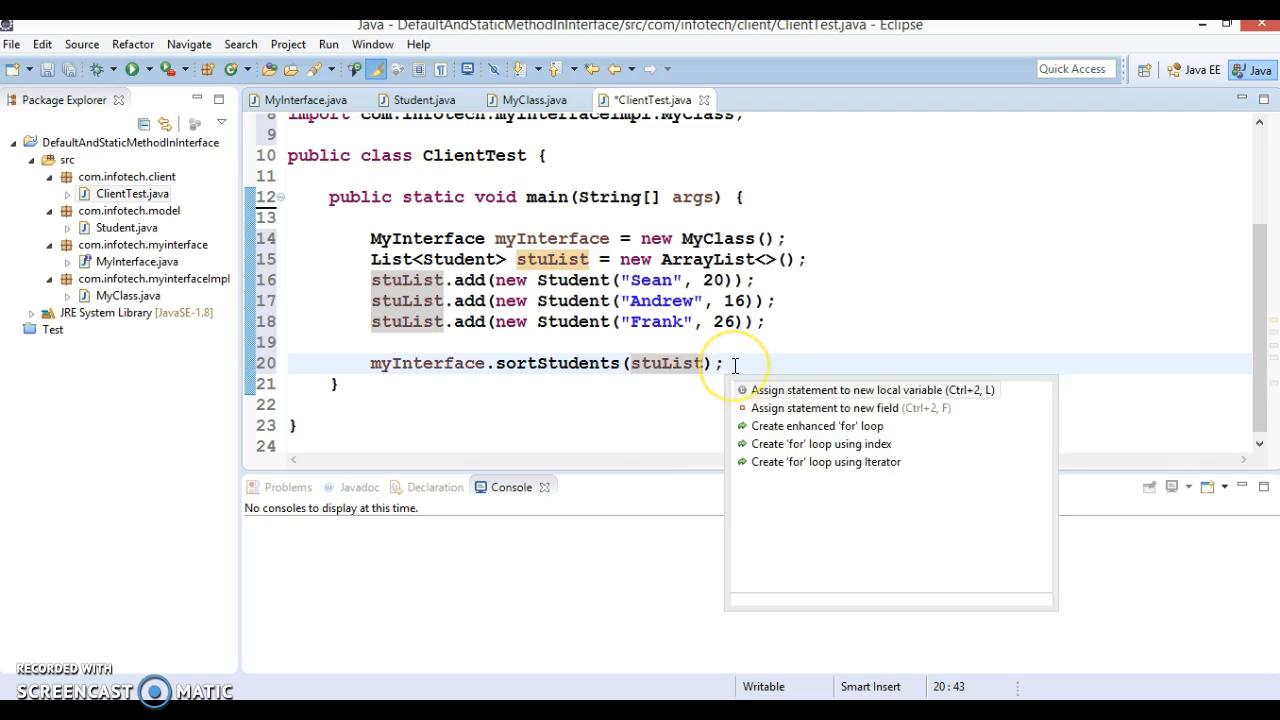
left_click(878, 388)
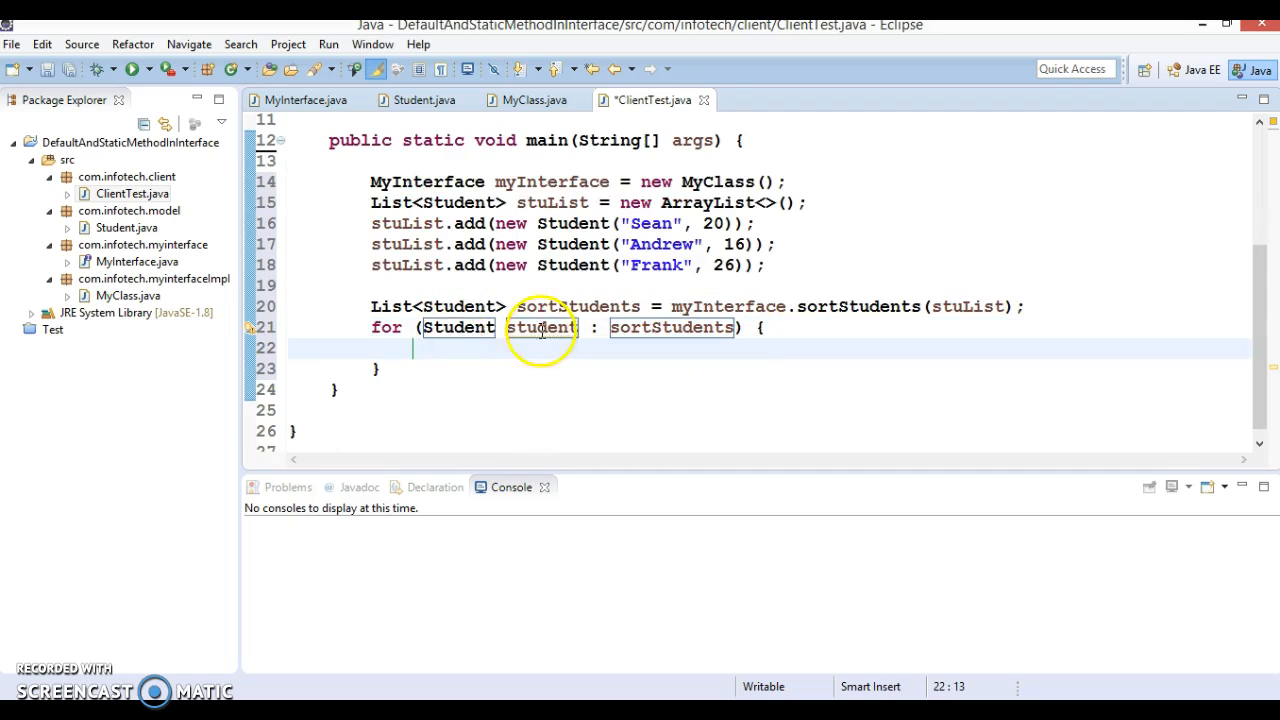
In a for-each loop, print student.getName() + "\t" + student.getAge() for each sorted student
type("Syso")
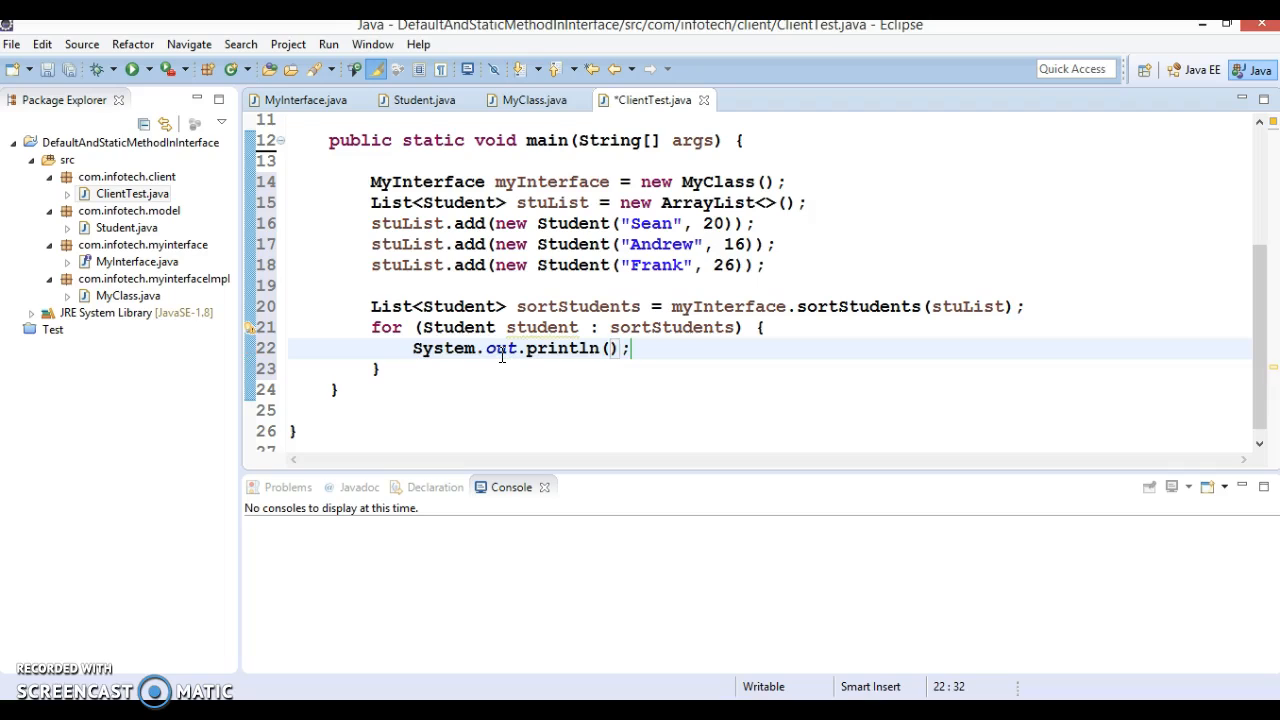
type("student")
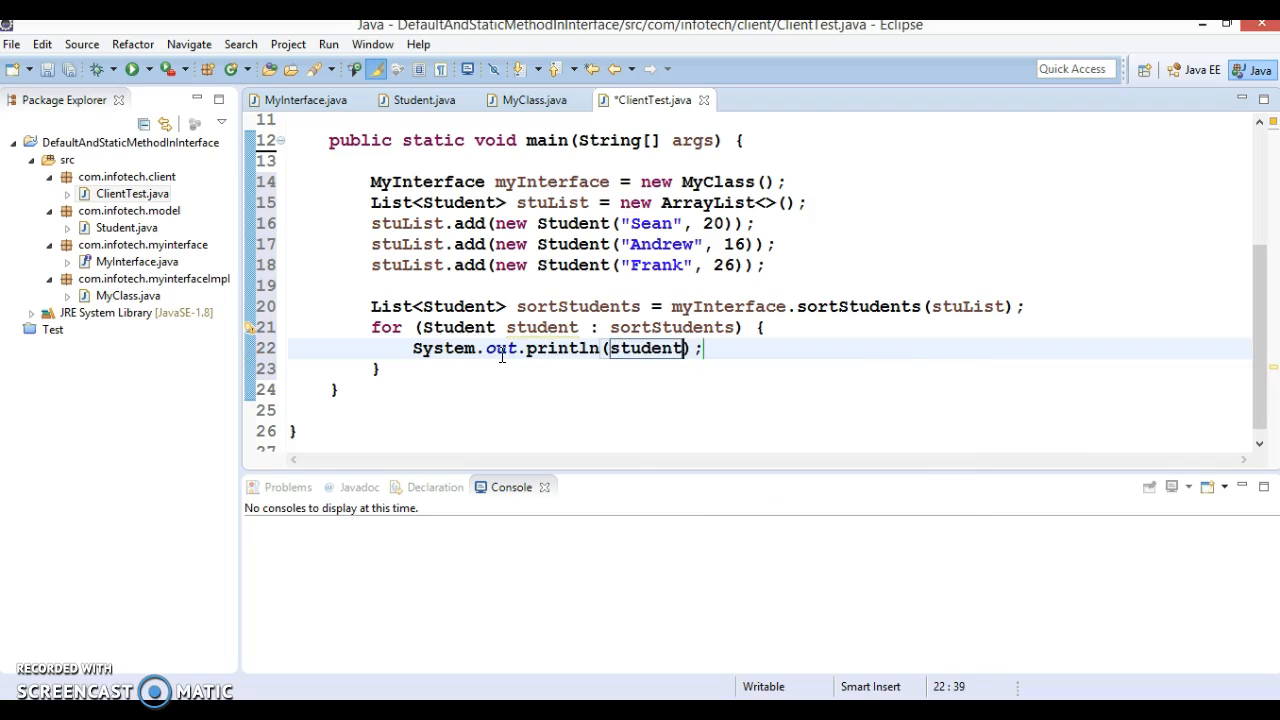
type(".getName()")
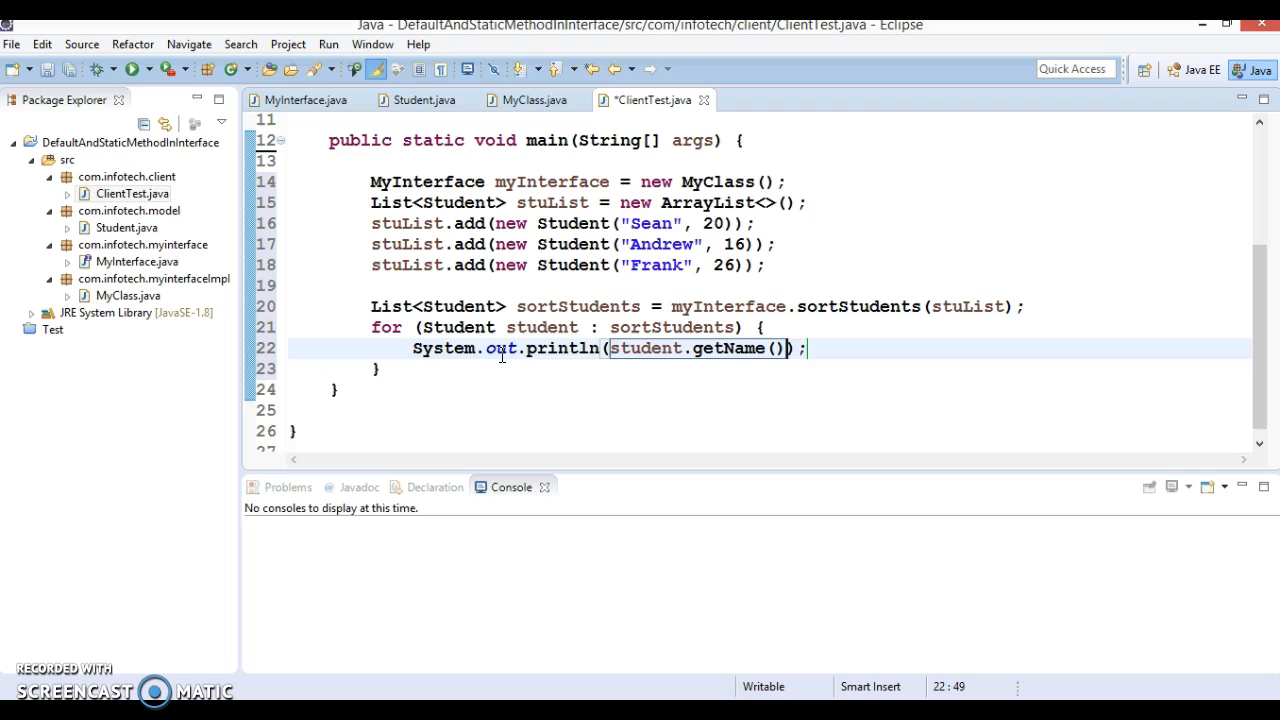
type("+\"\"")
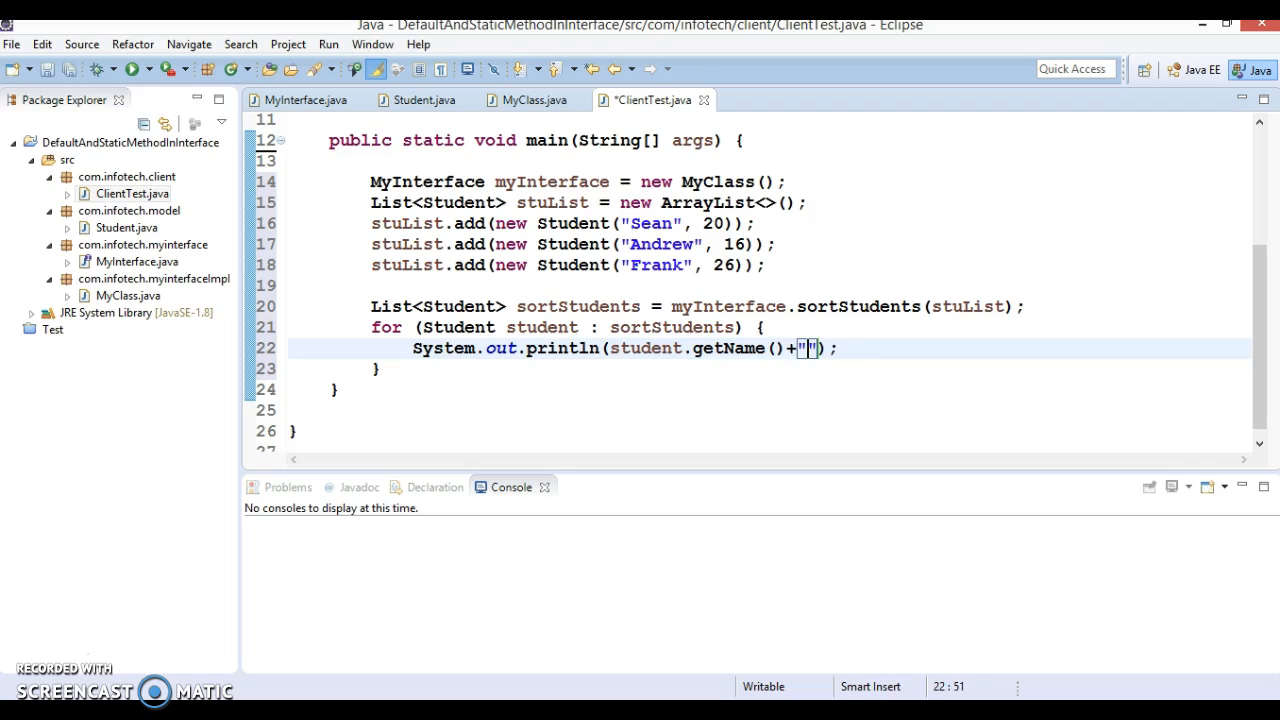
type("\\t")
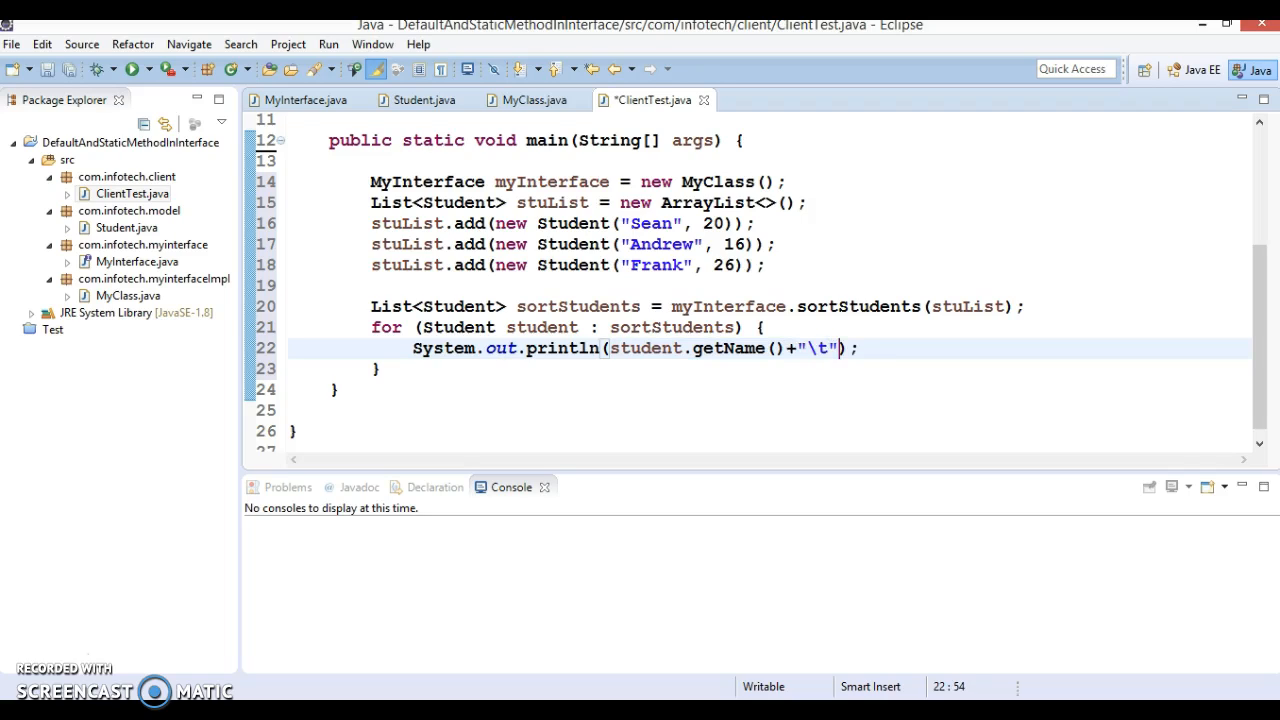
type("+")
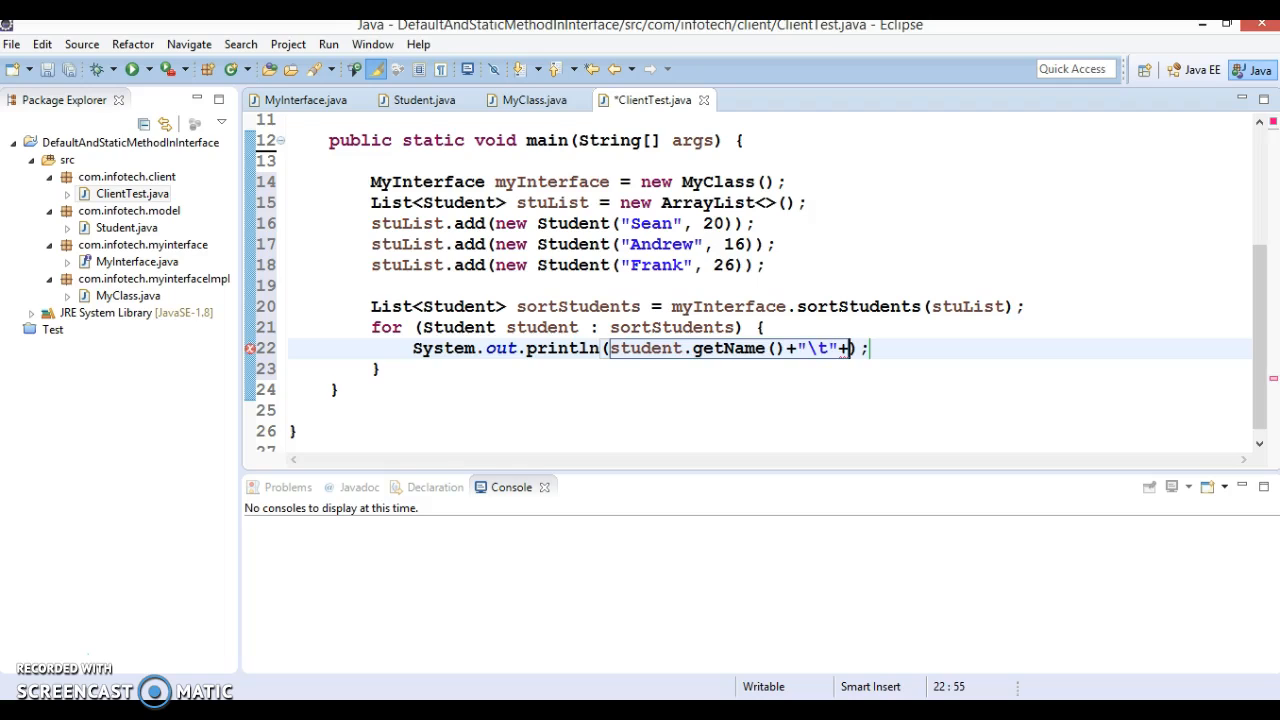
type("student")
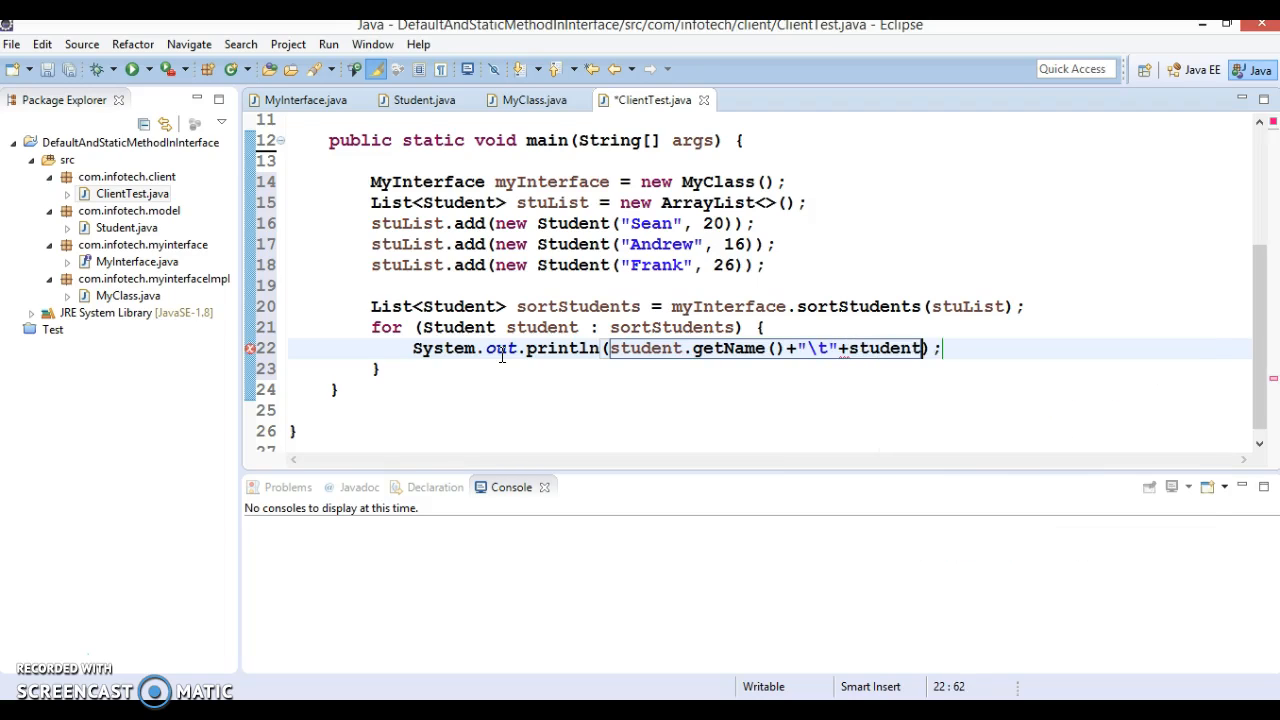
type(".getAge(")
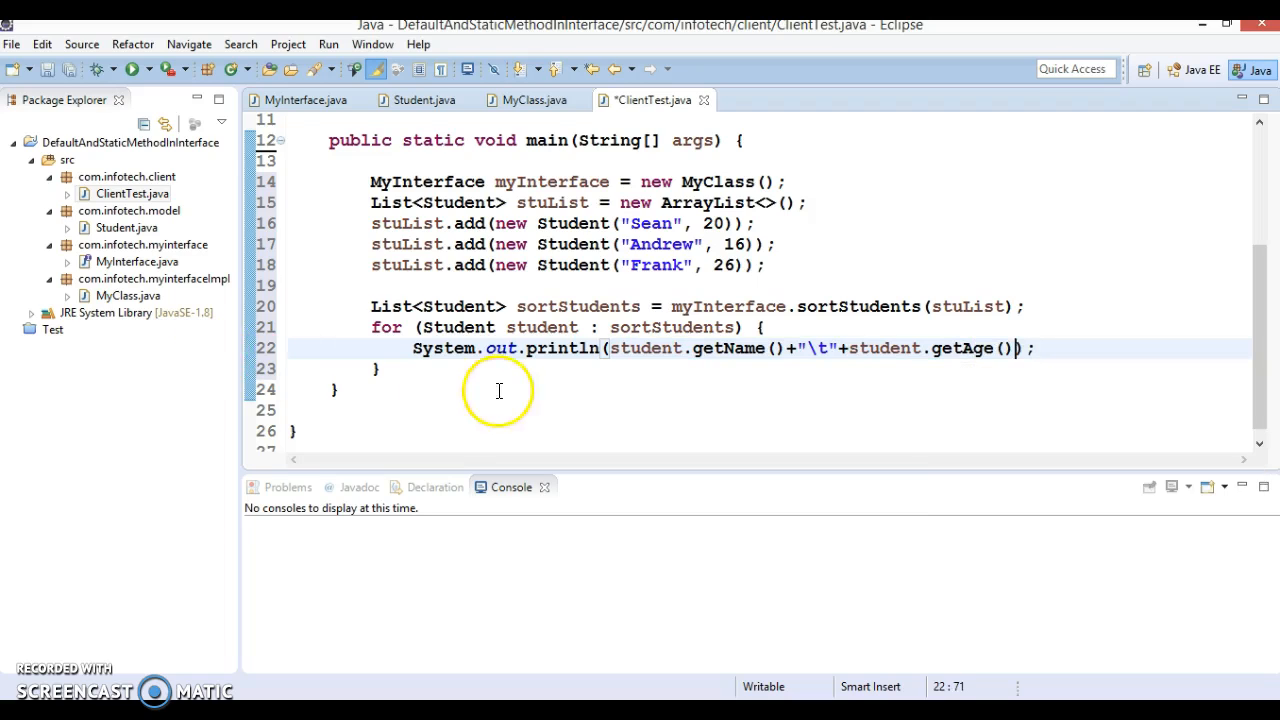
mouse_move(1200, 380)
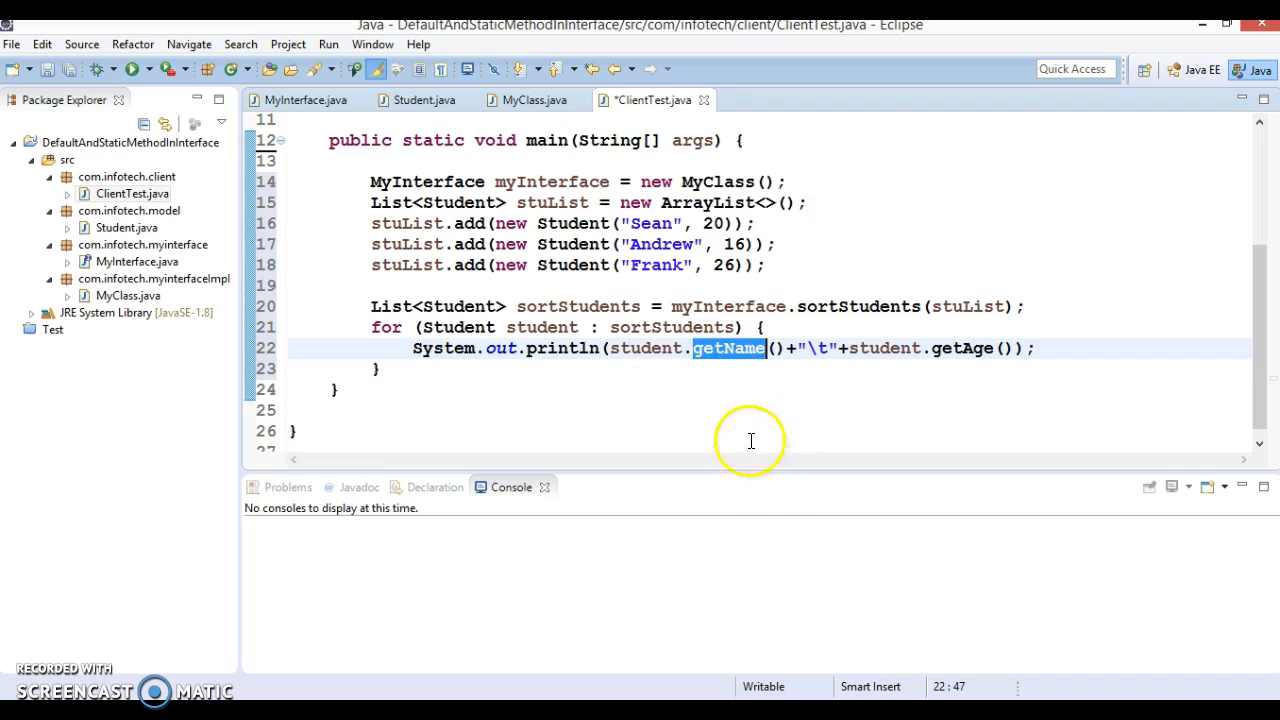
left_click(392, 388)
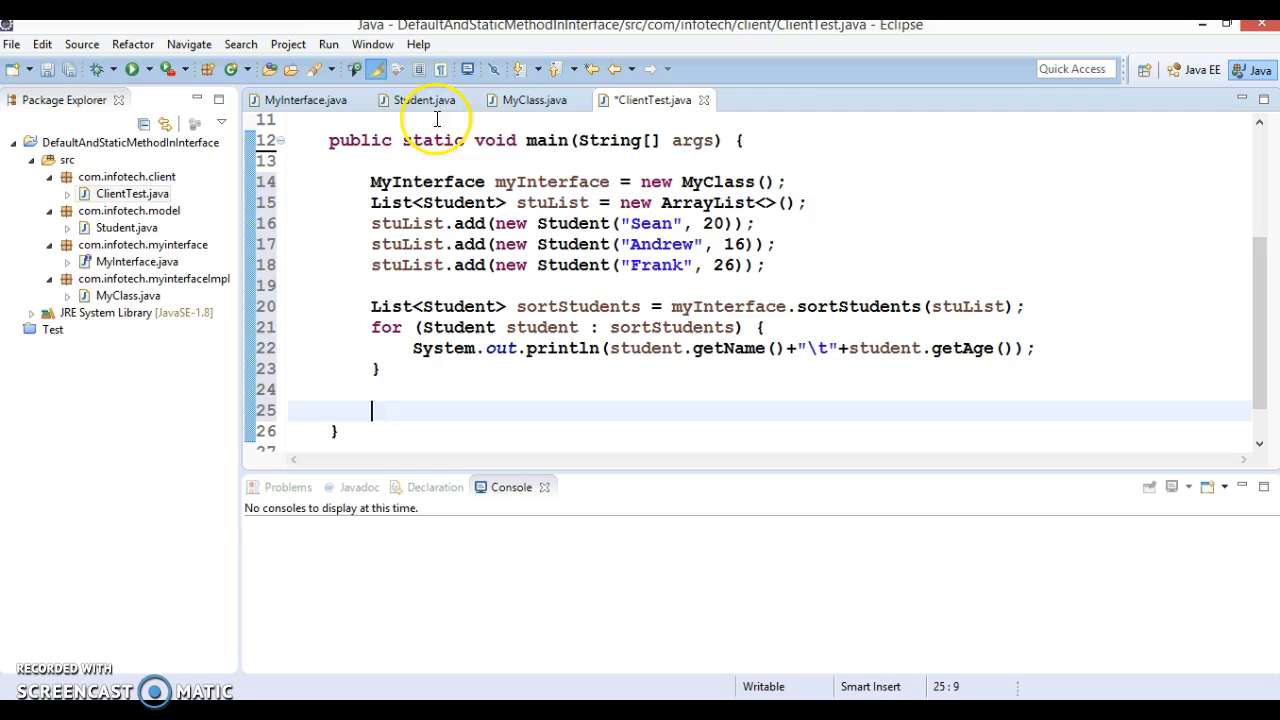
Show MyInterface's greet method and select its name
left_click(300, 100)
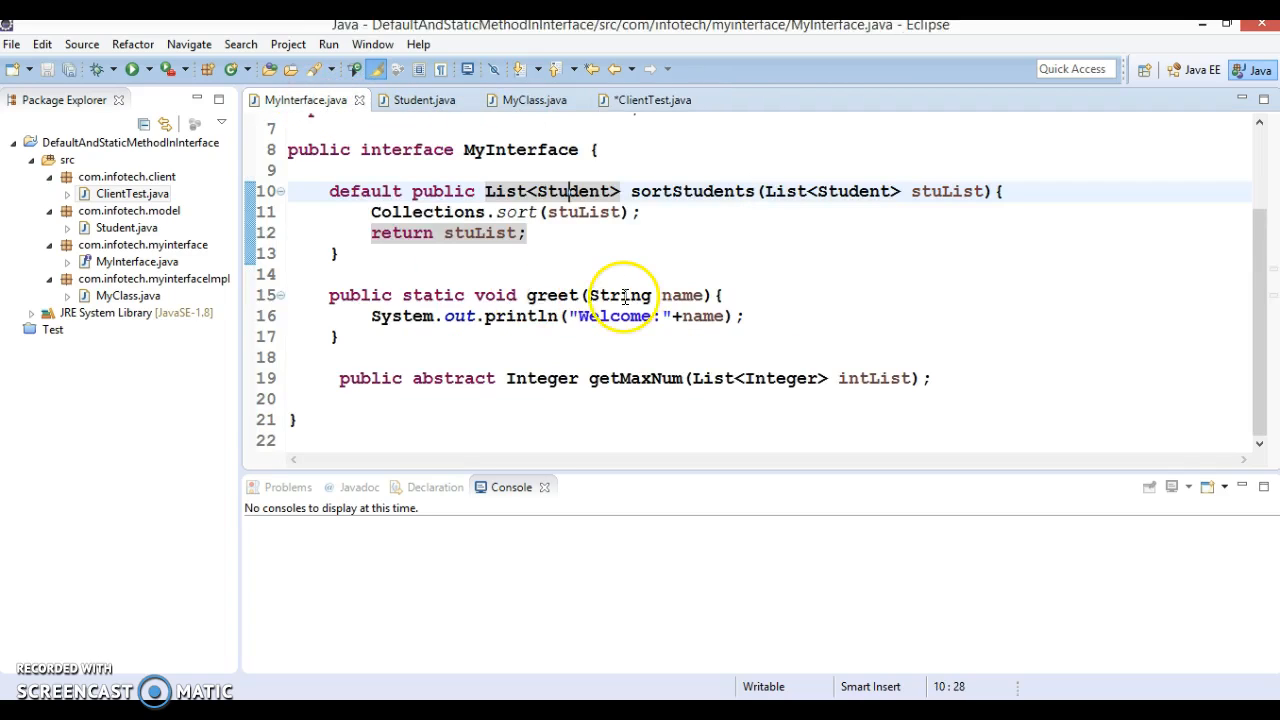
double_click(552, 296)
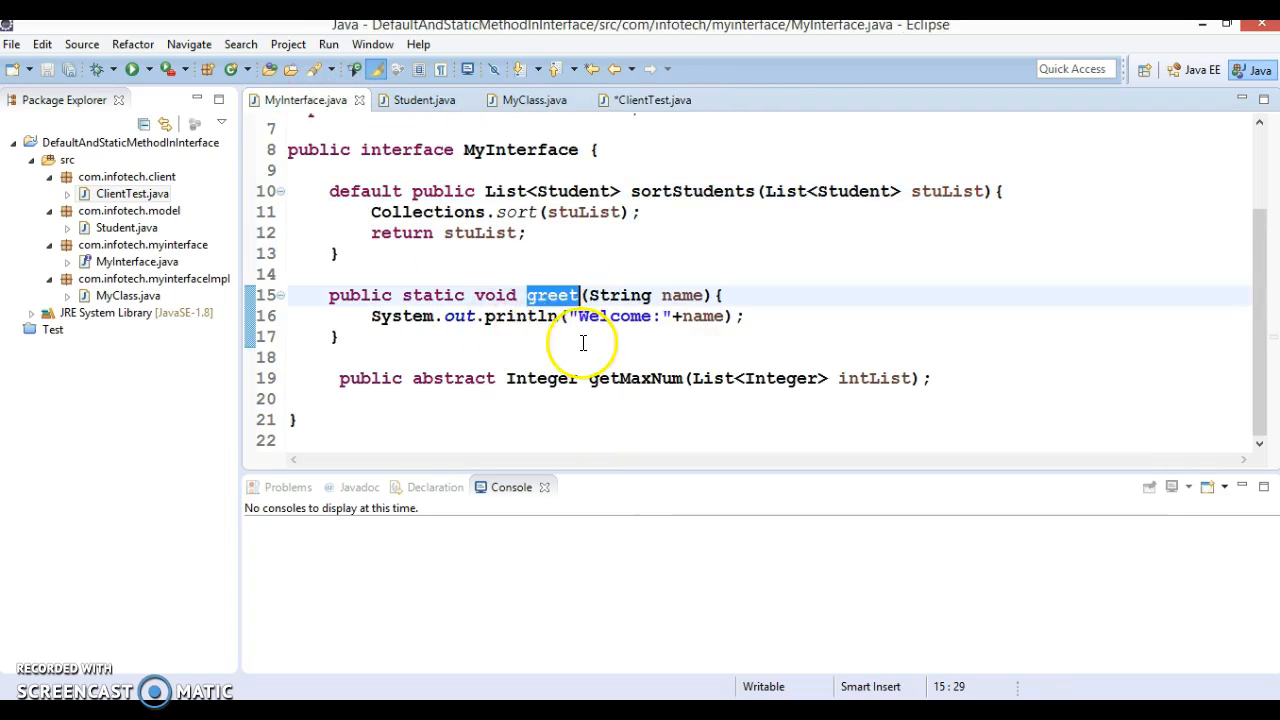
mouse_move(544, 378)
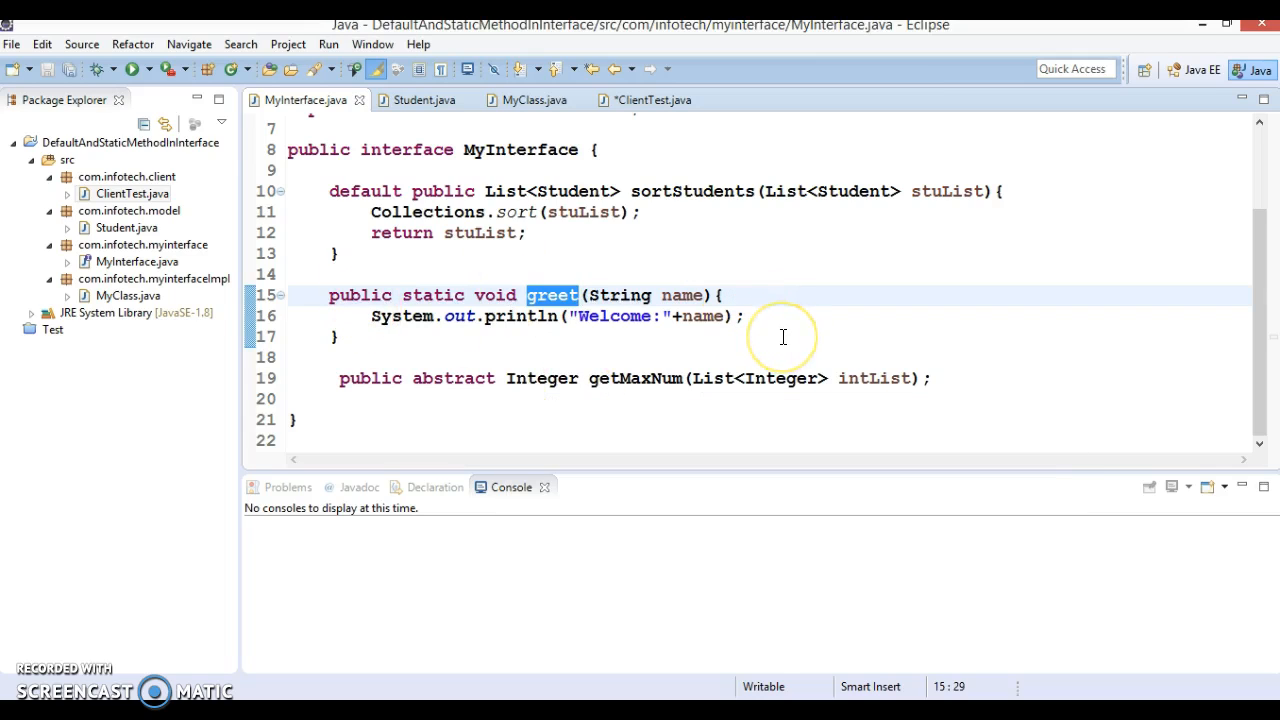
mouse_move(874, 308)
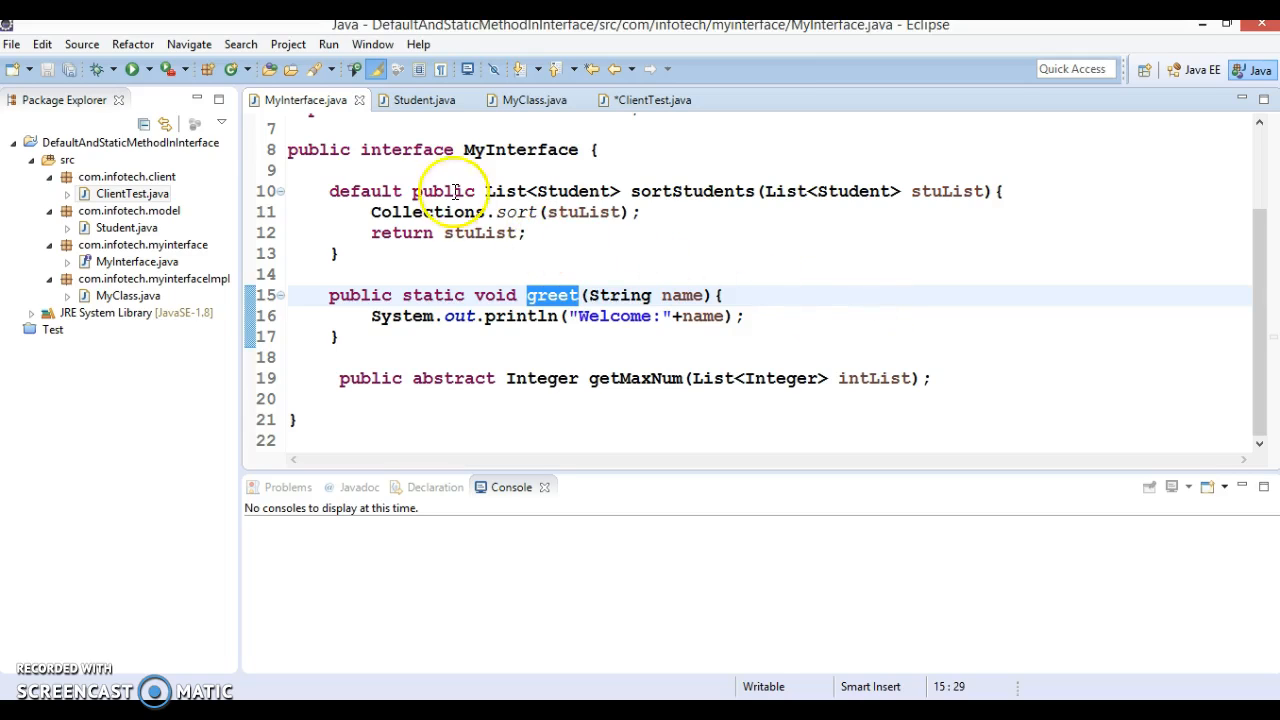
mouse_move(550, 310)
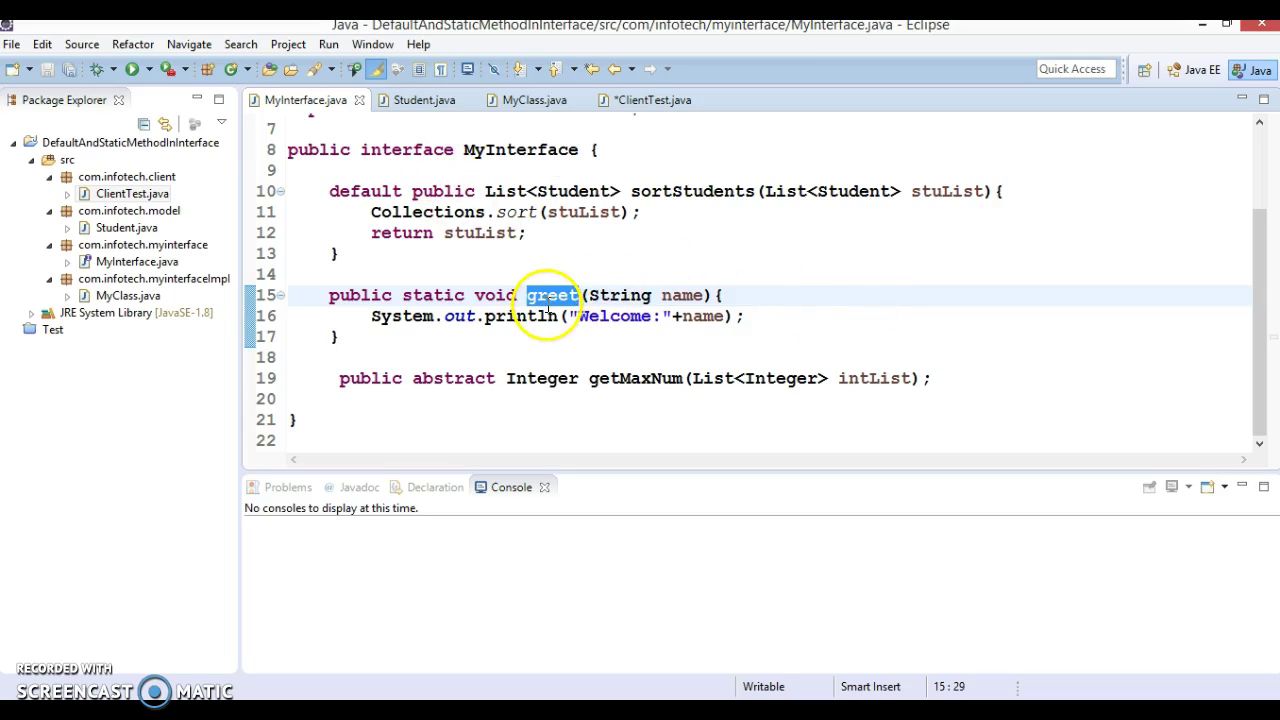
mouse_move(552, 296)
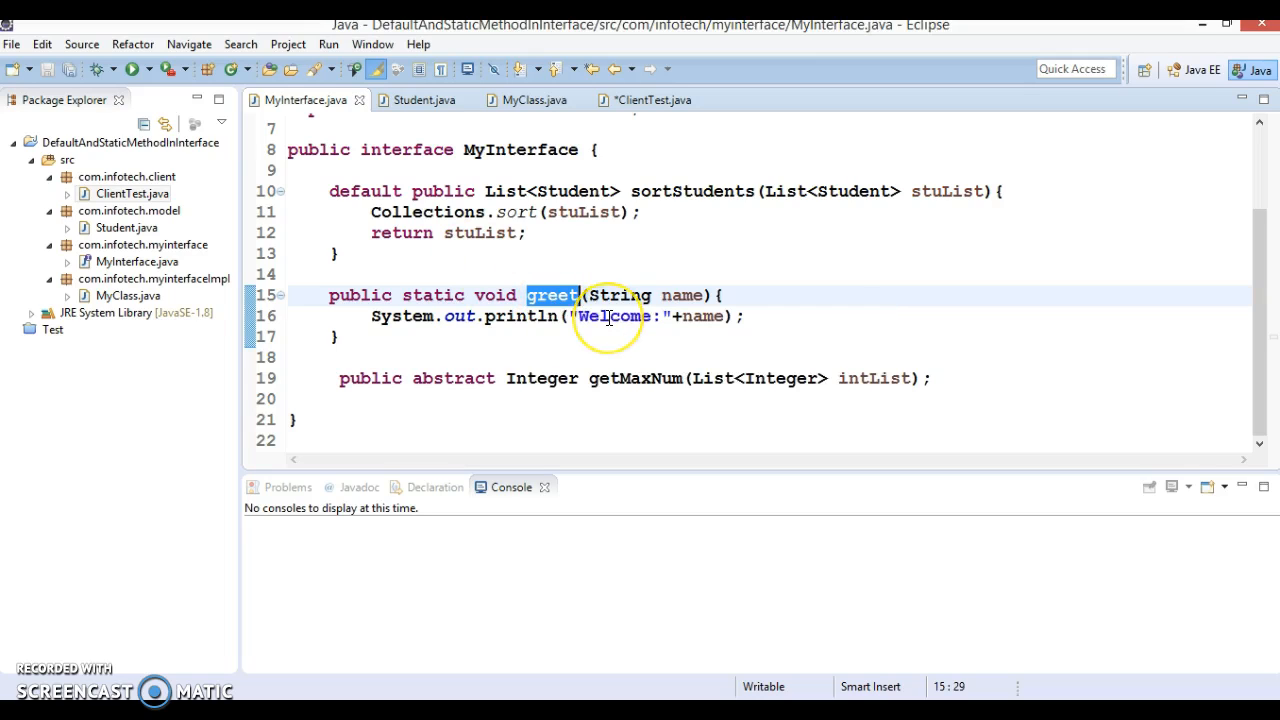
mouse_move(368, 182)
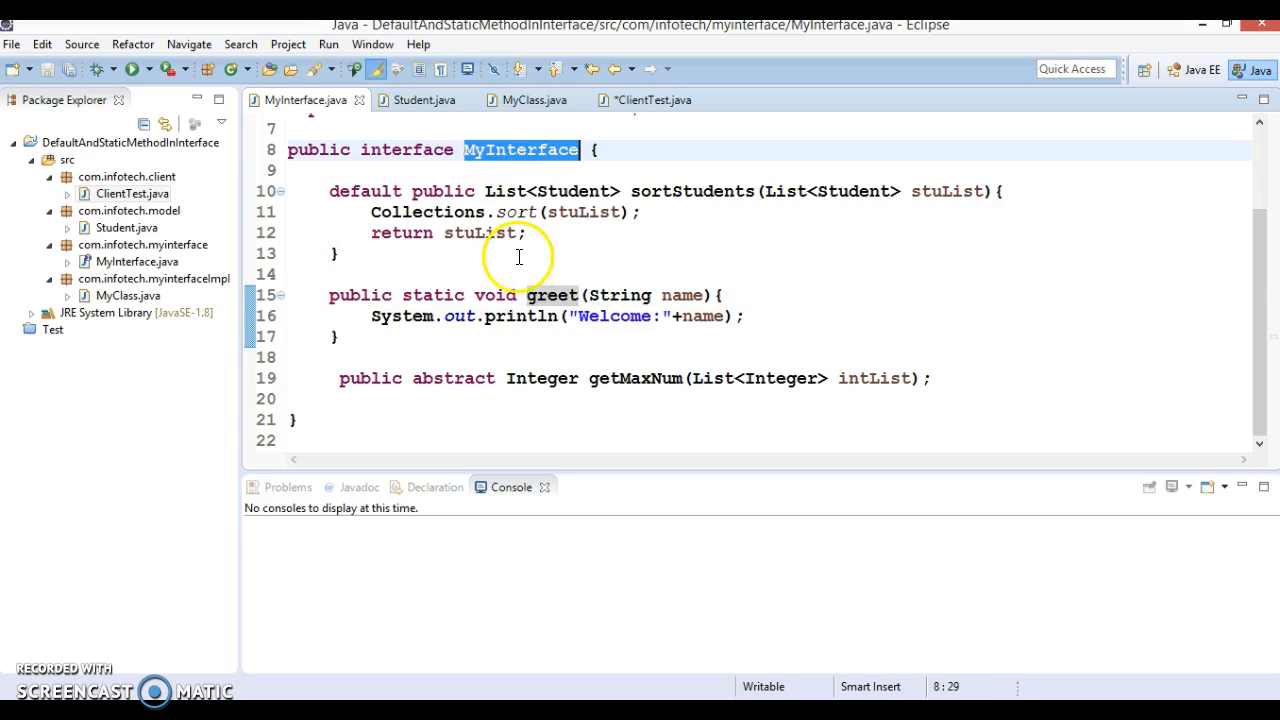
mouse_move(514, 284)
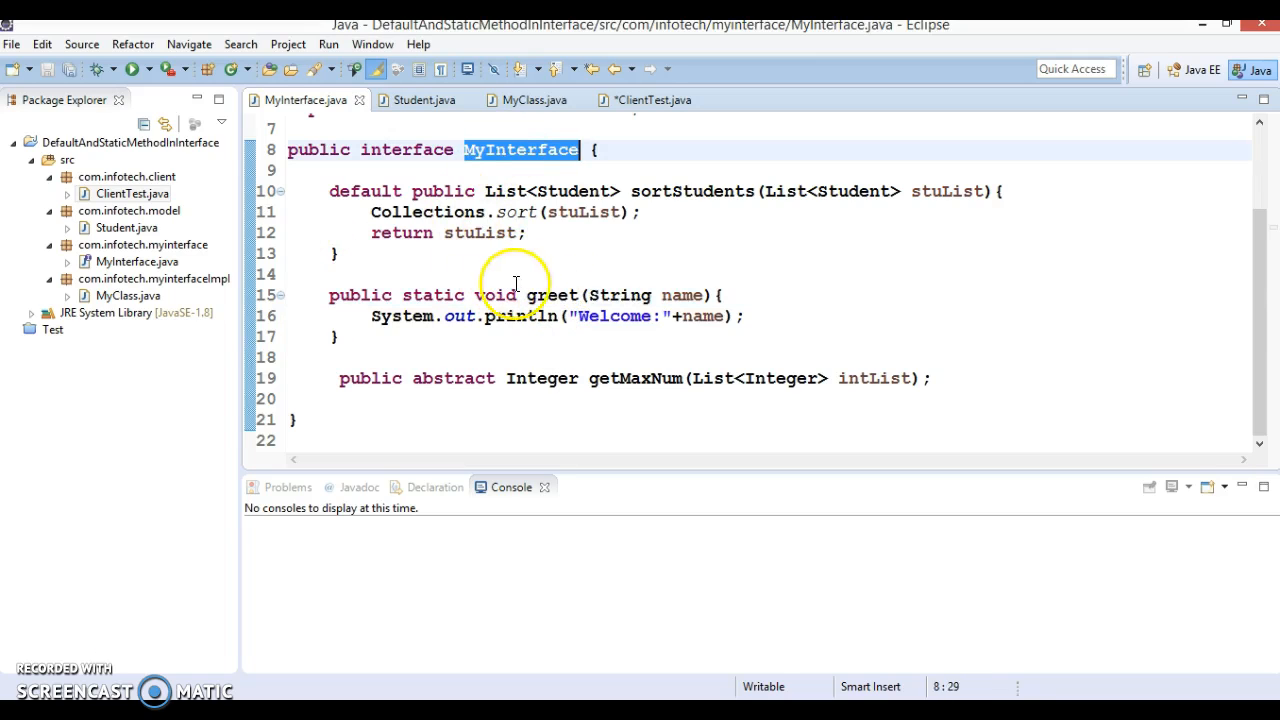
mouse_move(468, 100)
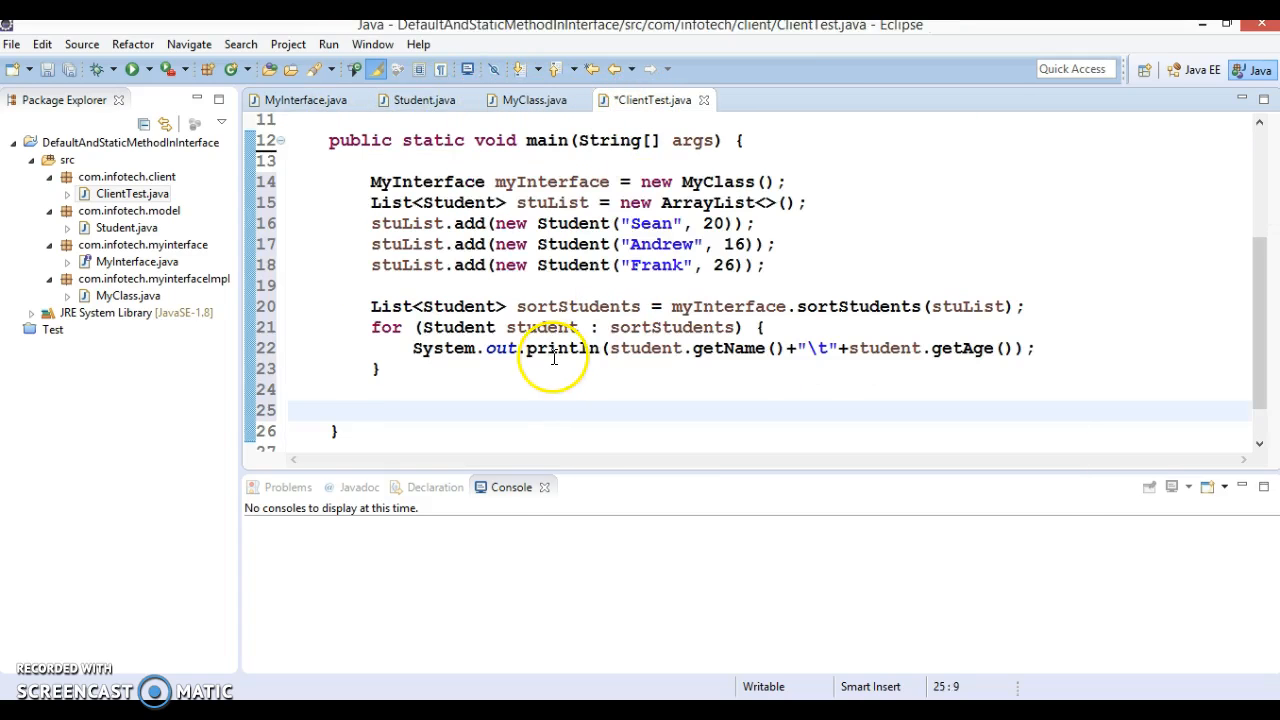
Print a dashed separator line with System.out.println in ClientTest's main
type("Syso")
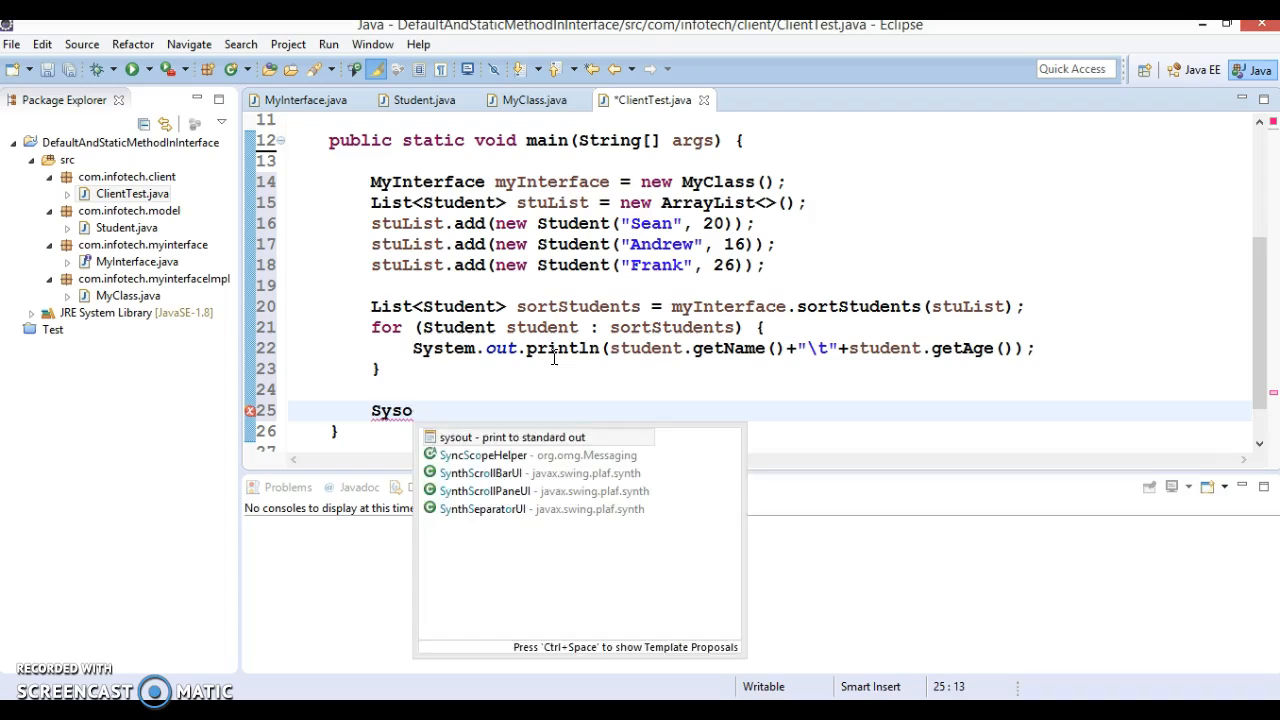
type("System.out.println(\"-\");")
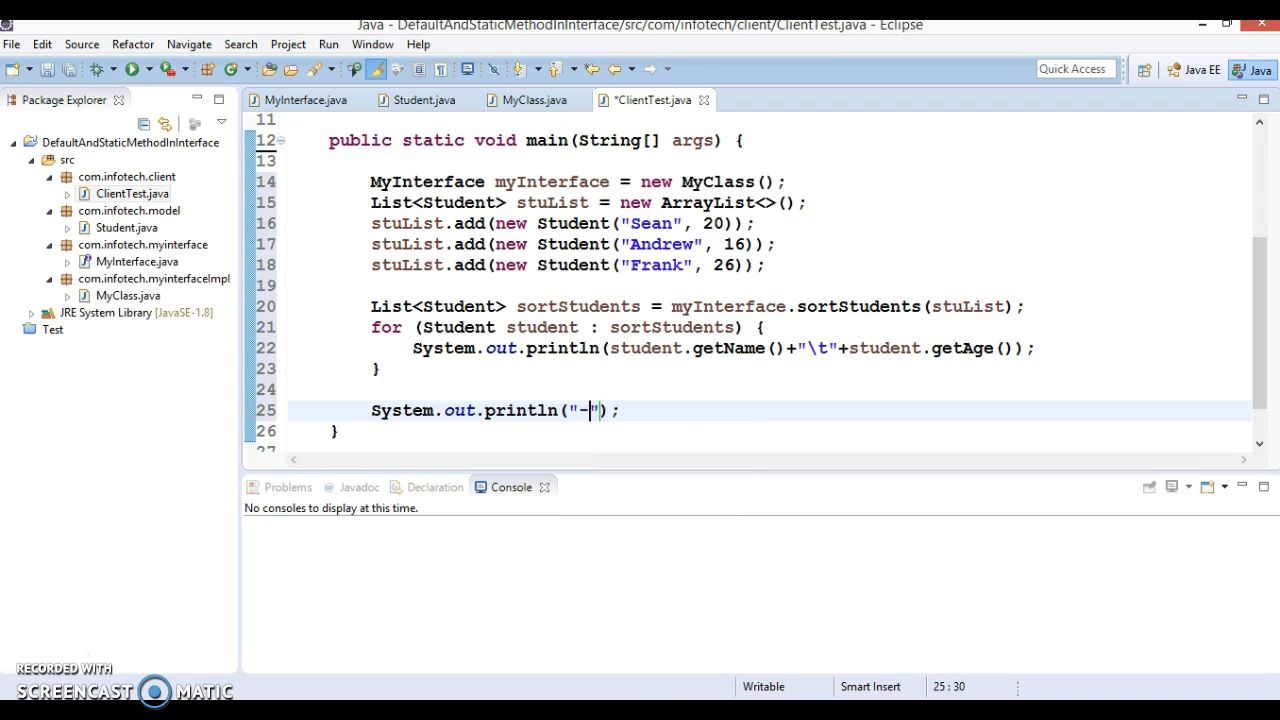
type("------------------------------")
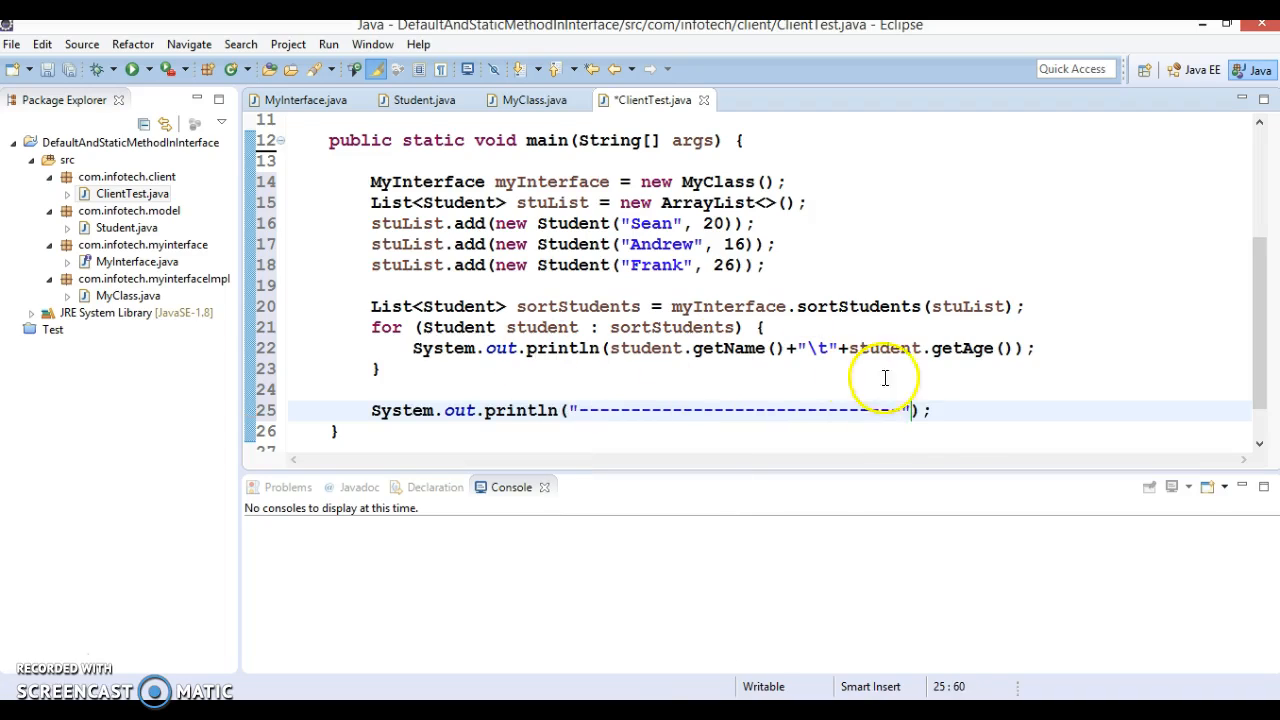
Call MyInterface.greet("Sean"), check greet's name parameter, and return to ClientTest
type("MyInterface")
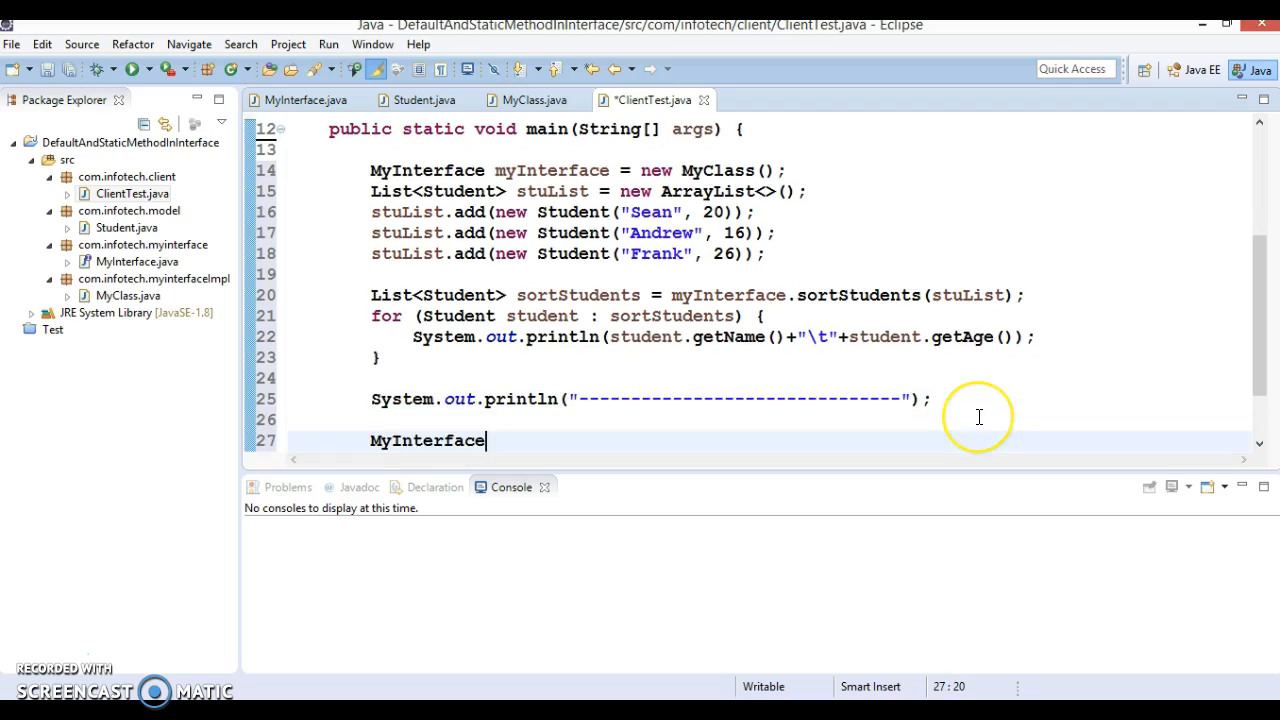
type(".greet(\"\");")
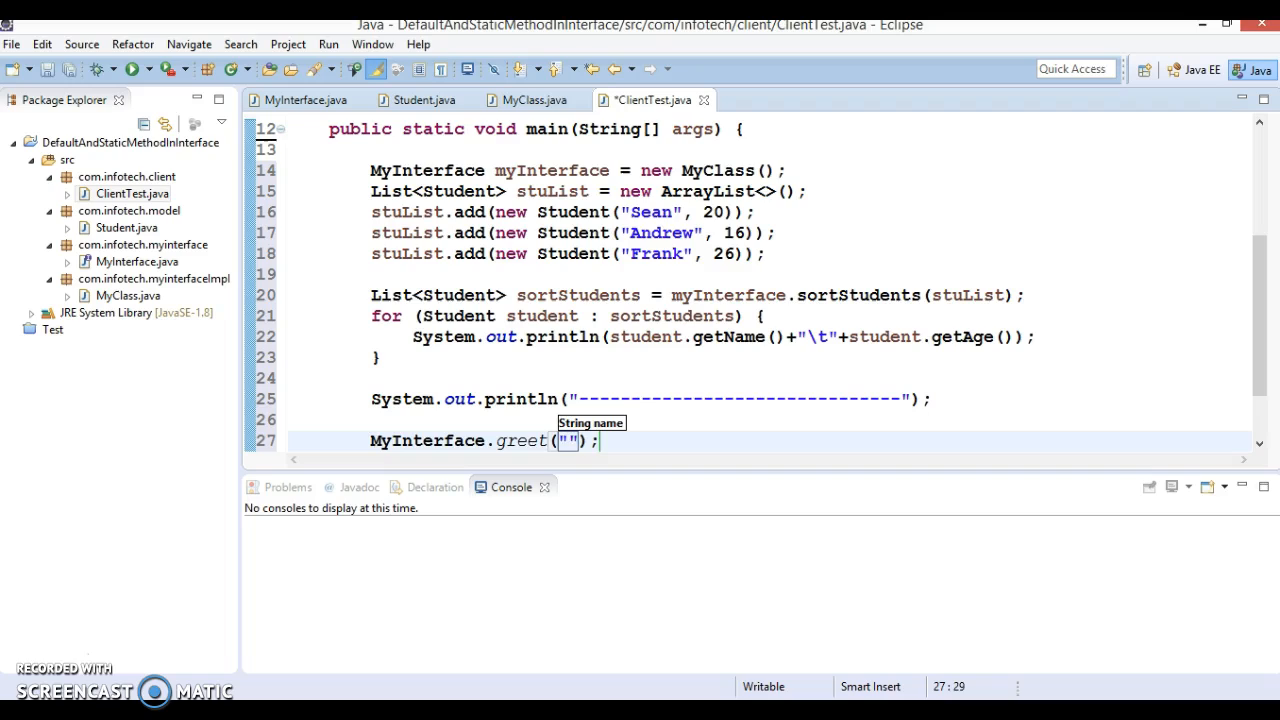
type("Sean")
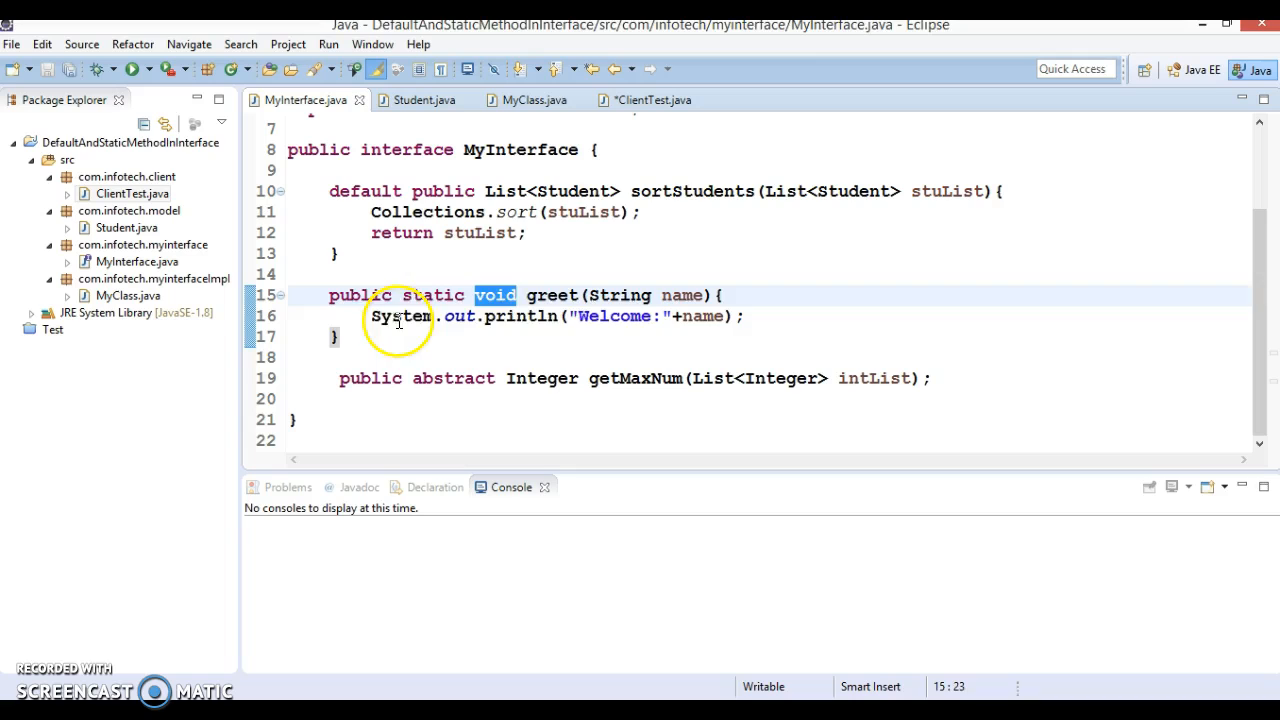
double_click(682, 296)
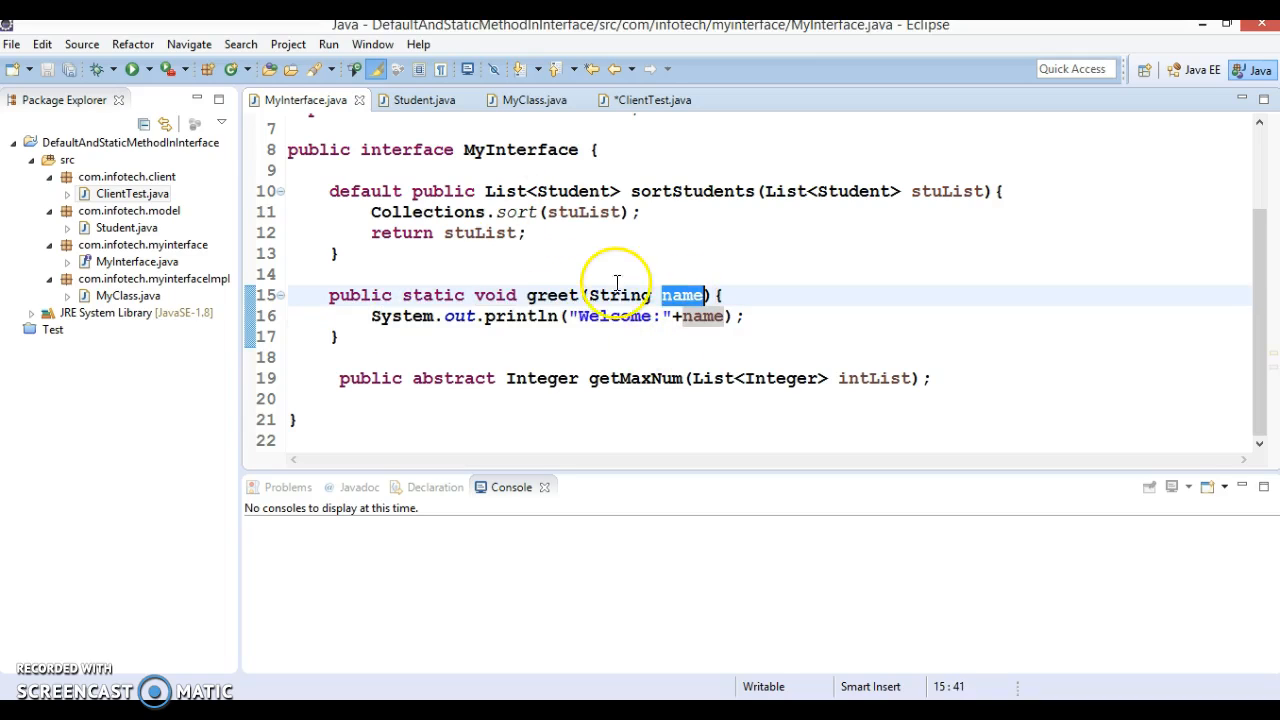
mouse_move(616, 330)
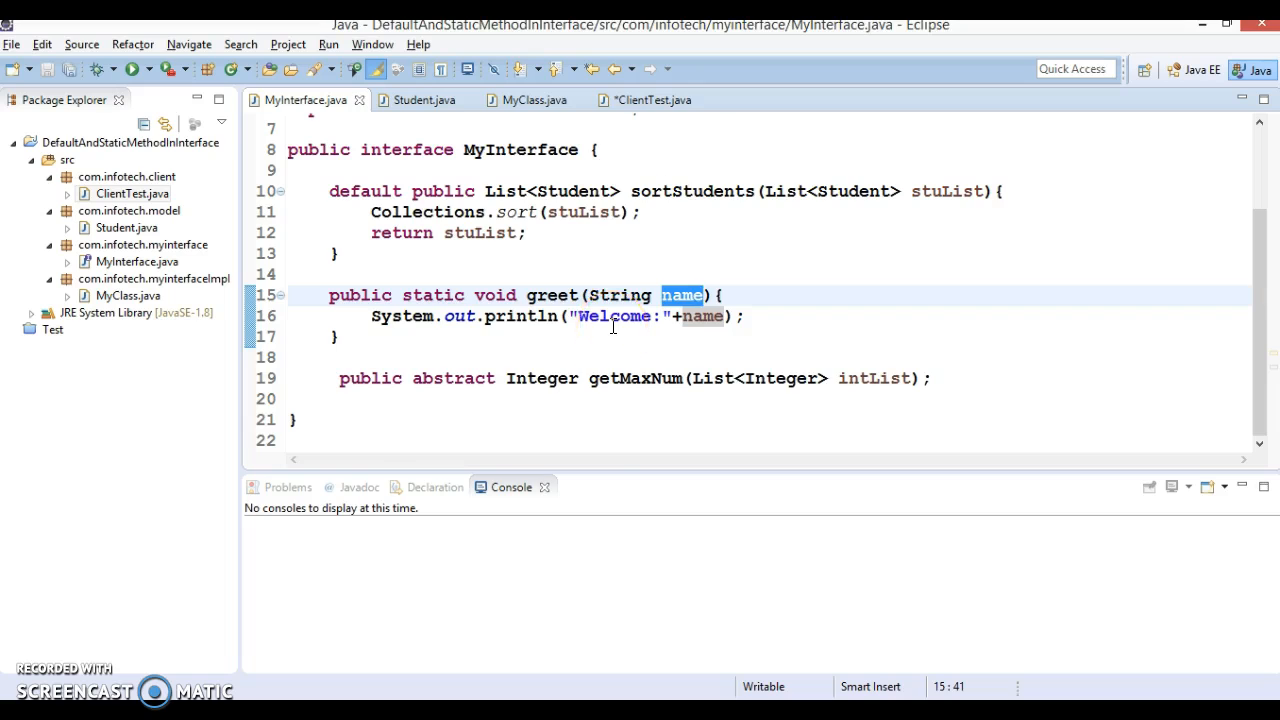
left_click(656, 100)
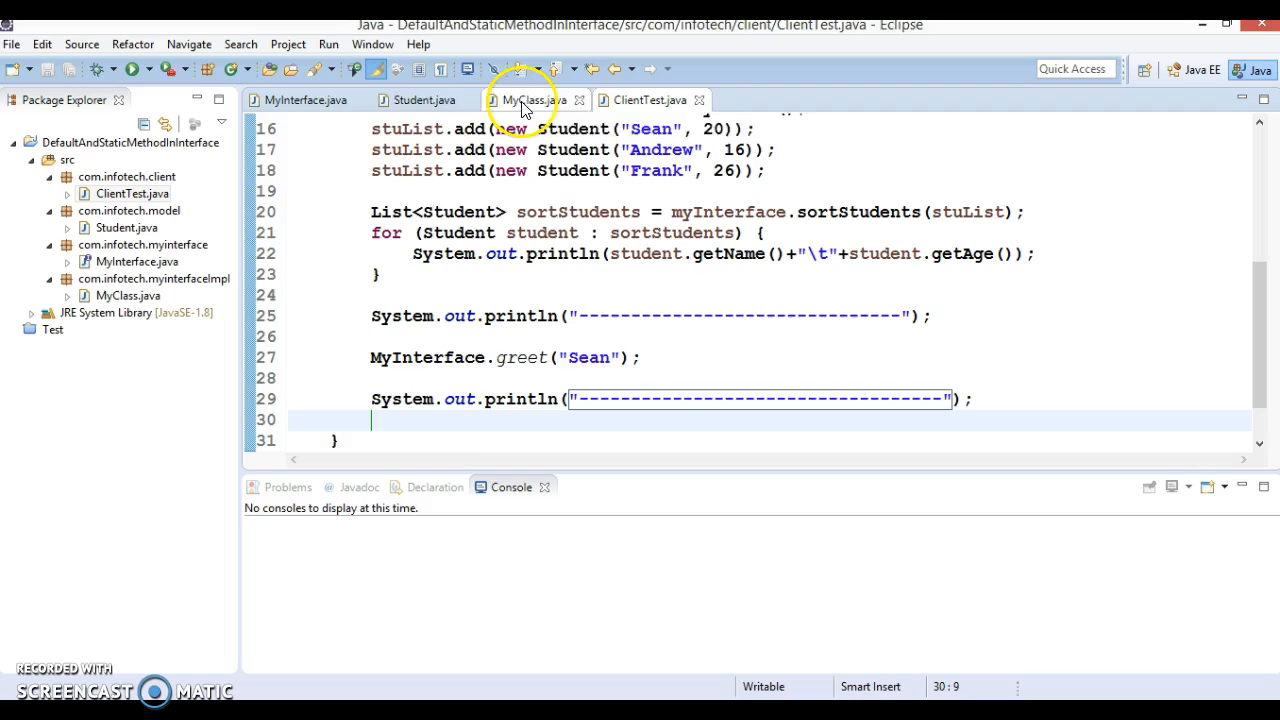
left_click(300, 100)
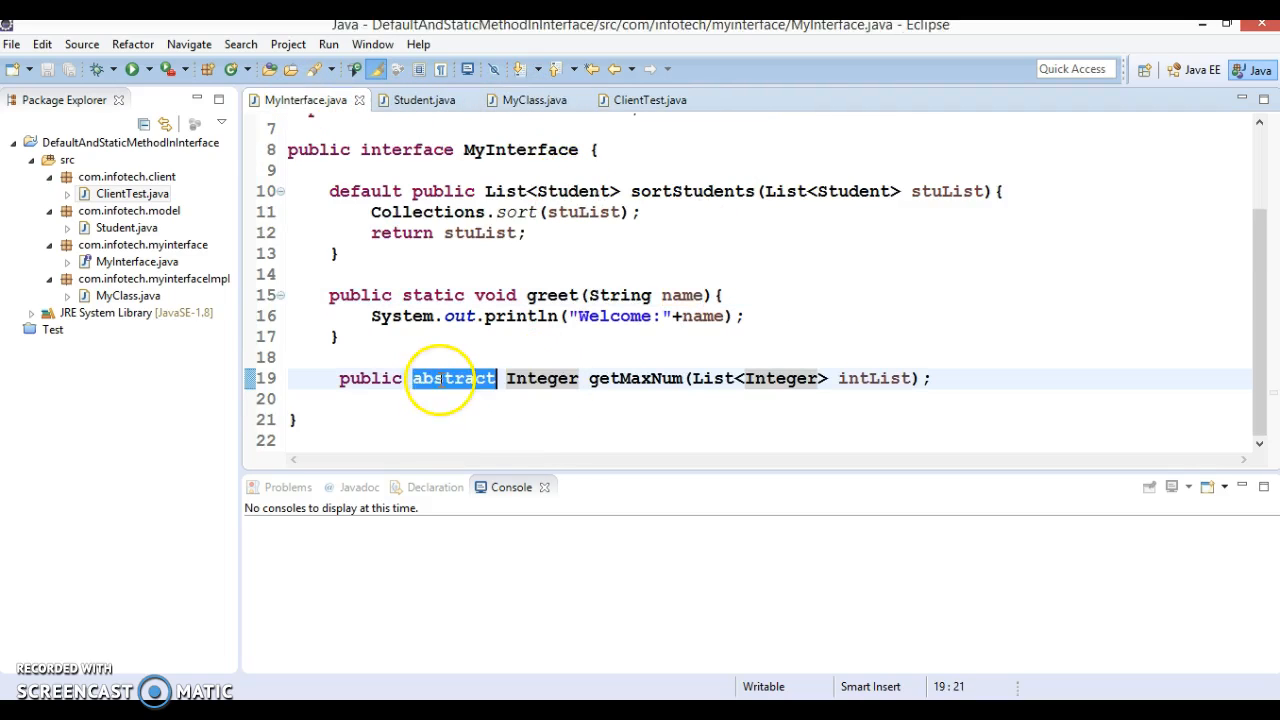
mouse_move(616, 304)
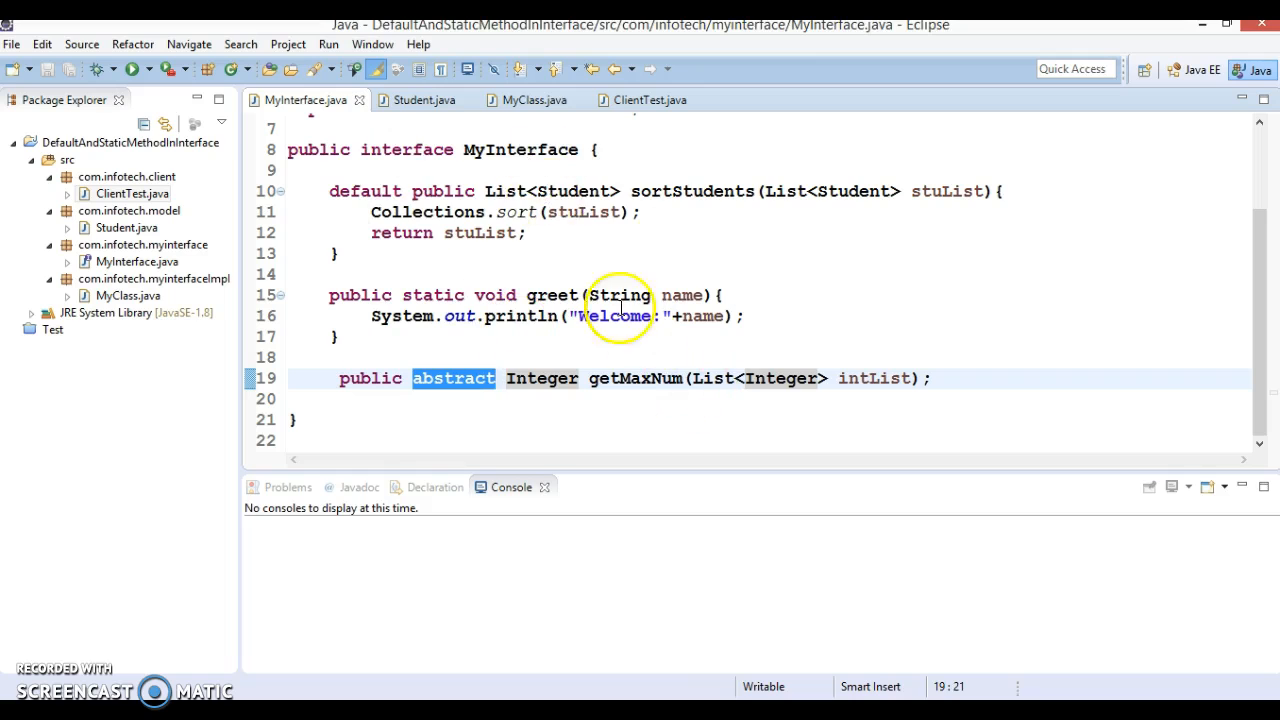
left_click(528, 100)
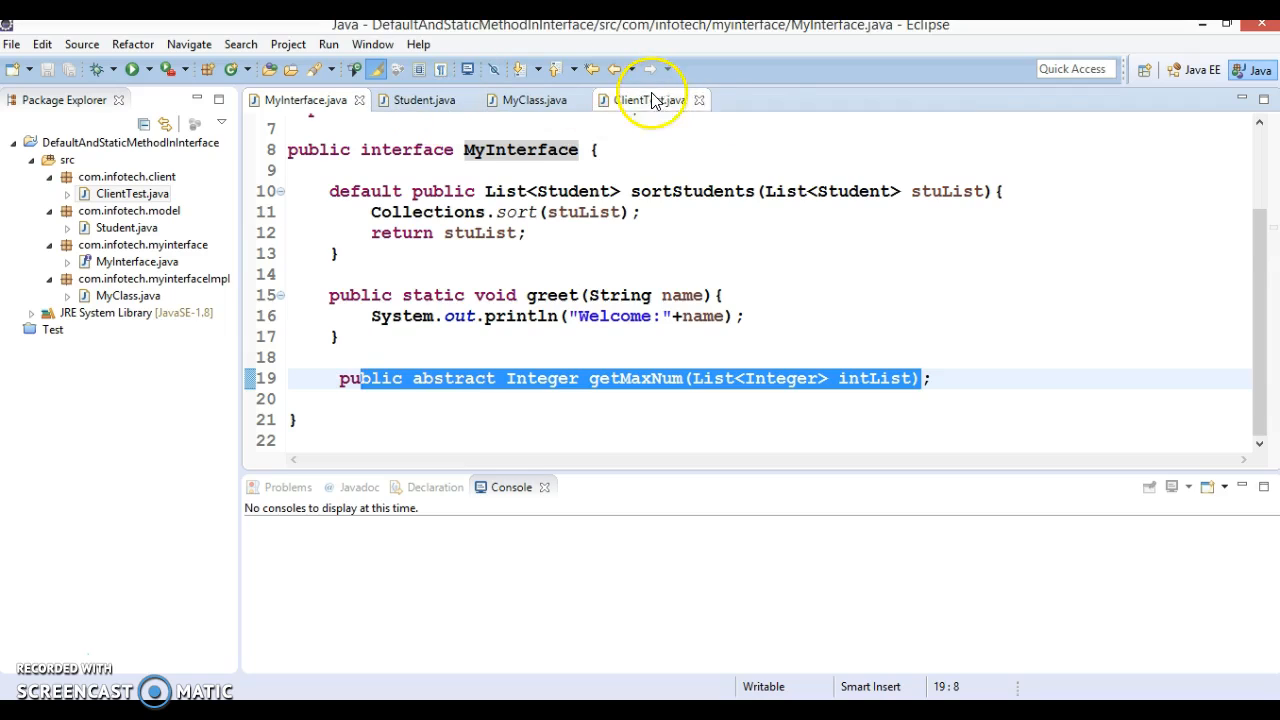
left_click(646, 100)
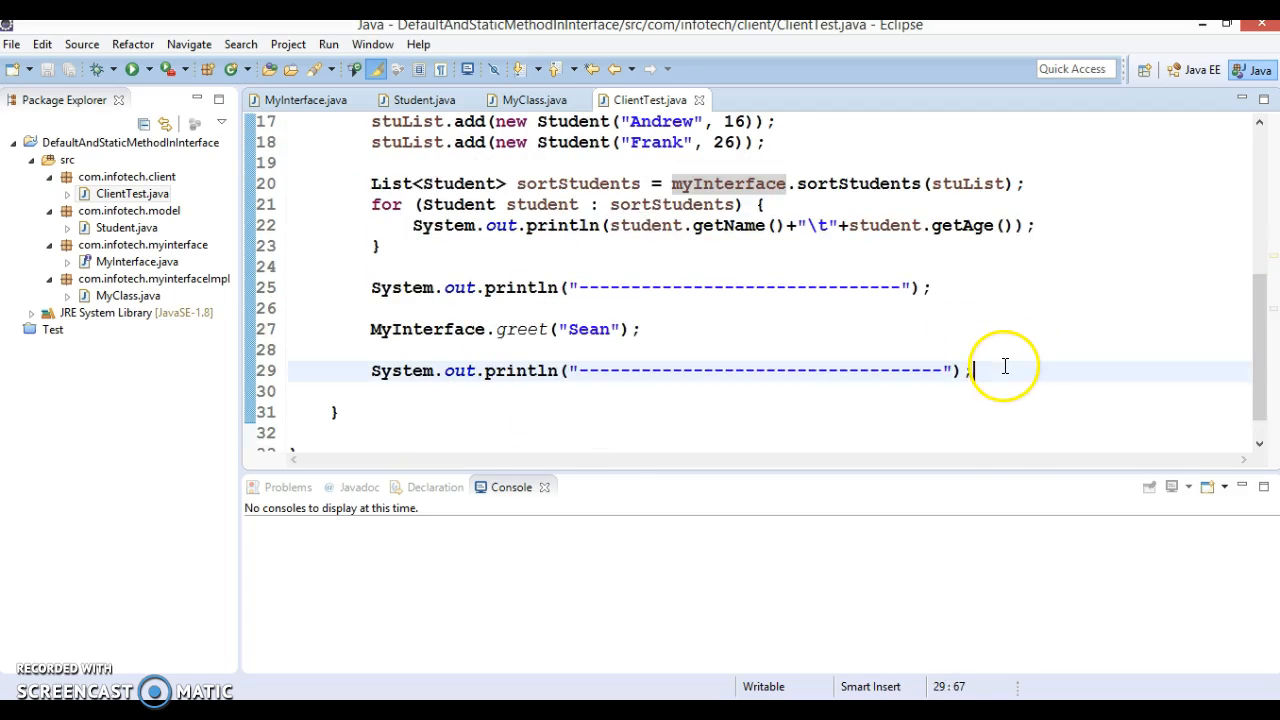
Start the myInterface.get call and declare List<Integer> intList = new ArrayList<>();
type("myInterface")
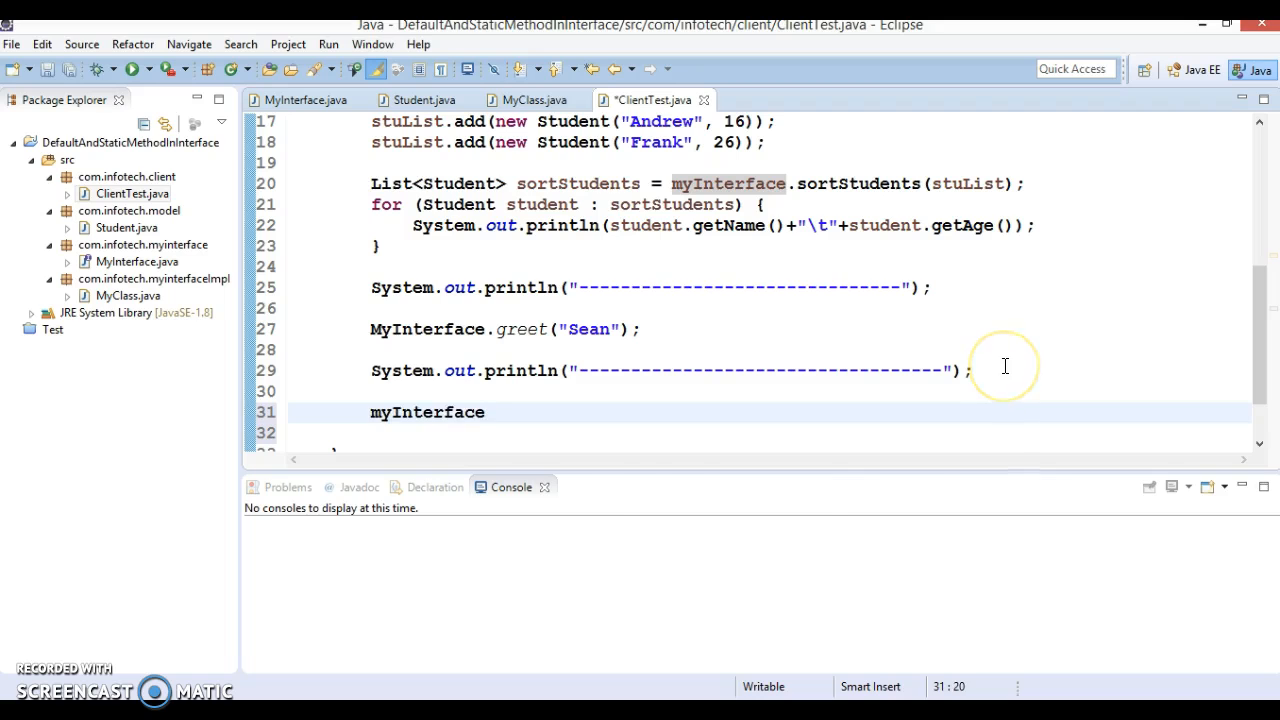
type(".getMaxNum(intList")
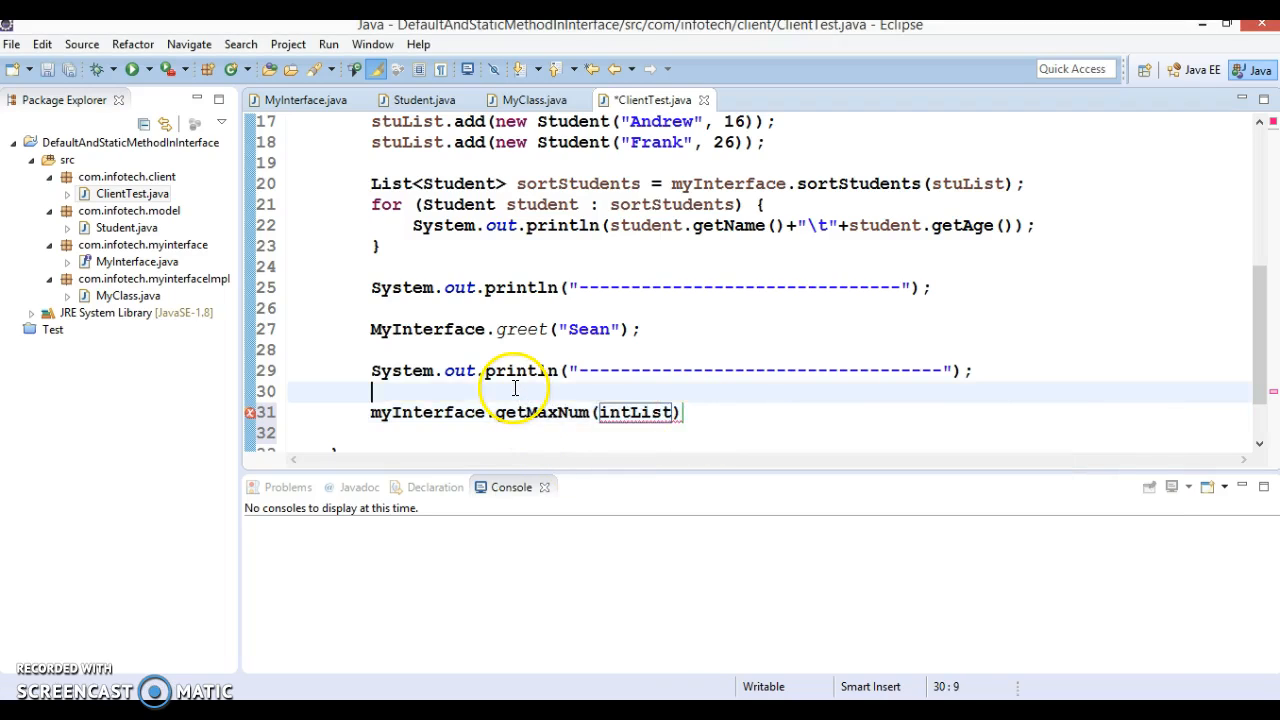
type("List")
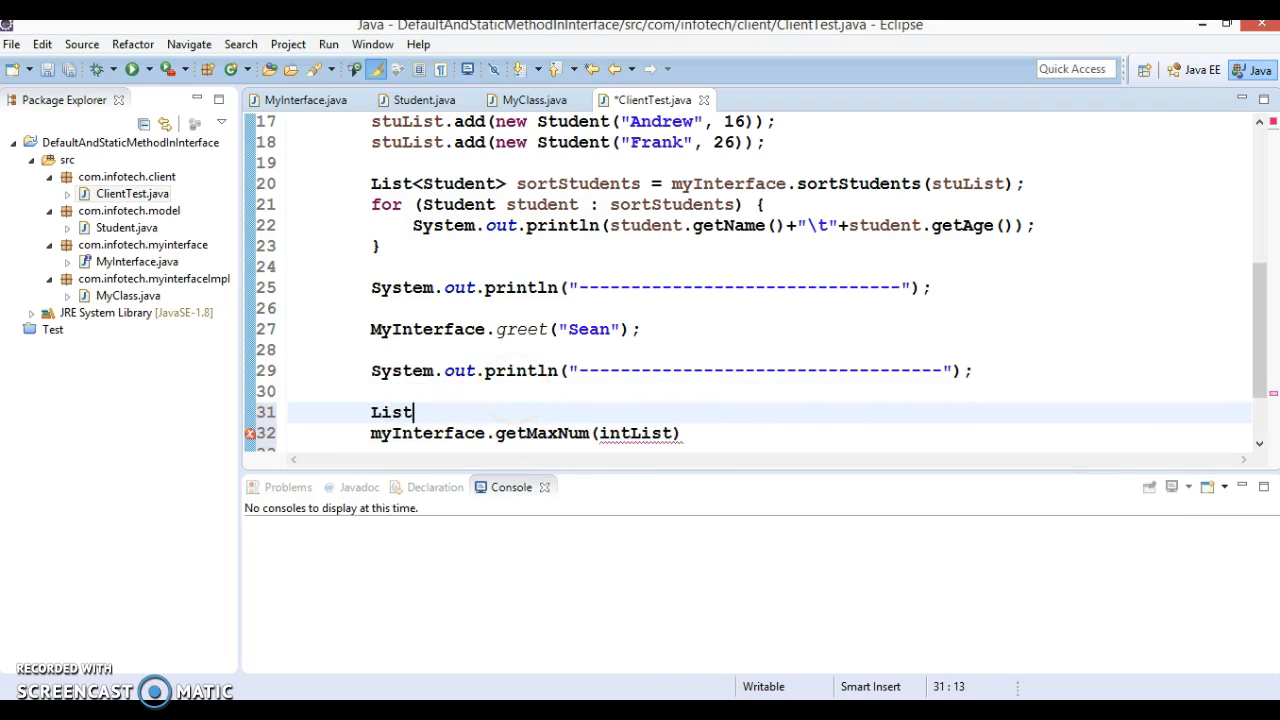
type("<I>")
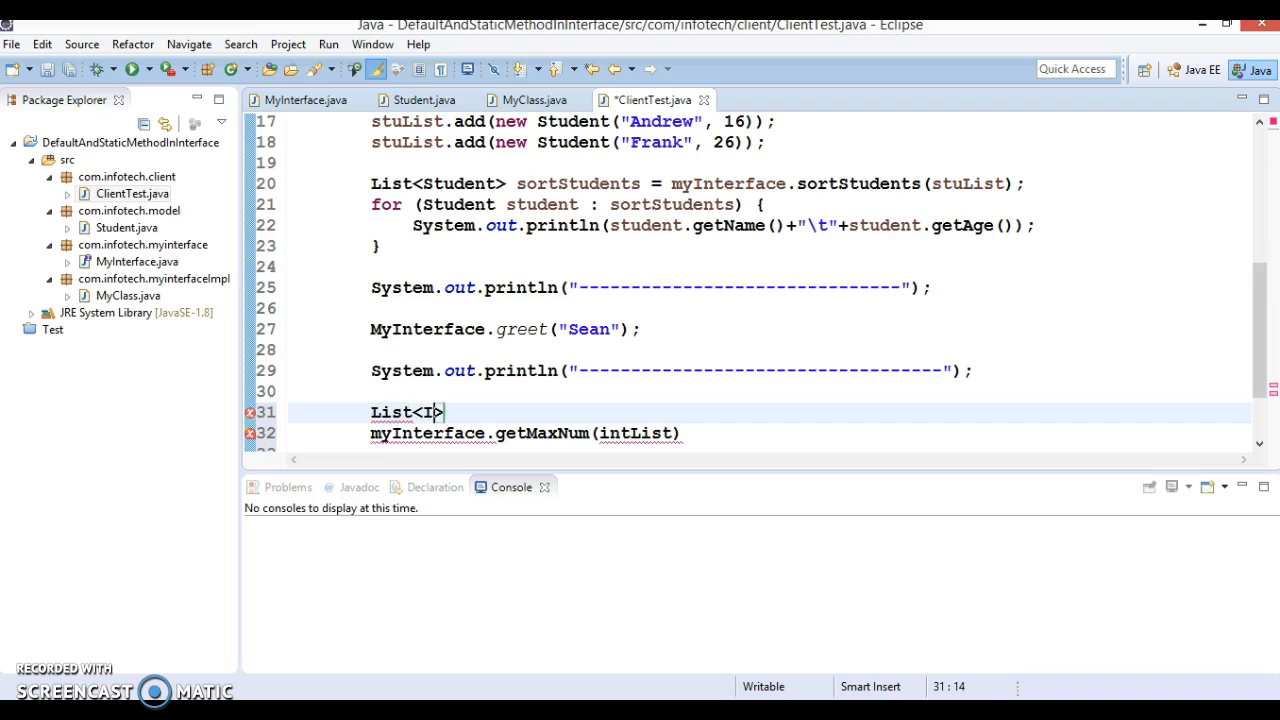
type("nteger")
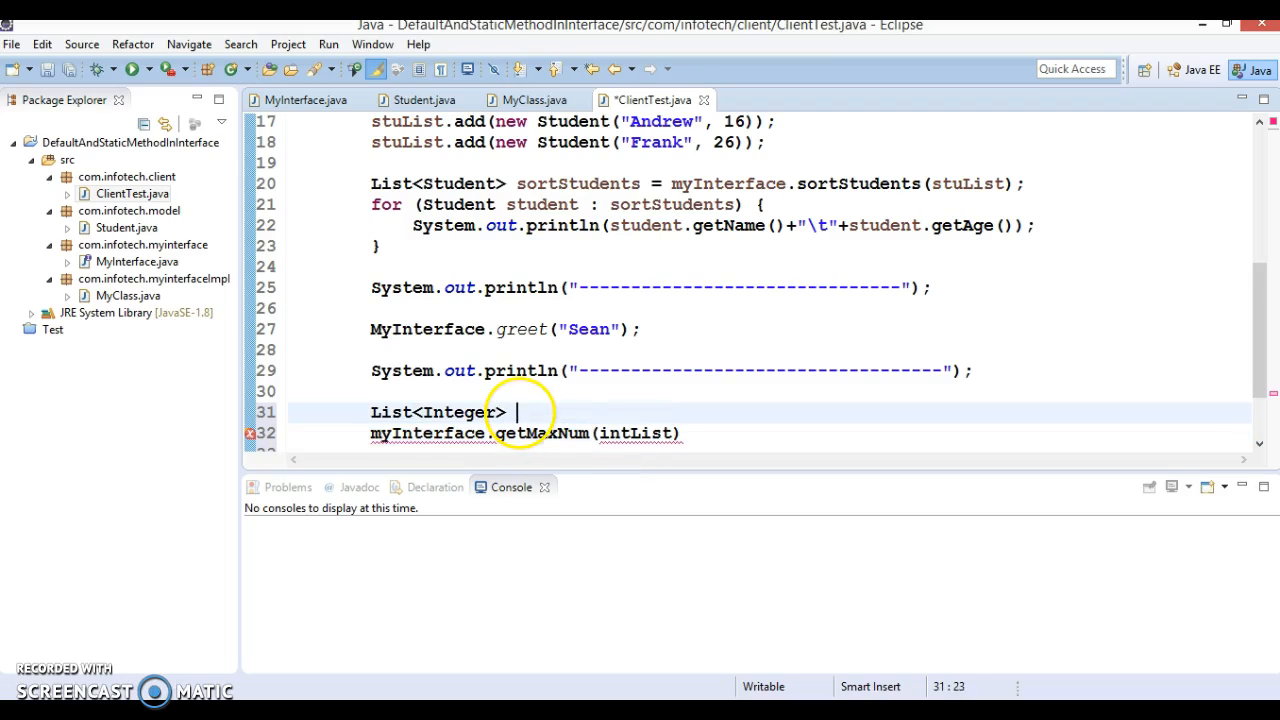
type("intList =")
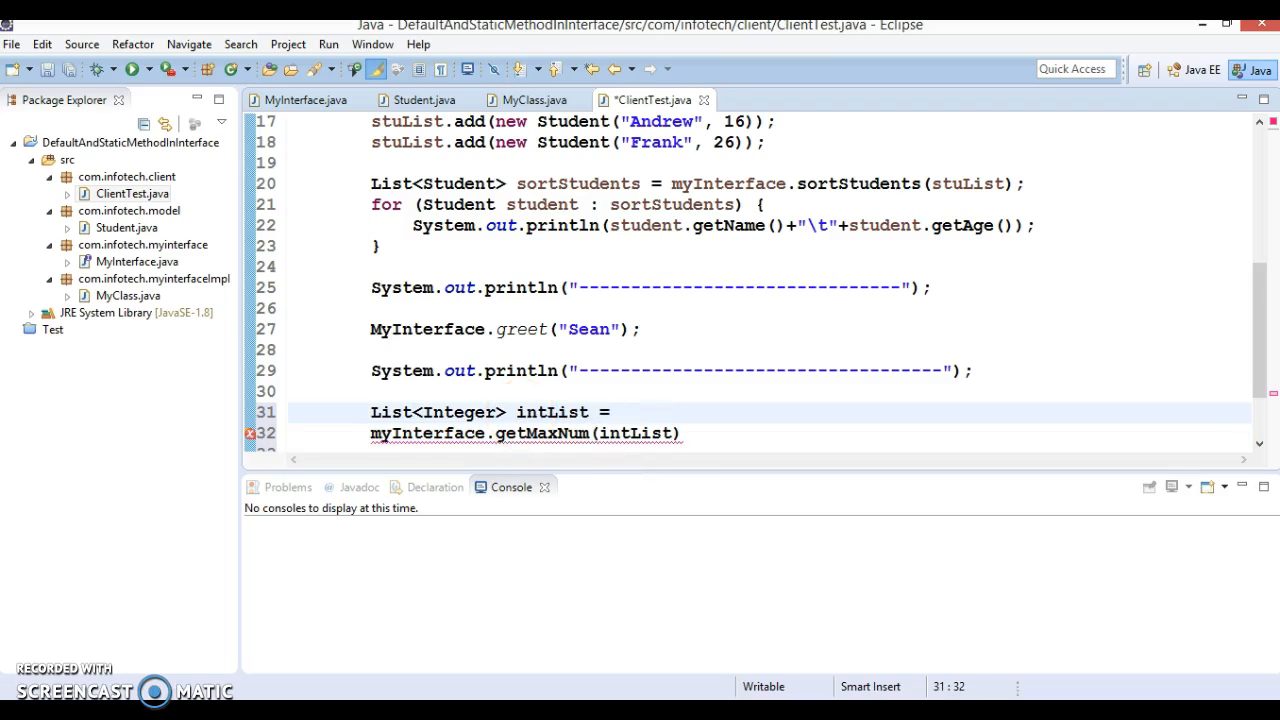
type("ne")
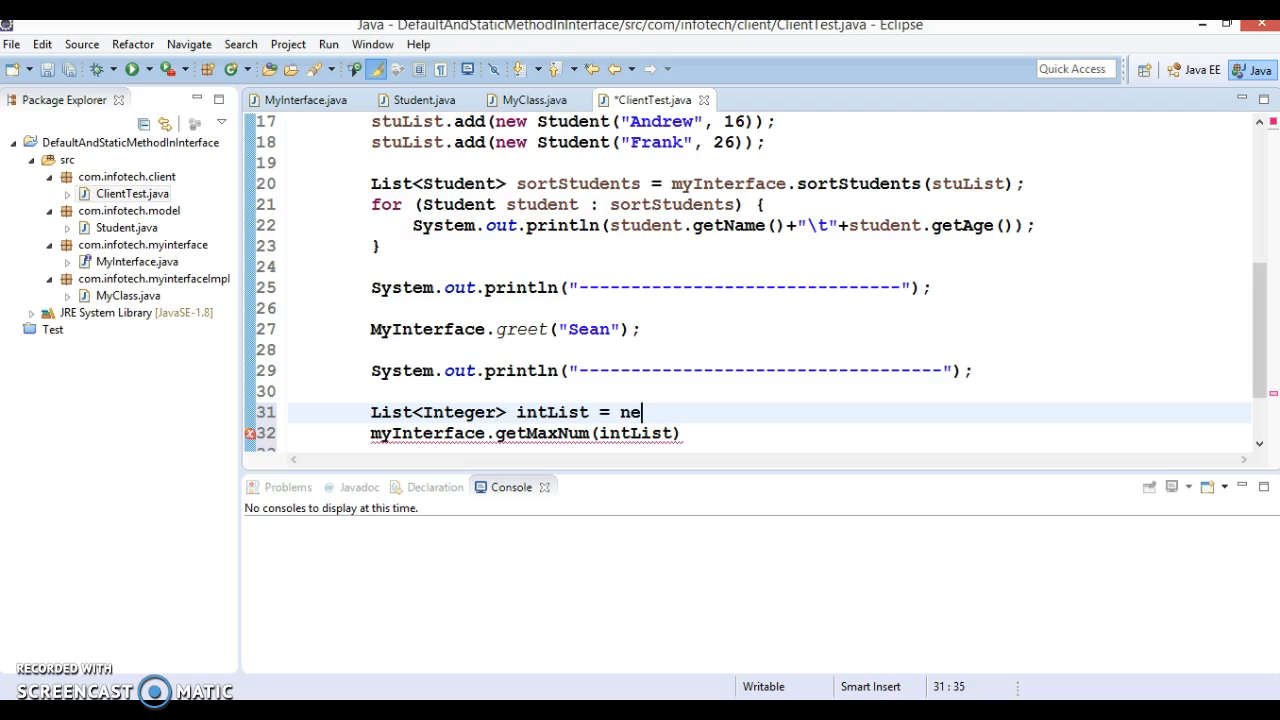
type("w ArrayList<>(")
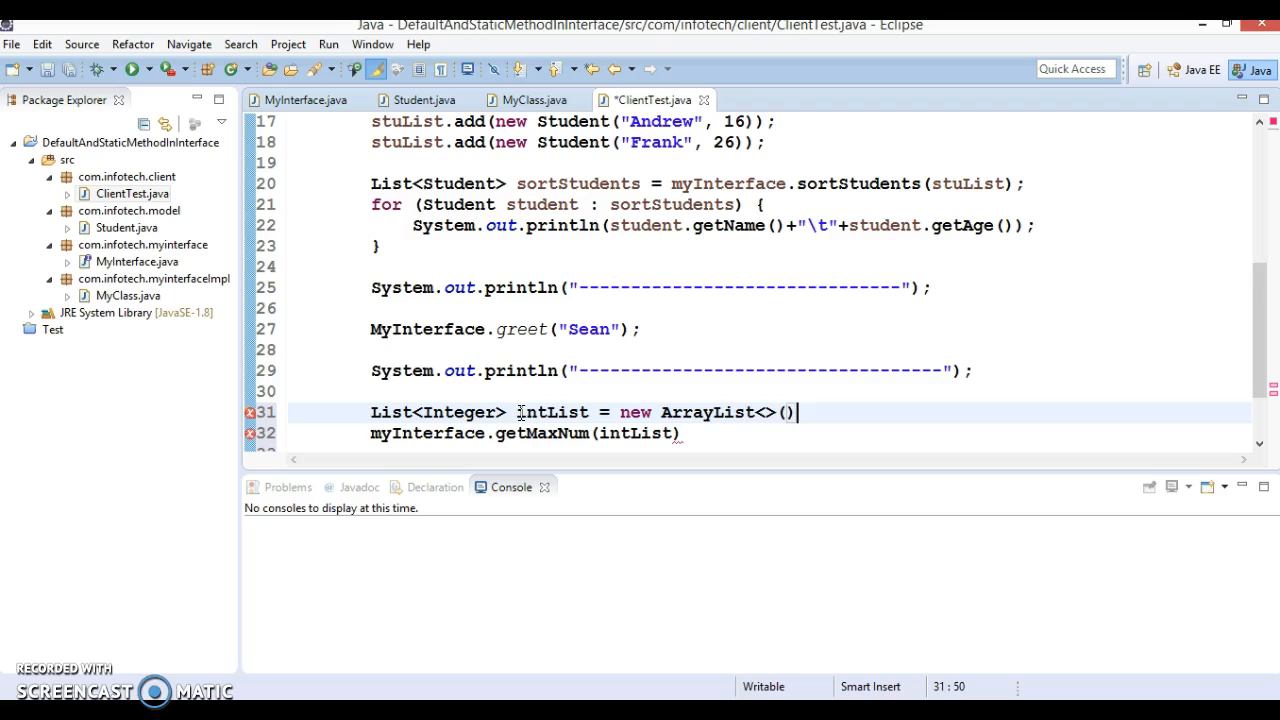
double_click(552, 412)
type(";")
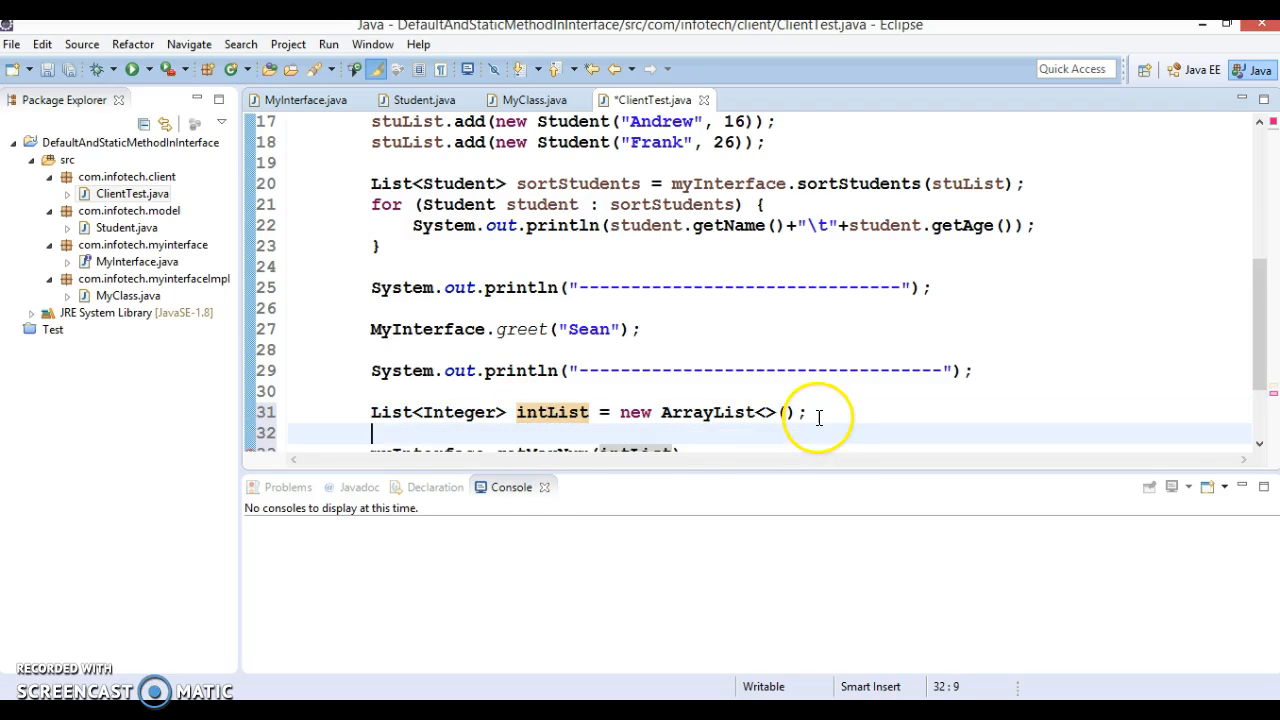
Add 1000, 50, 9000 and 90 to intList, fixing a wrong addressHelper completion, then show MyInterface
type("intList.add(1")
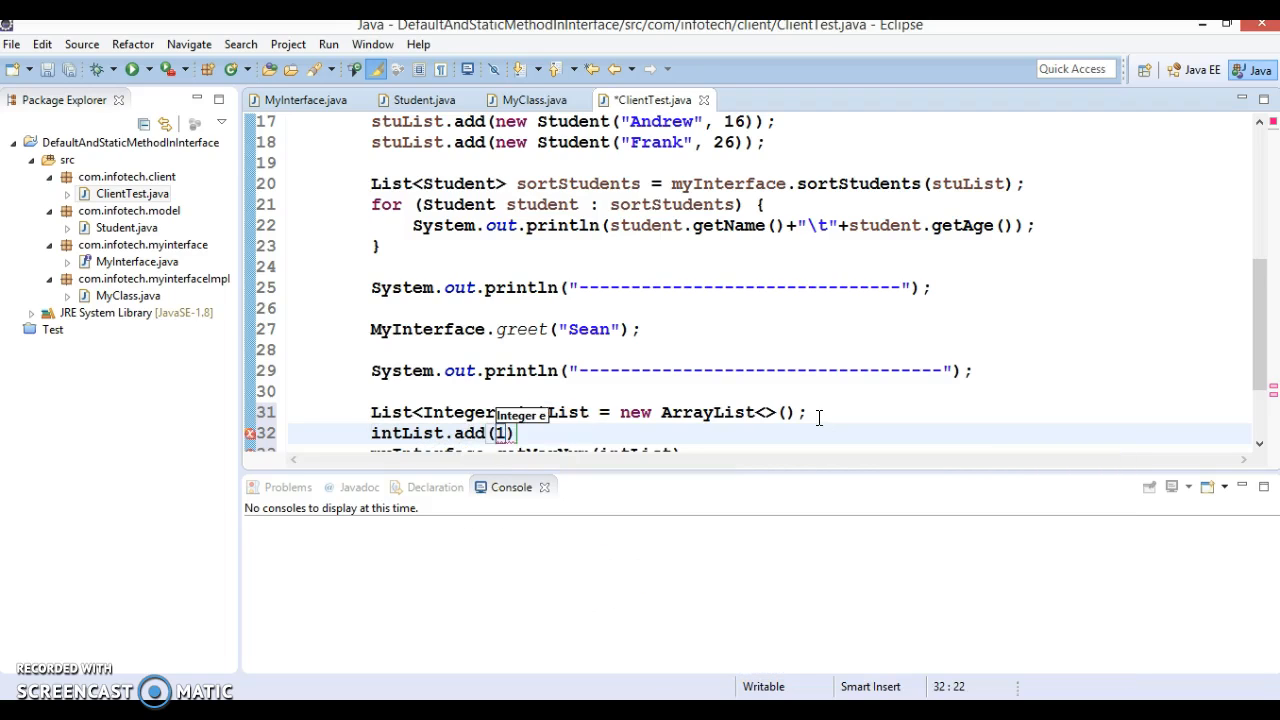
type("000")
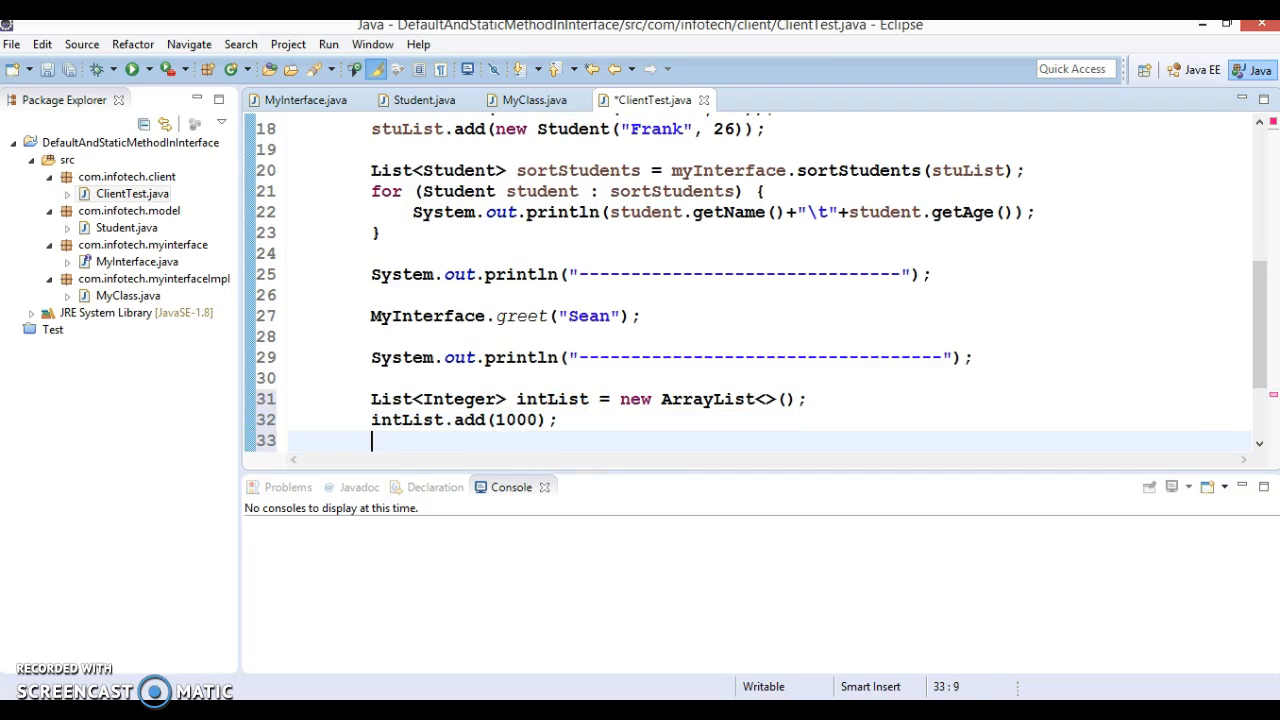
type("intList,a")
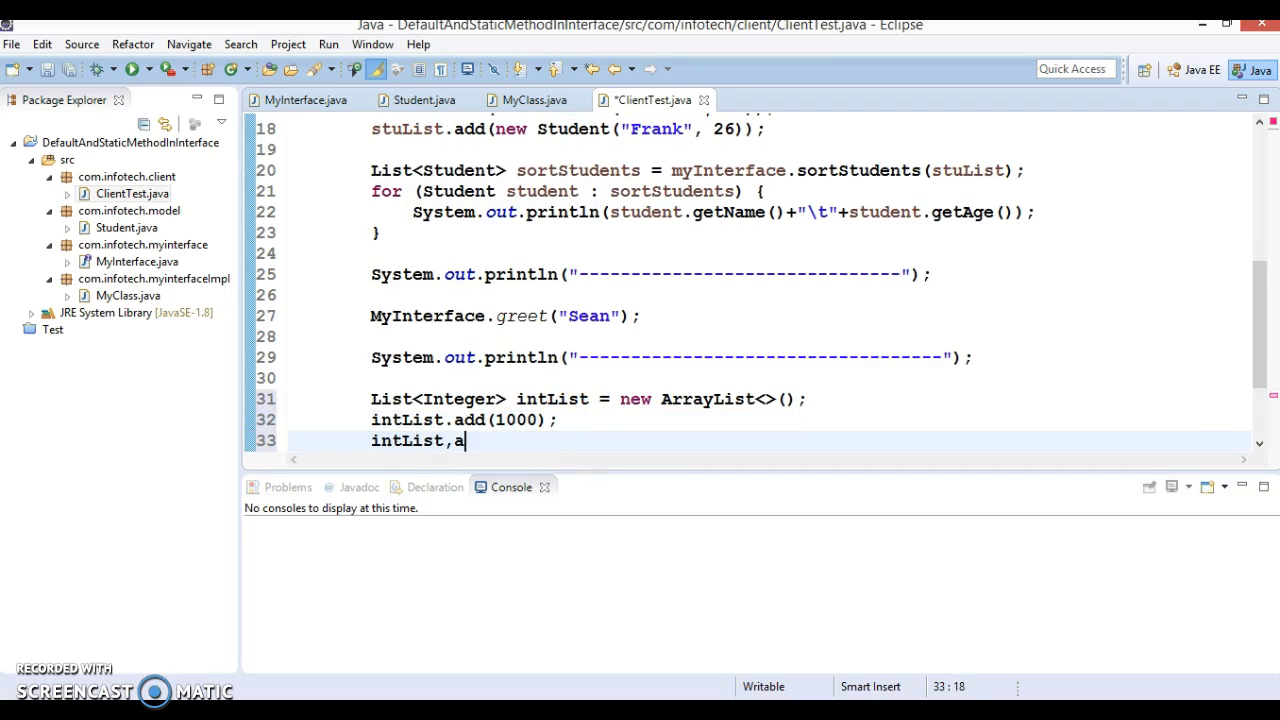
type("ddressHelper")
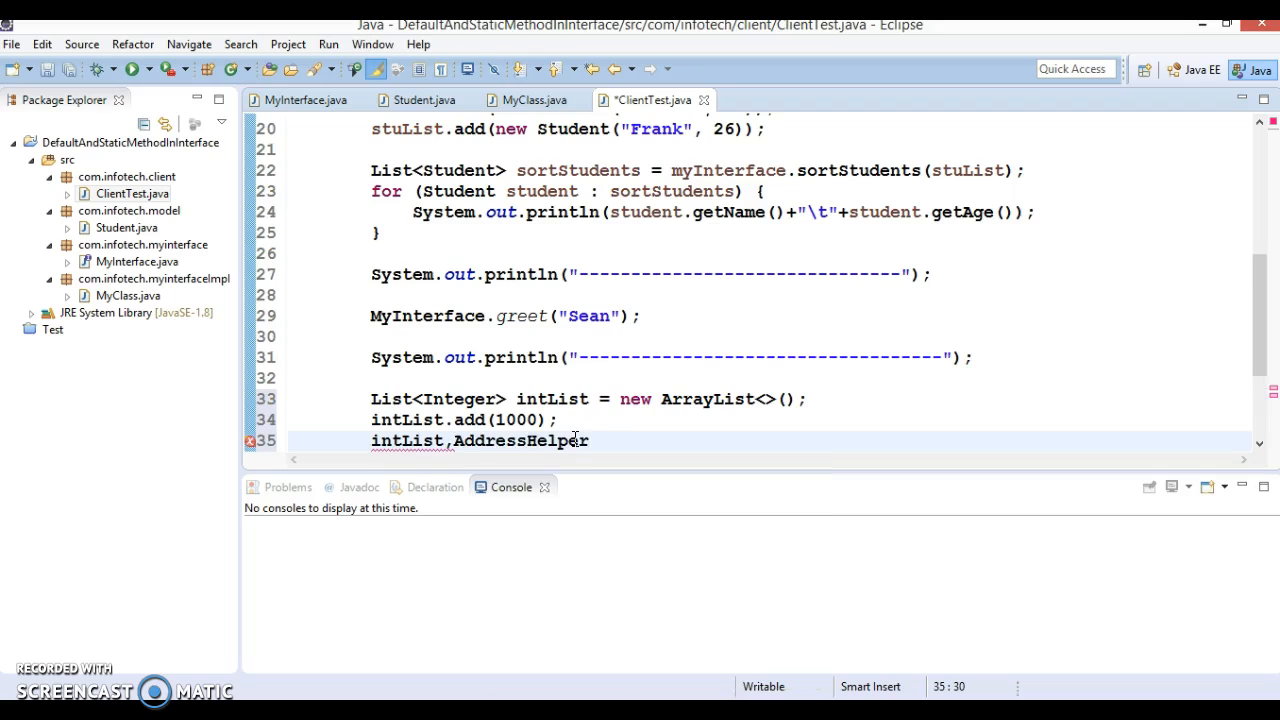
key("BackSpace")
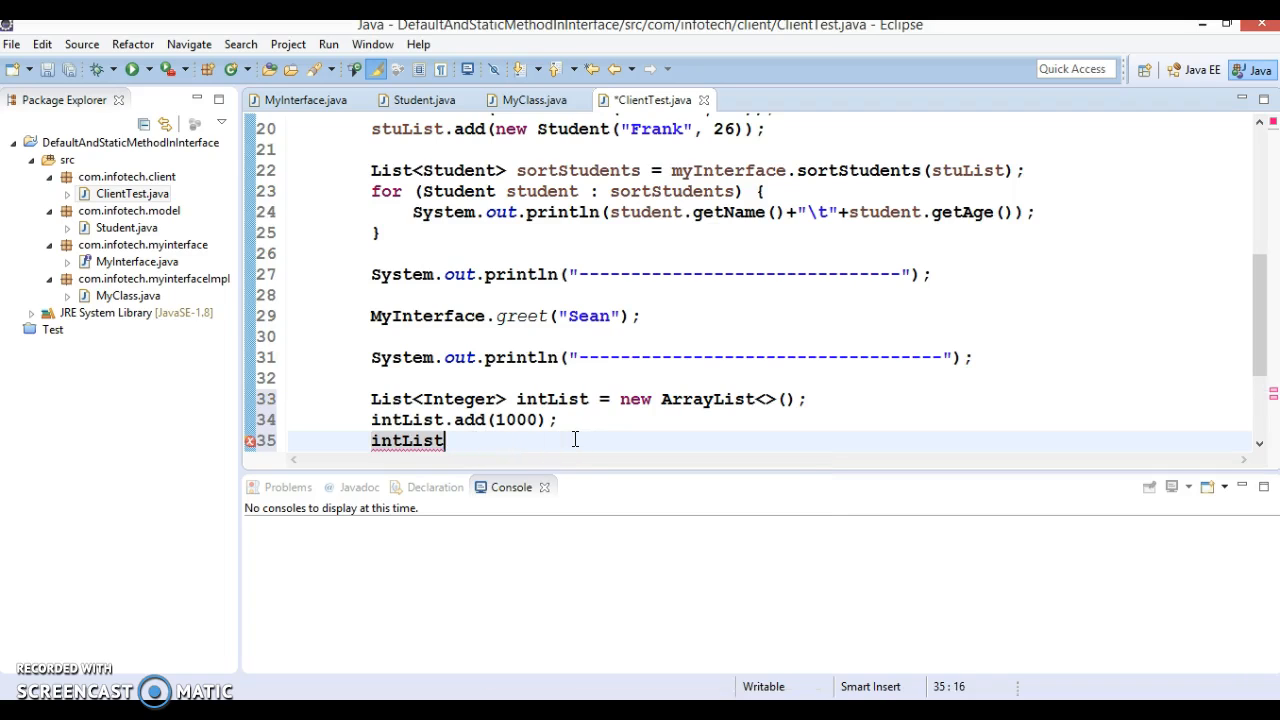
type(".add(50);")
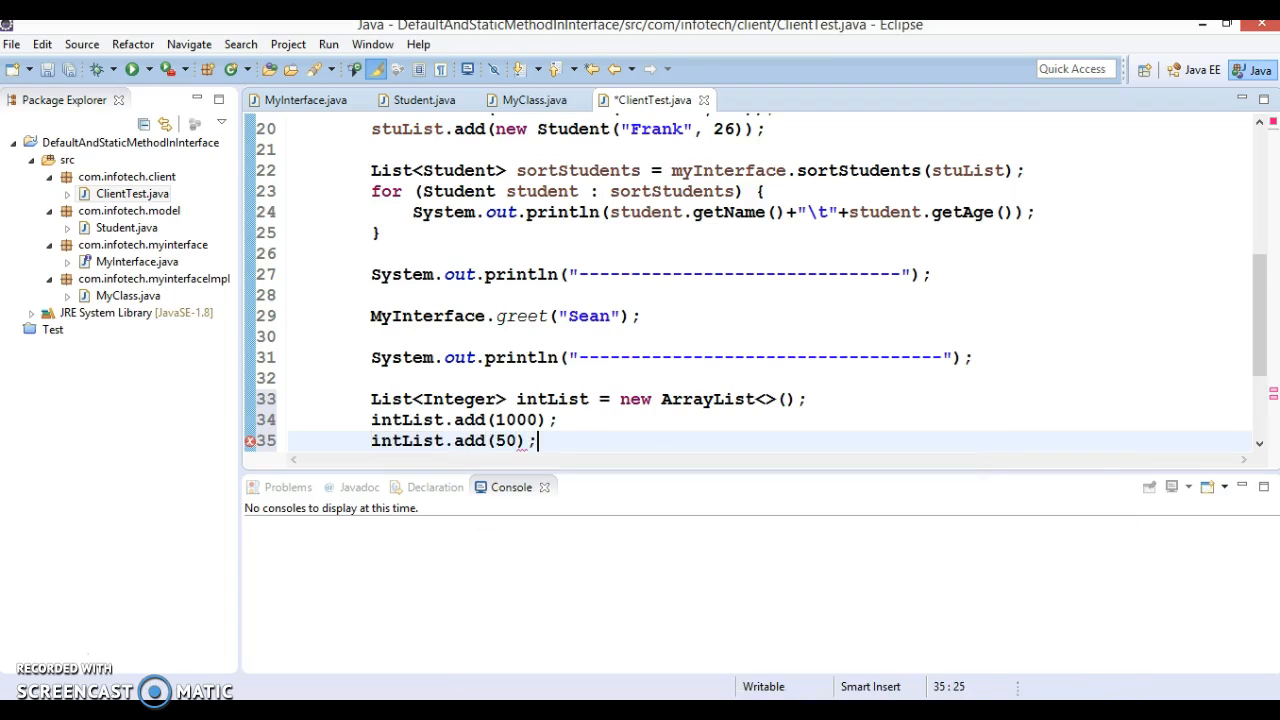
type("intList.se")
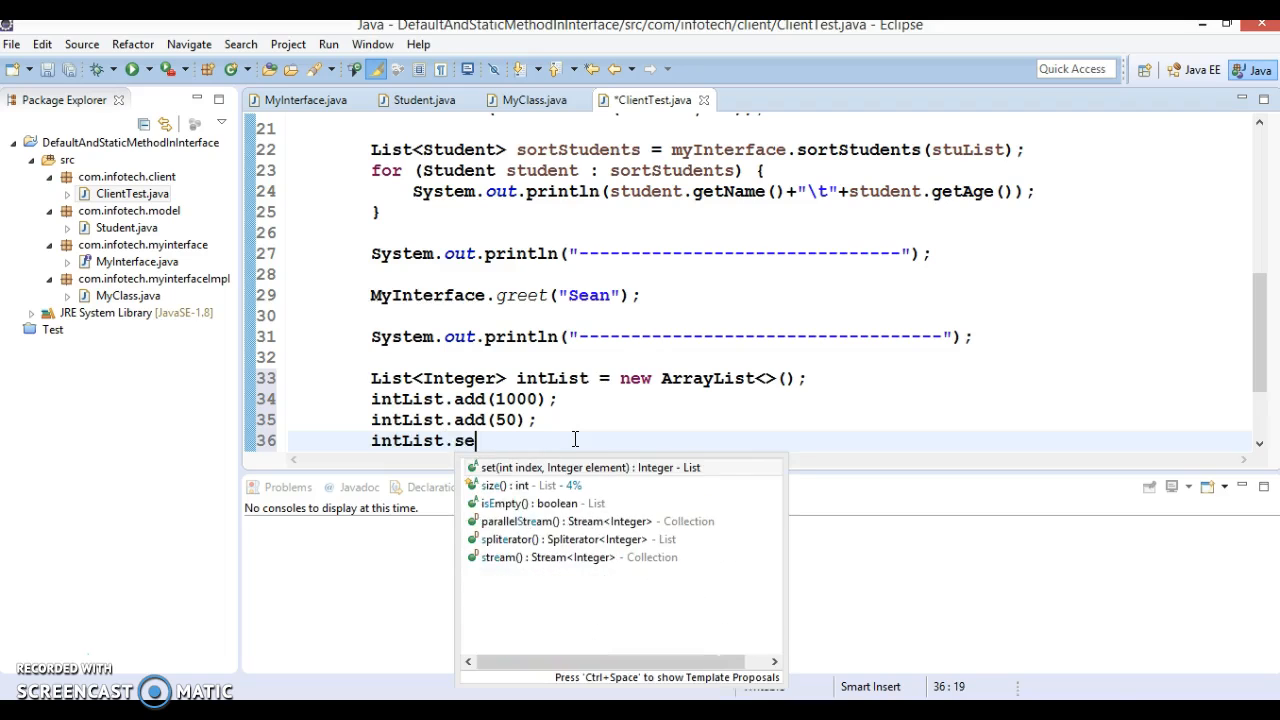
type("add(e")
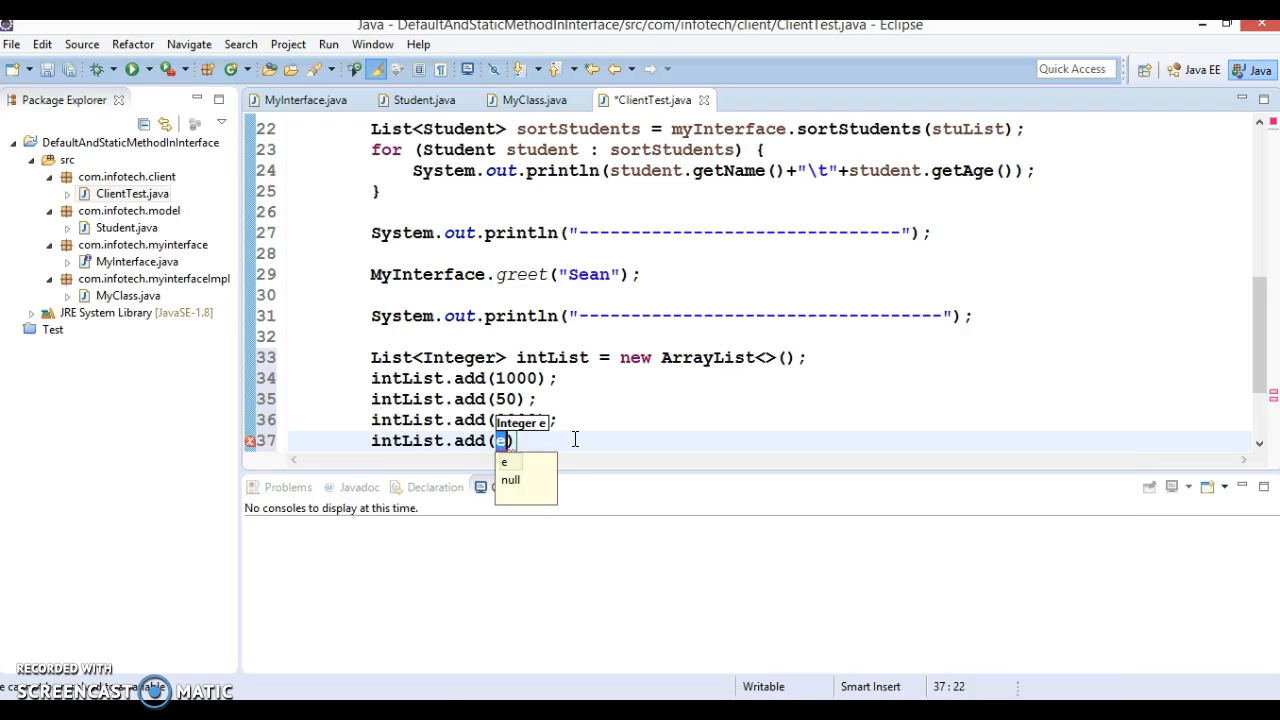
type("0")
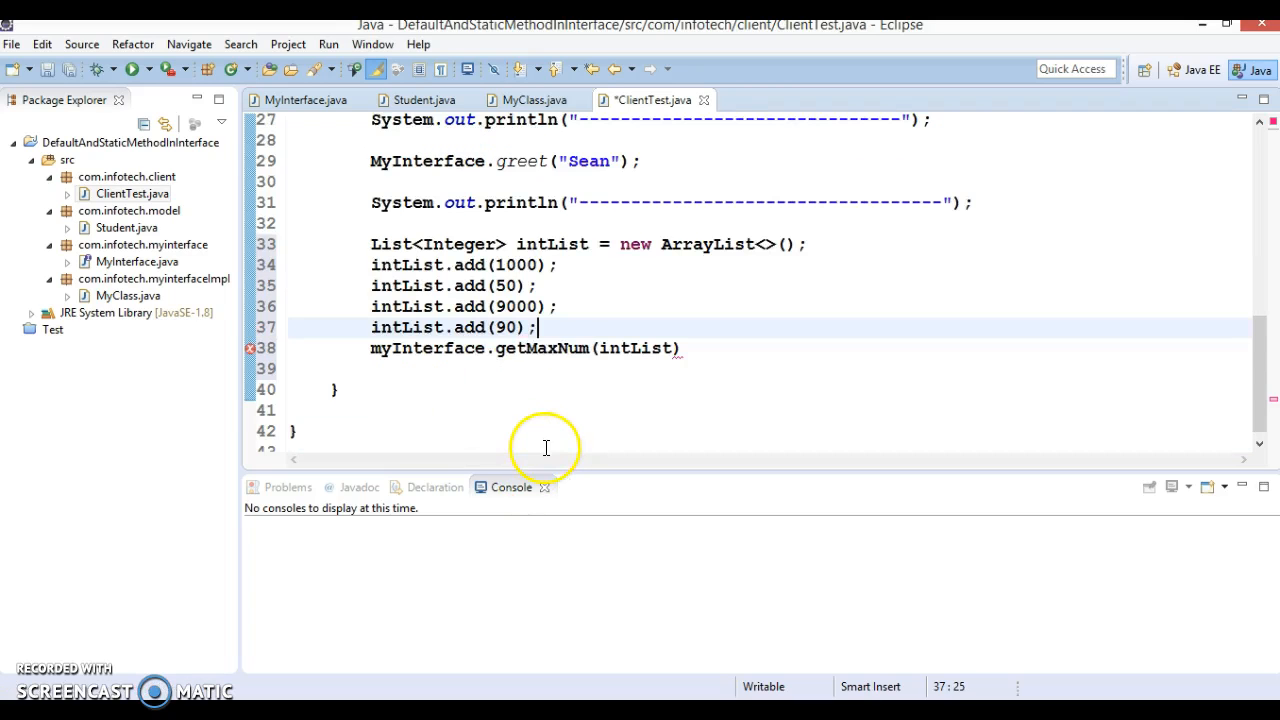
left_click(304, 100)
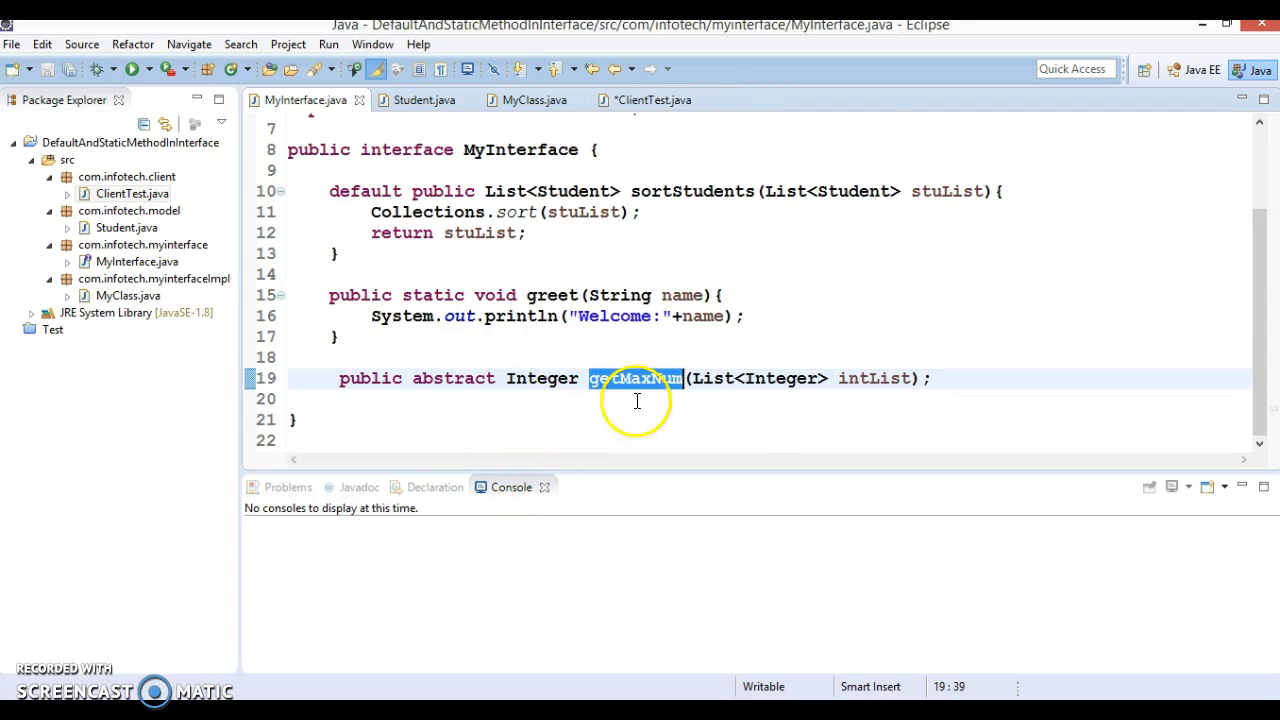
mouse_move(768, 414)
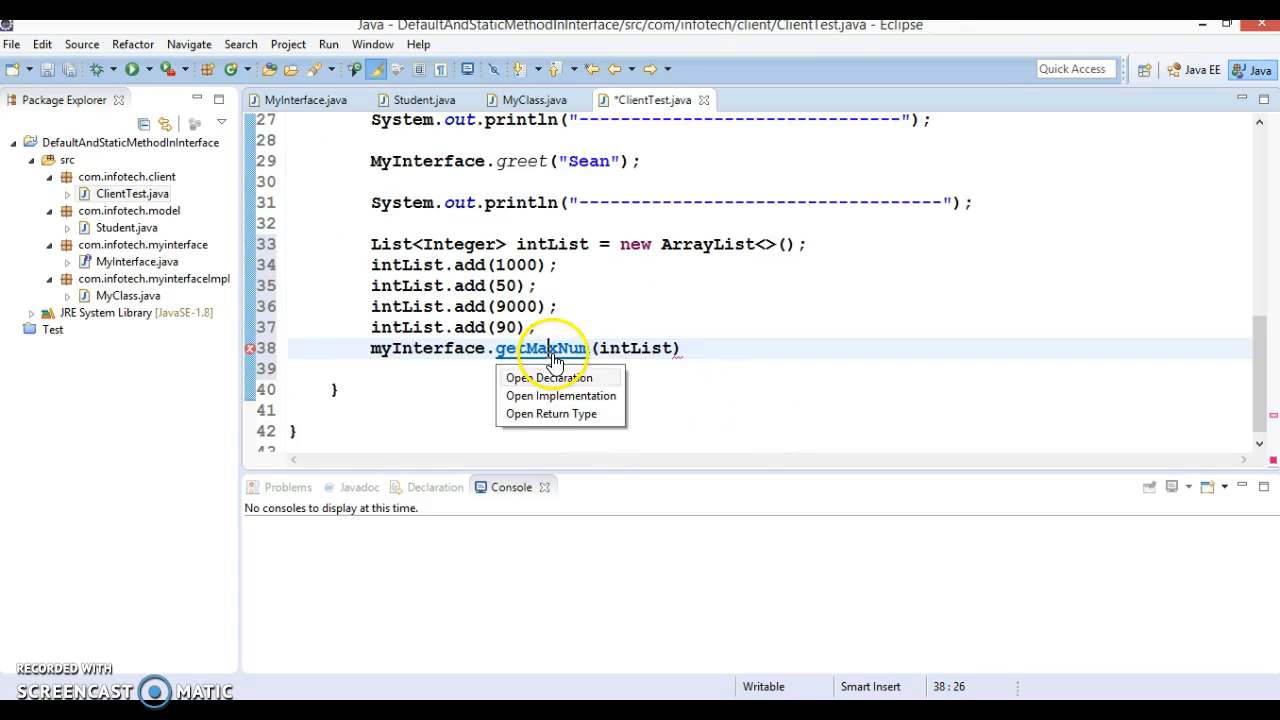
Open the getMaxNum implementation, review the intList lines in ClientTest, and go to MyClass
left_click(550, 376)
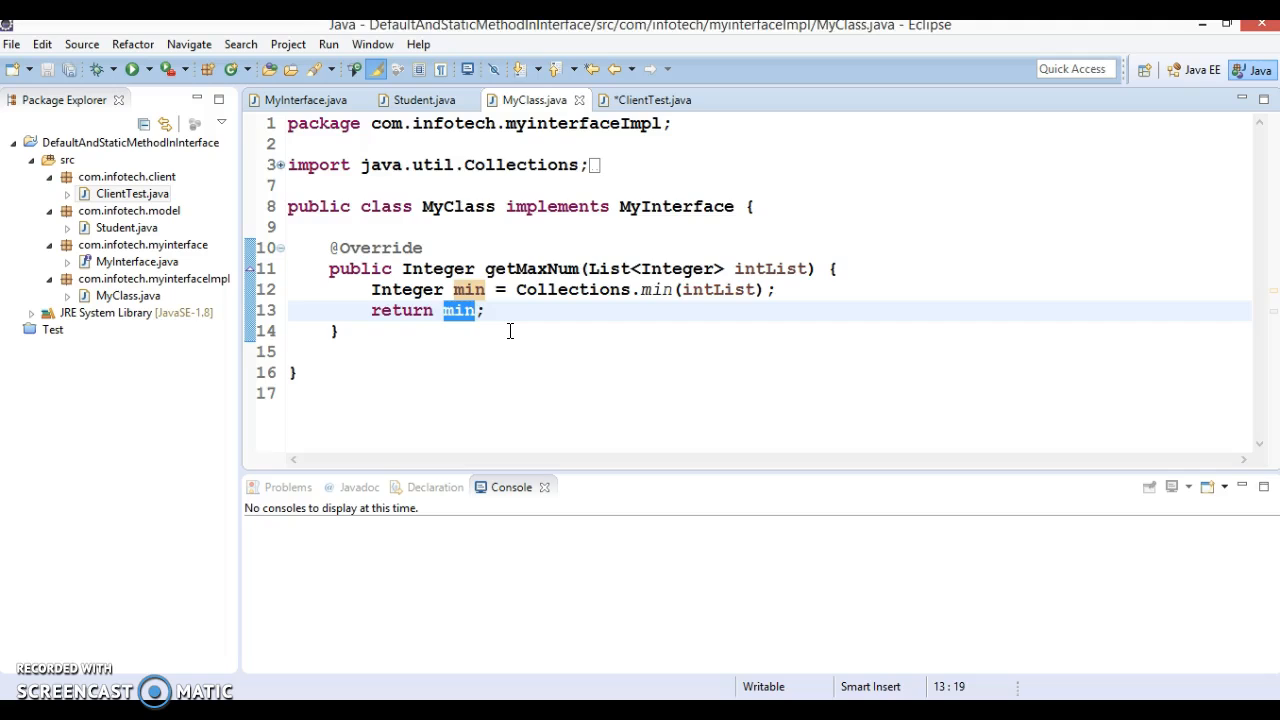
left_click(650, 100)
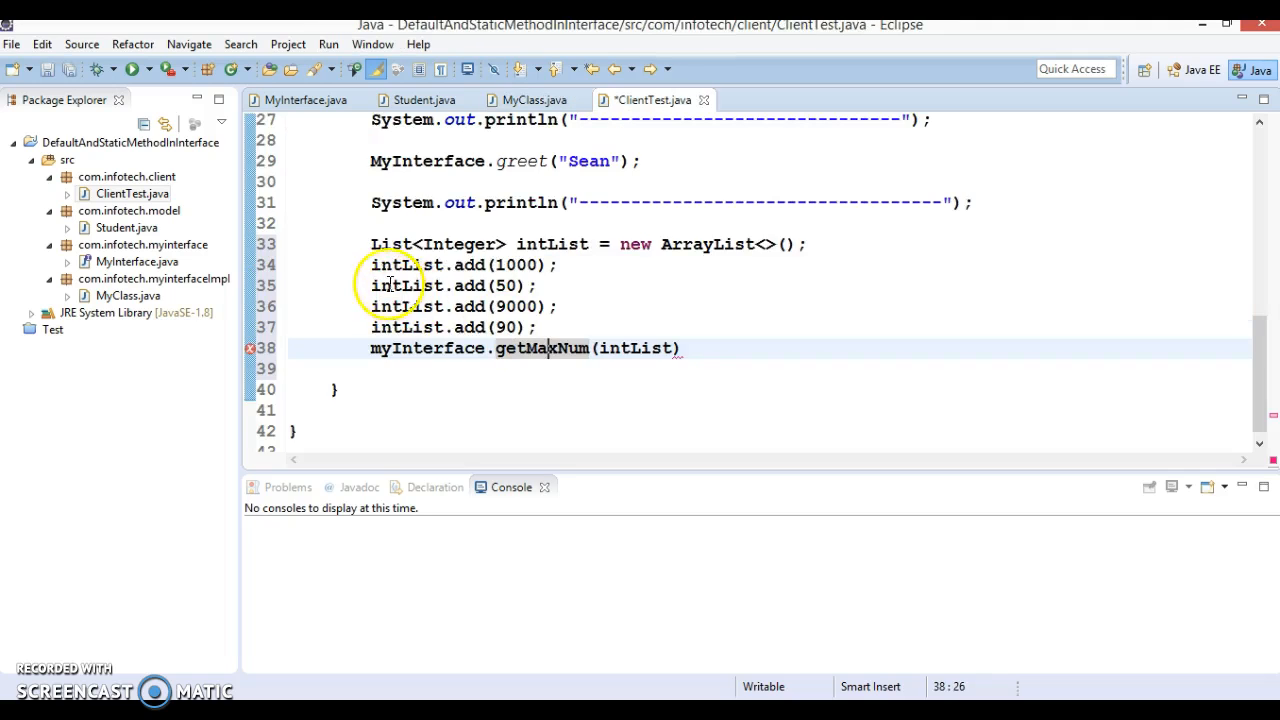
left_click_drag(372, 244, 536, 328)
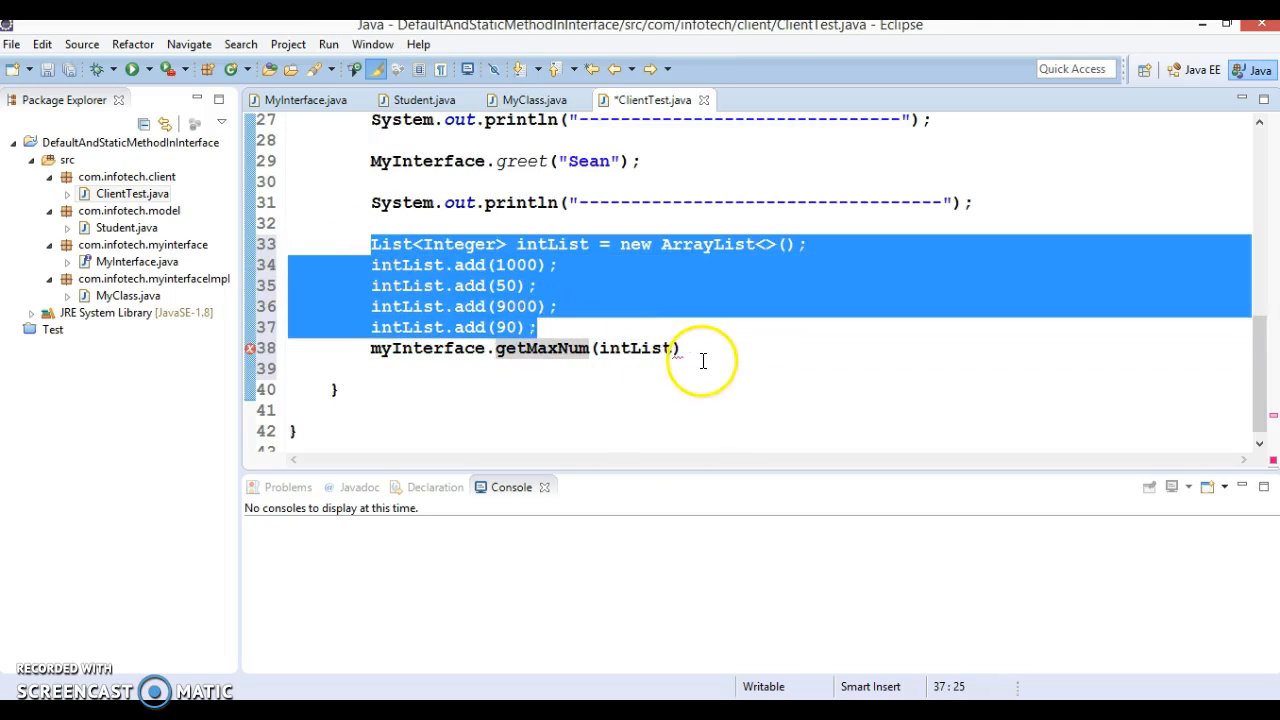
left_click(690, 348)
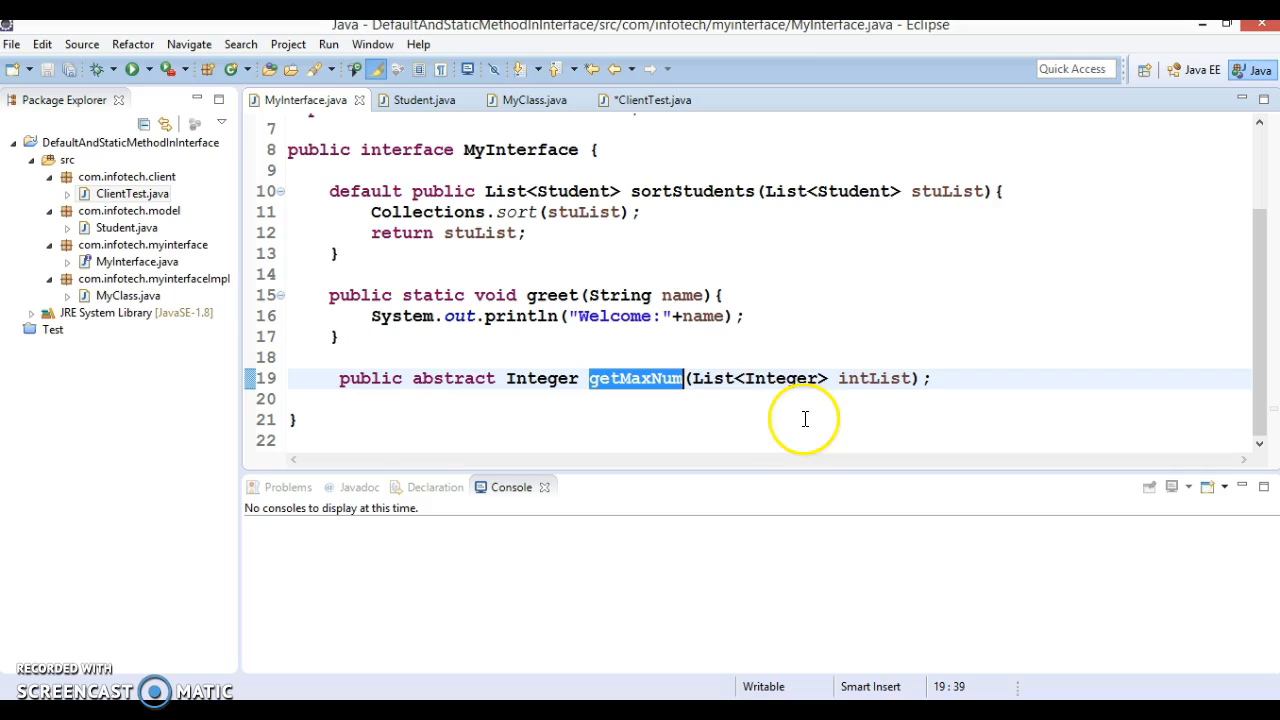
mouse_move(590, 212)
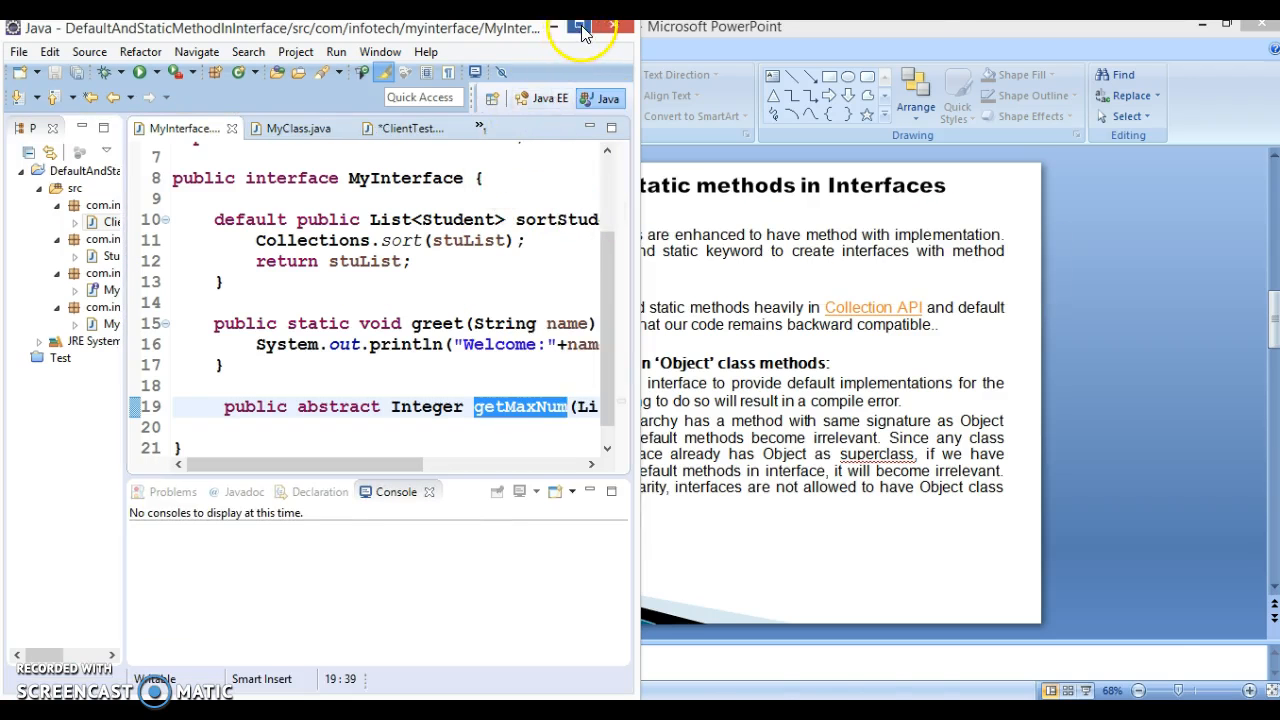
left_click(590, 24)
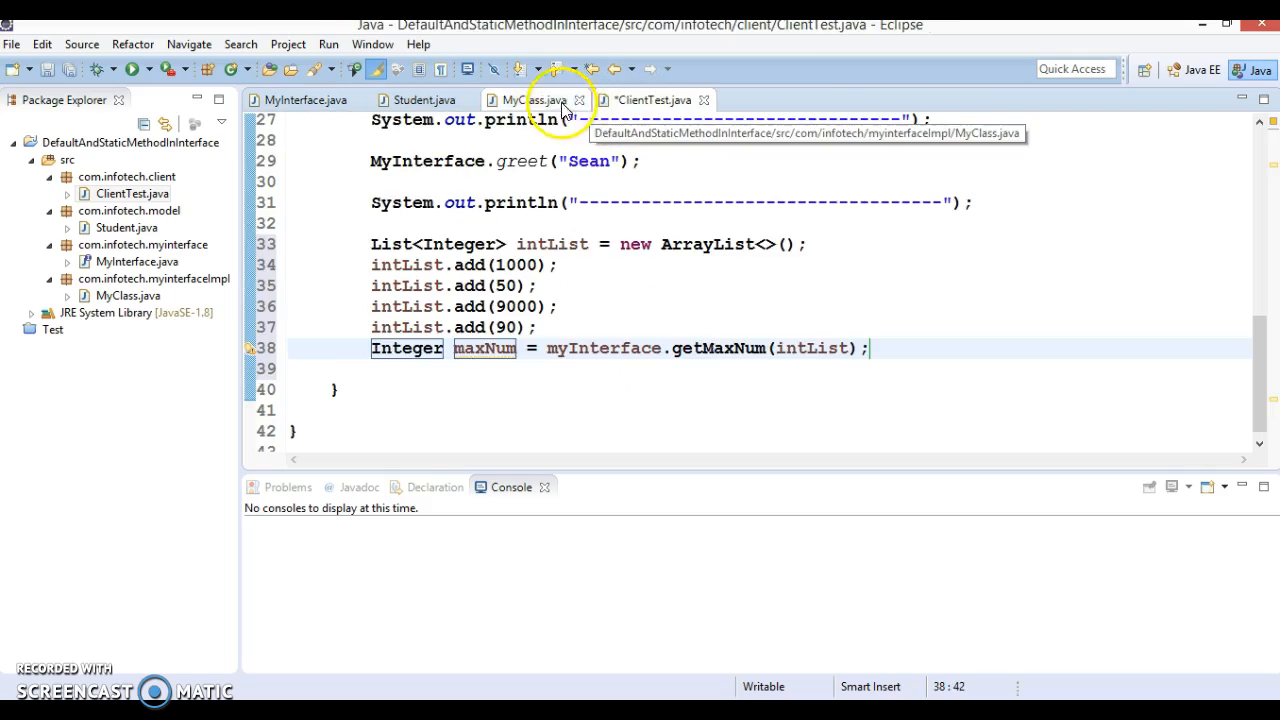
left_click(532, 100)
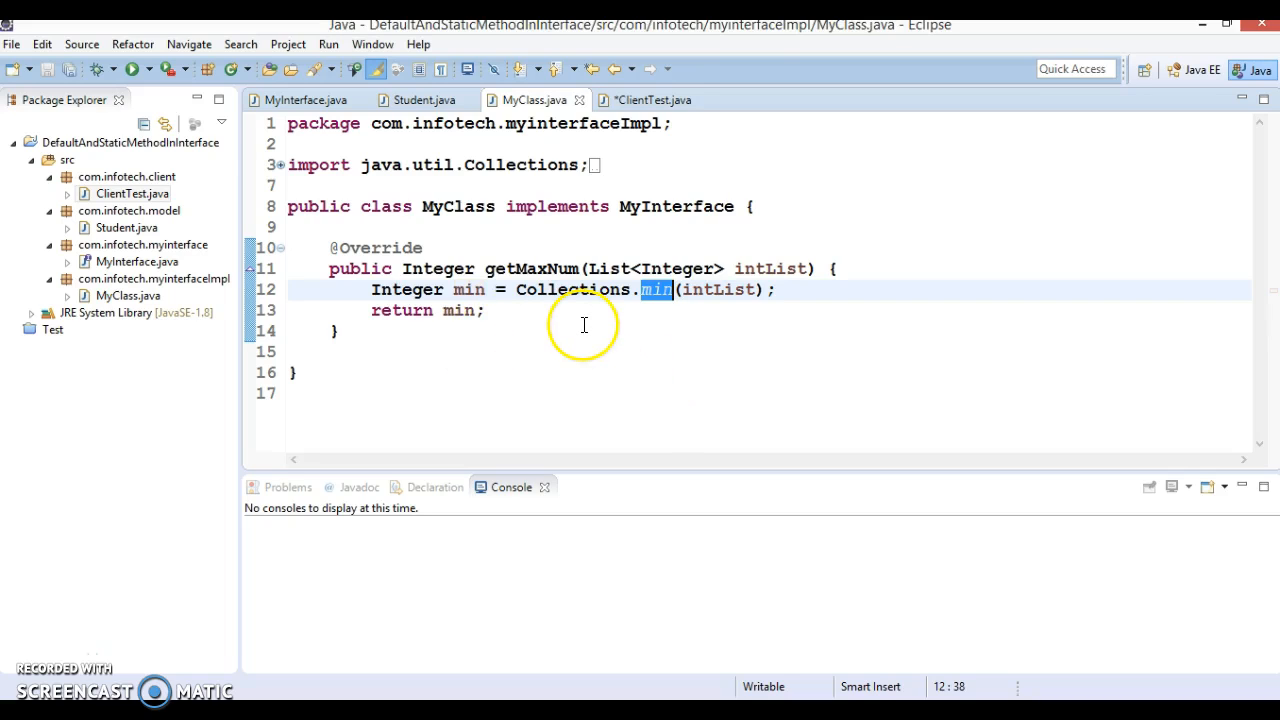
Change Collections.min to Collections.max and rename the min variable to maxNum
type("max")
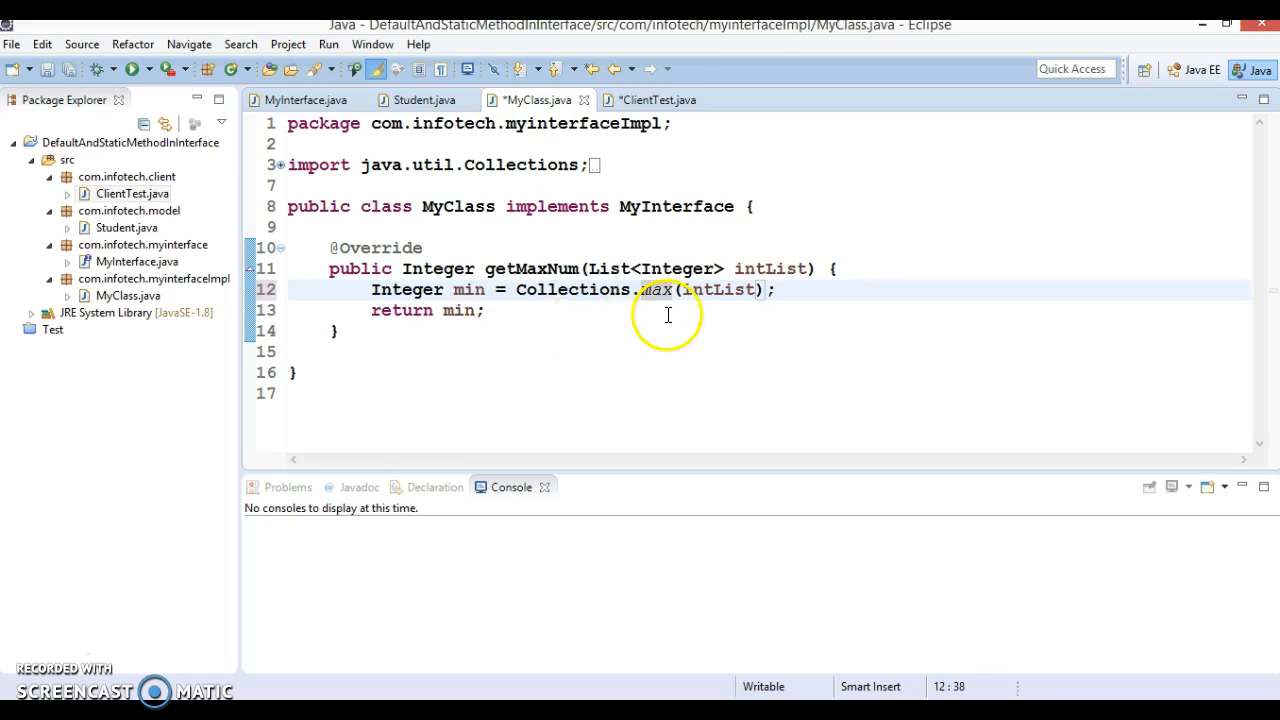
double_click(656, 288)
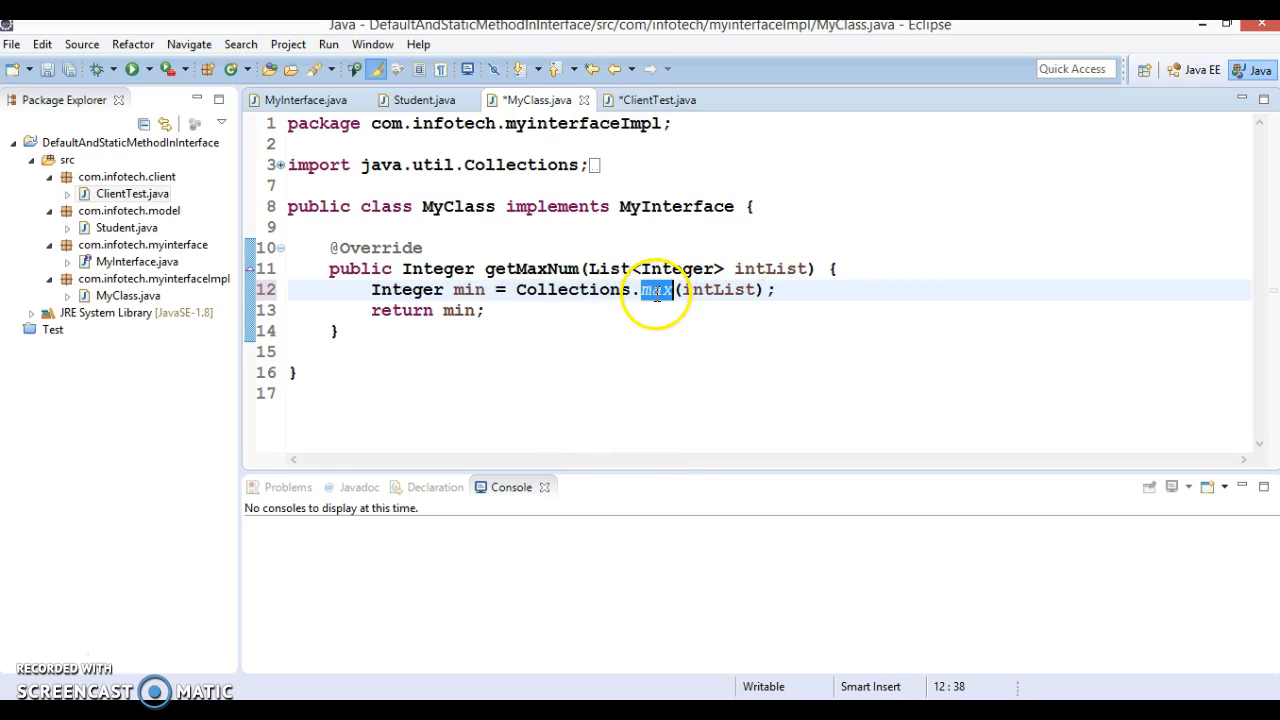
double_click(470, 290)
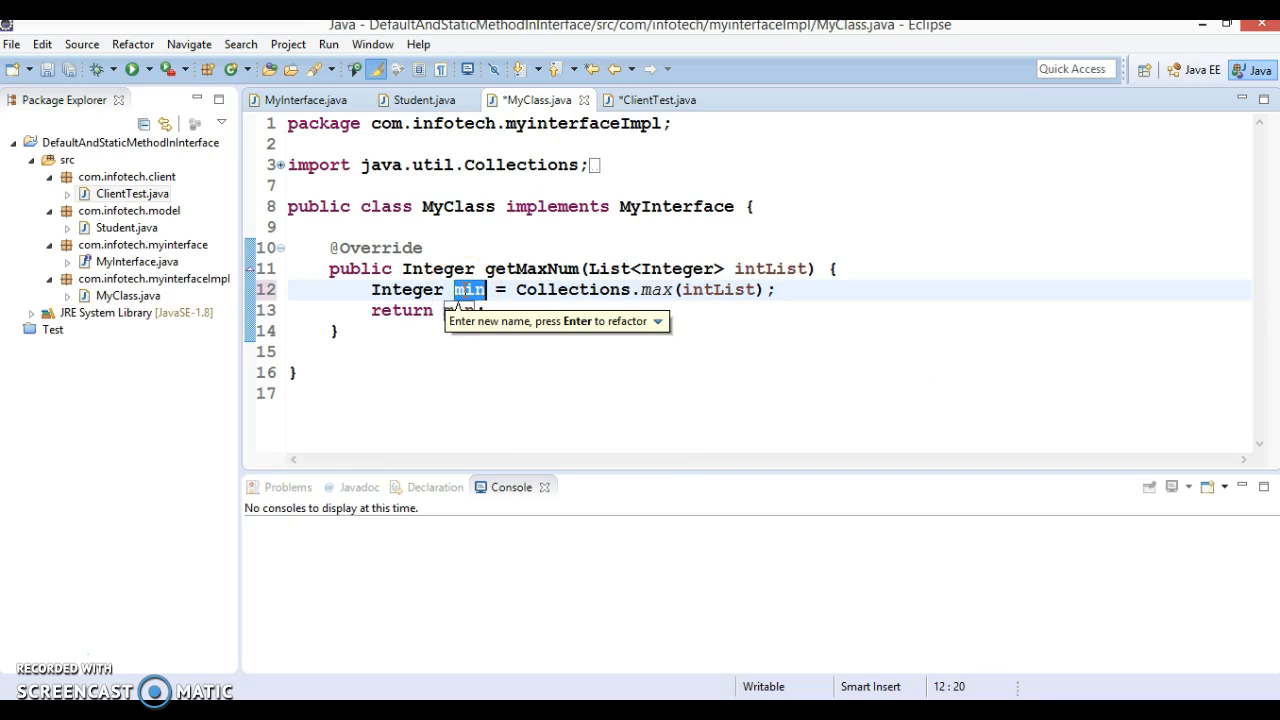
type("maxNum")
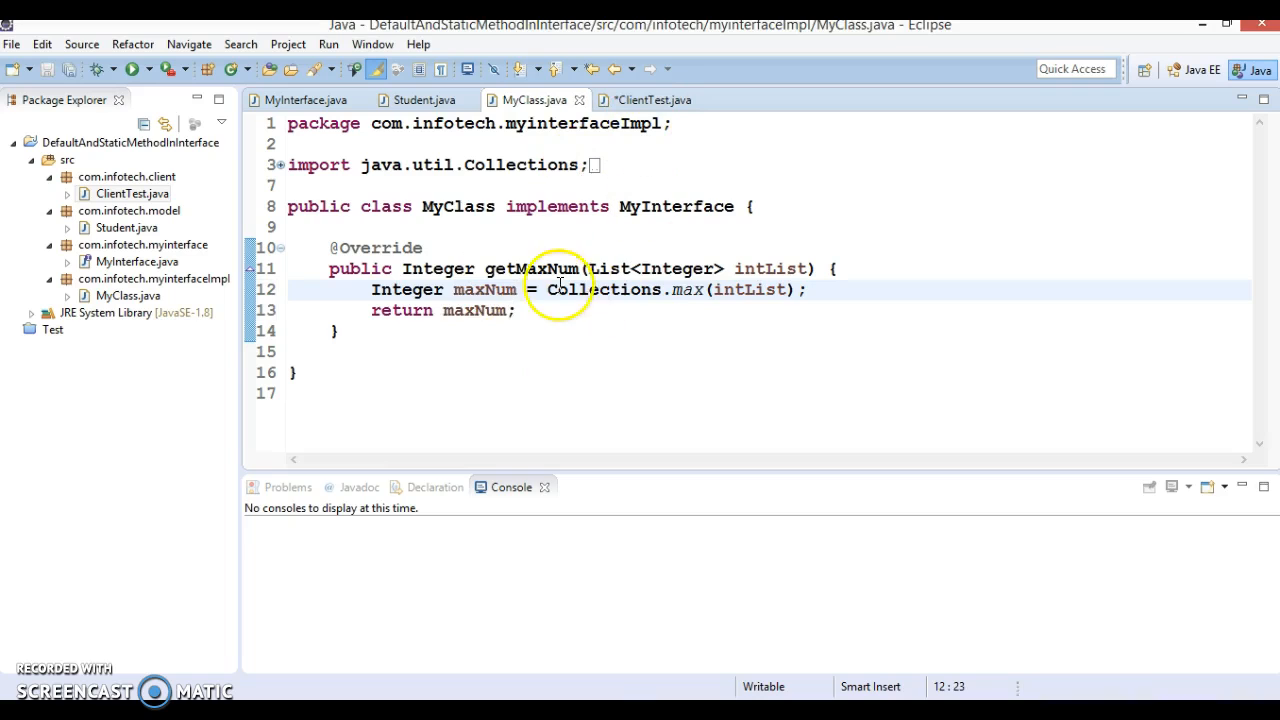
left_click(642, 100)
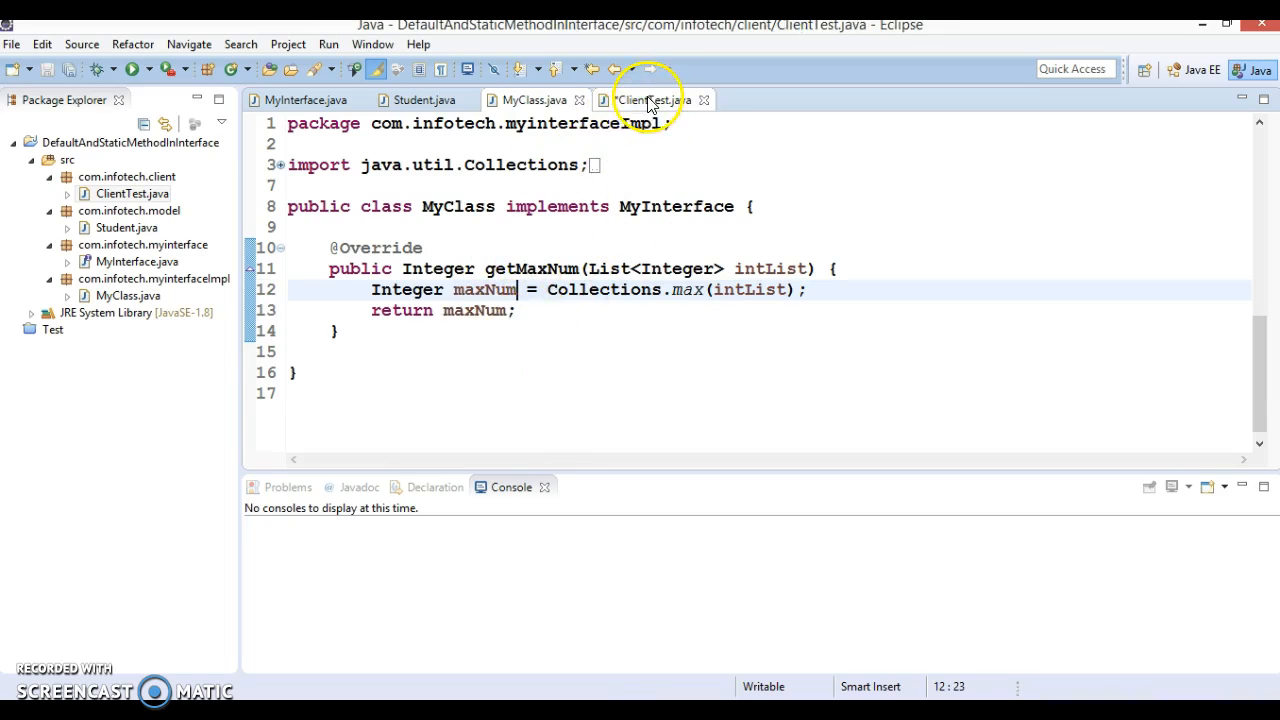
Write System.out.println("Max Num:"+maxNum); in ClientTest, glancing at MyInterface
left_click(650, 100)
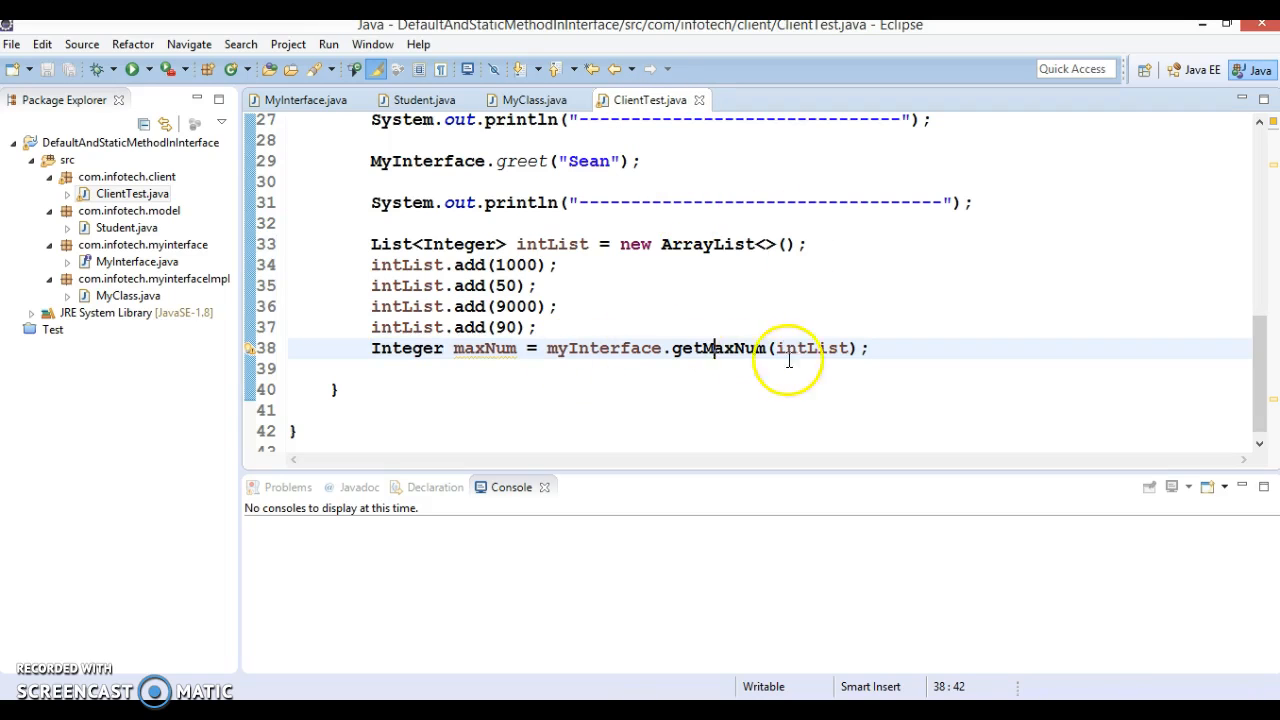
type("S")
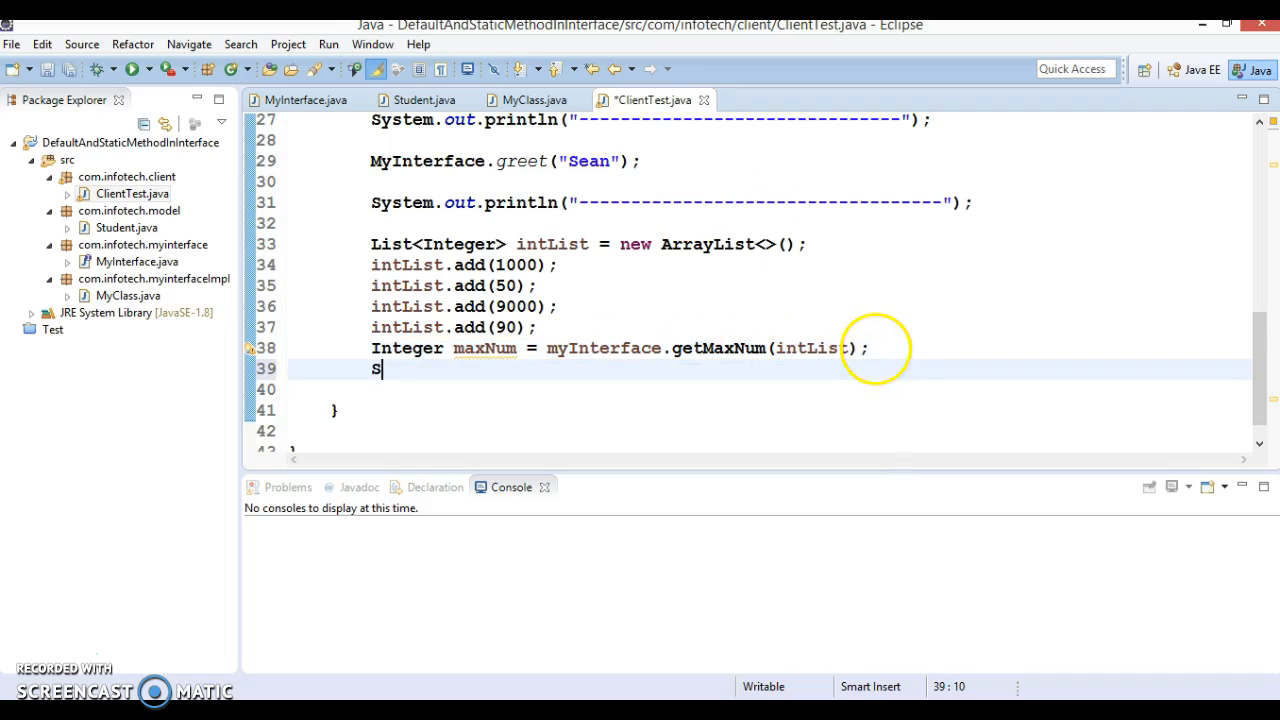
type("ystem.out.println();")
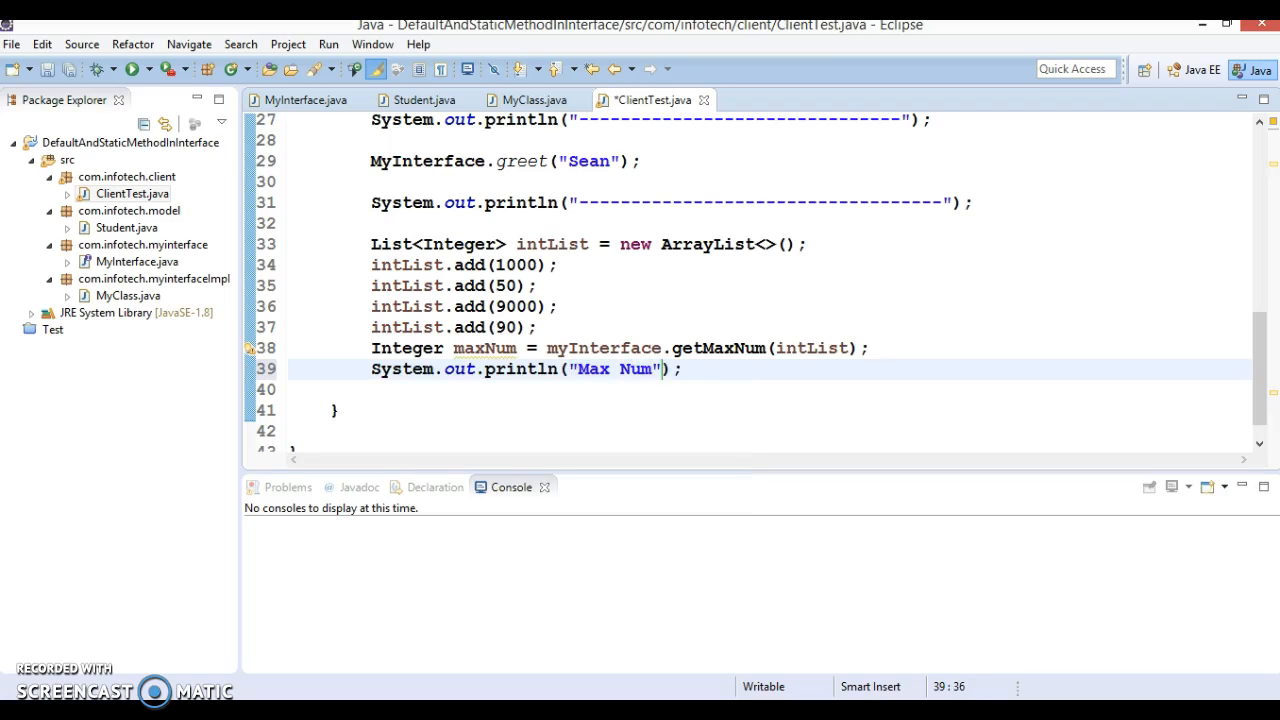
type(":+")
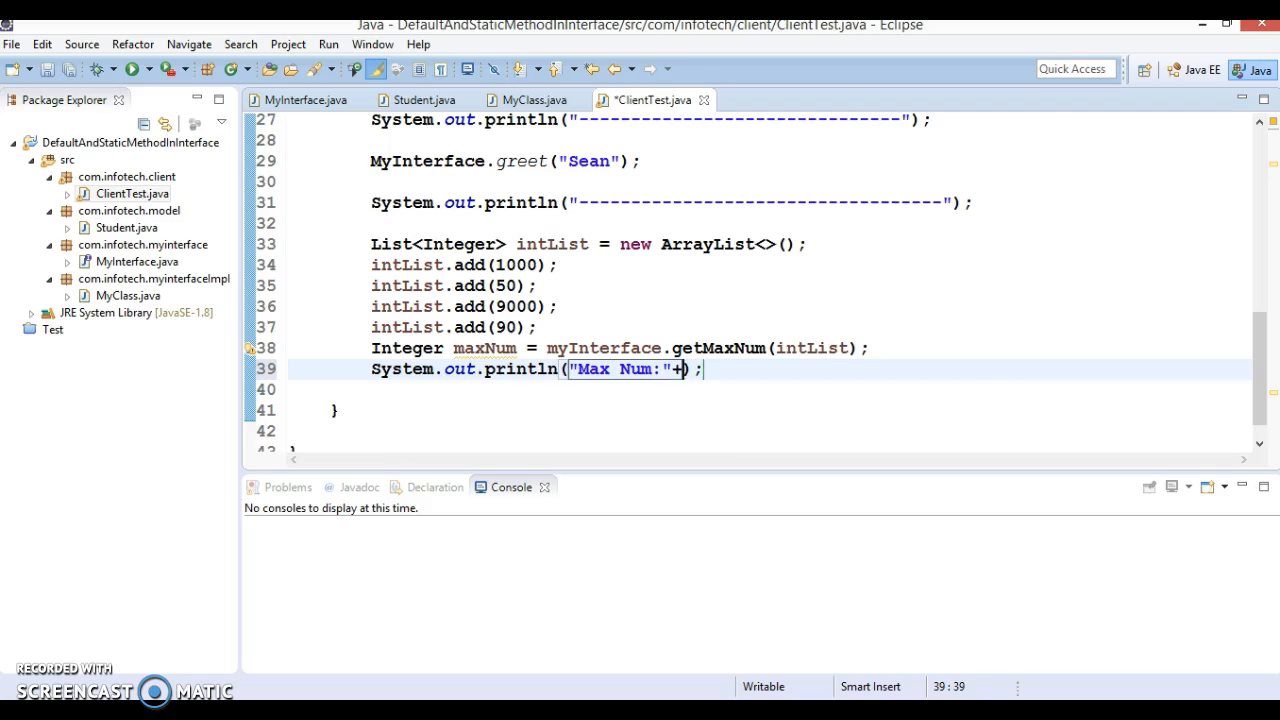
type("maxNum")
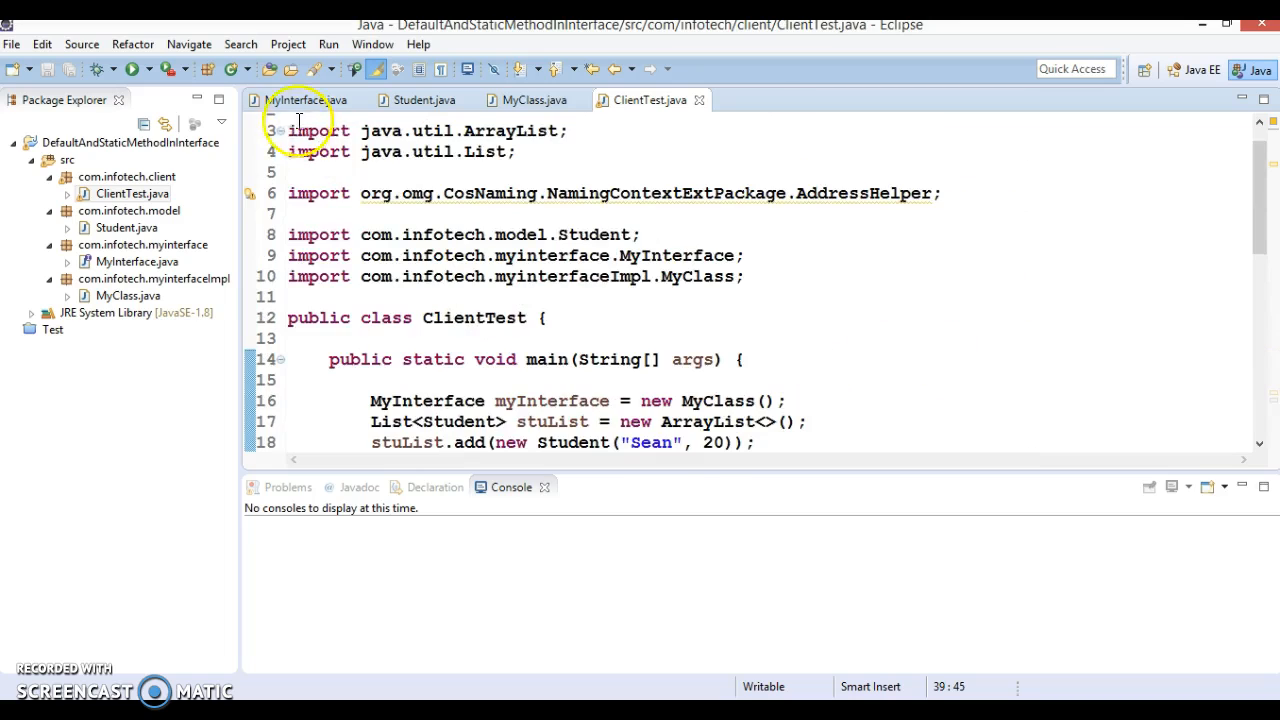
left_click(304, 100)
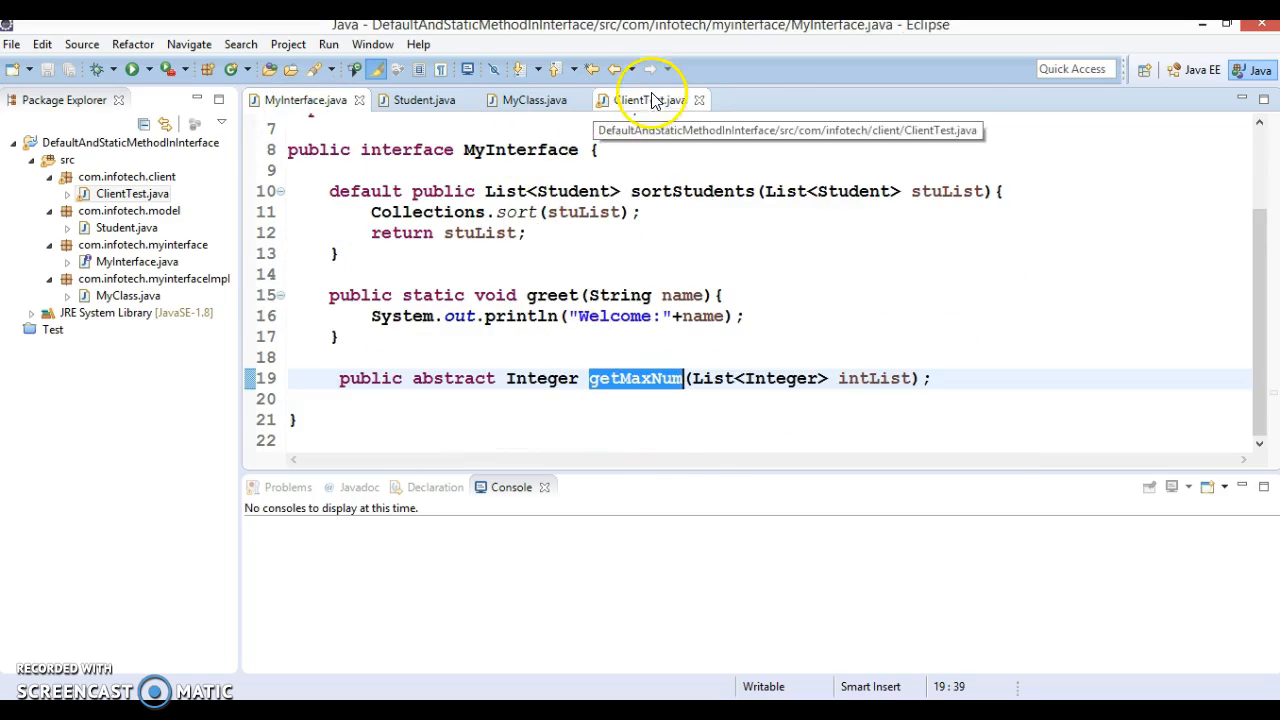
left_click(644, 100)
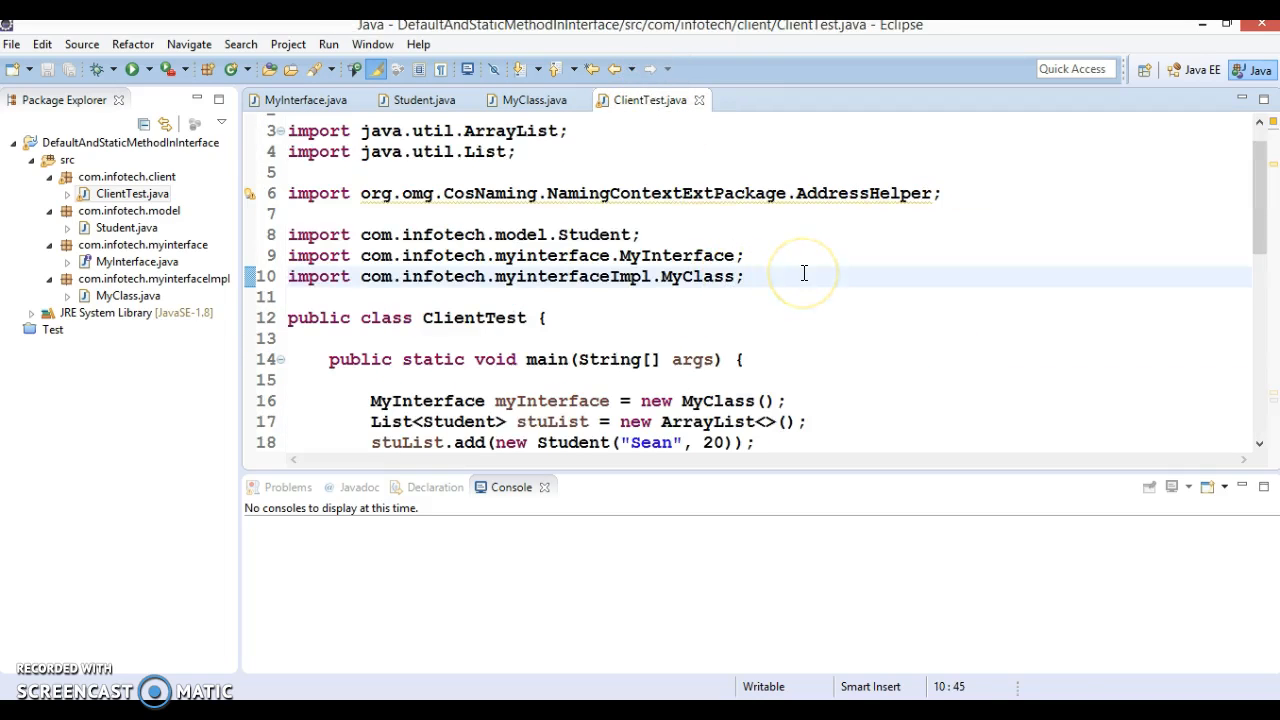
Run ClientTest from its context menu and select the sortStudents call and its stuList argument
right_click(784, 260)
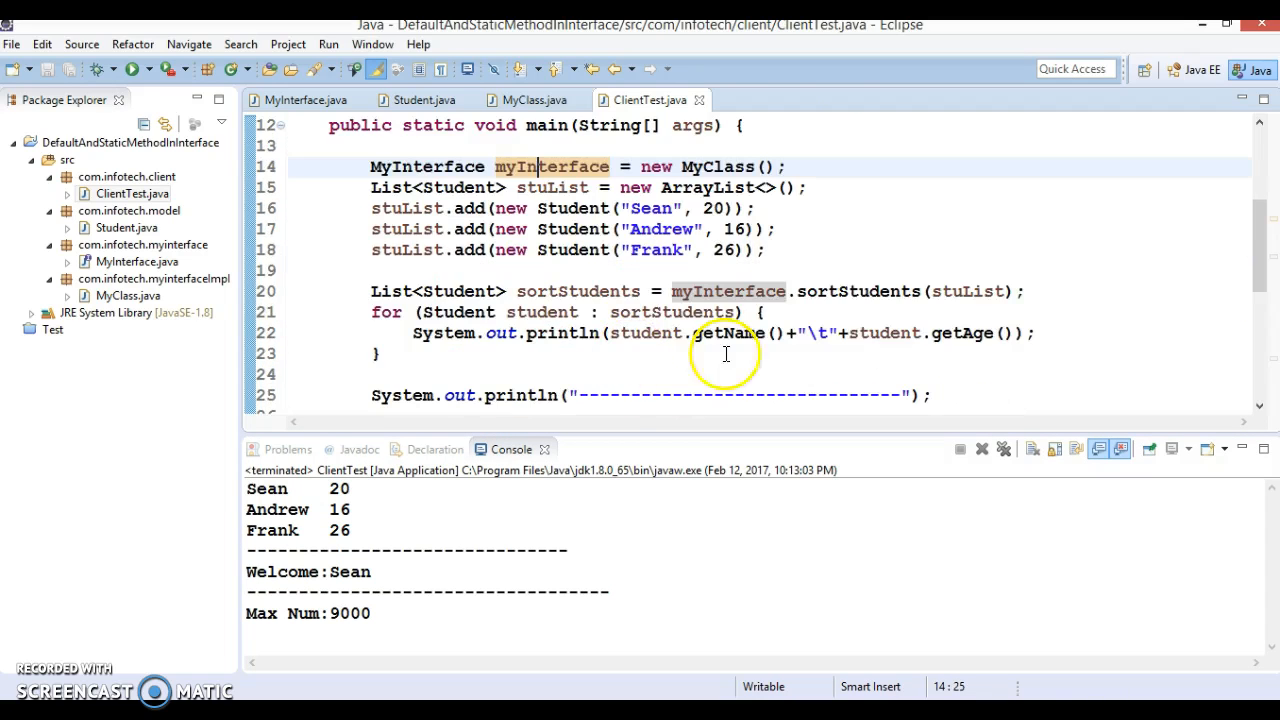
double_click(858, 292)
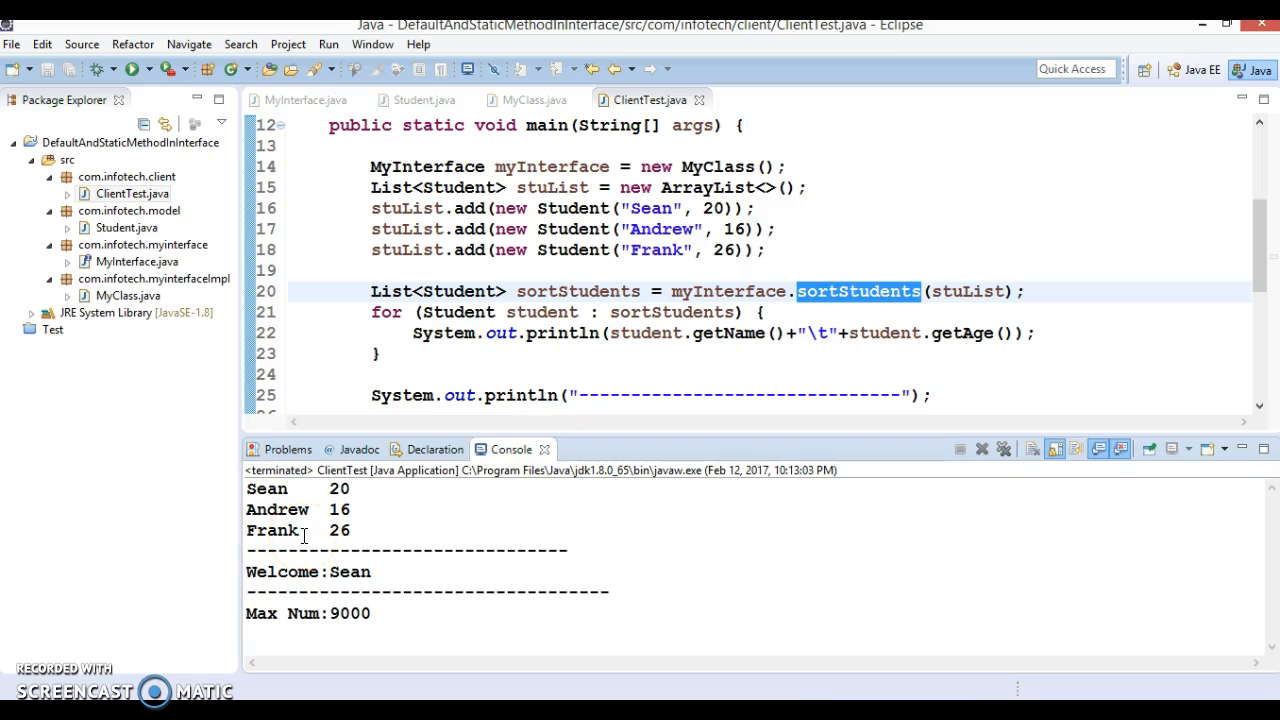
mouse_move(416, 432)
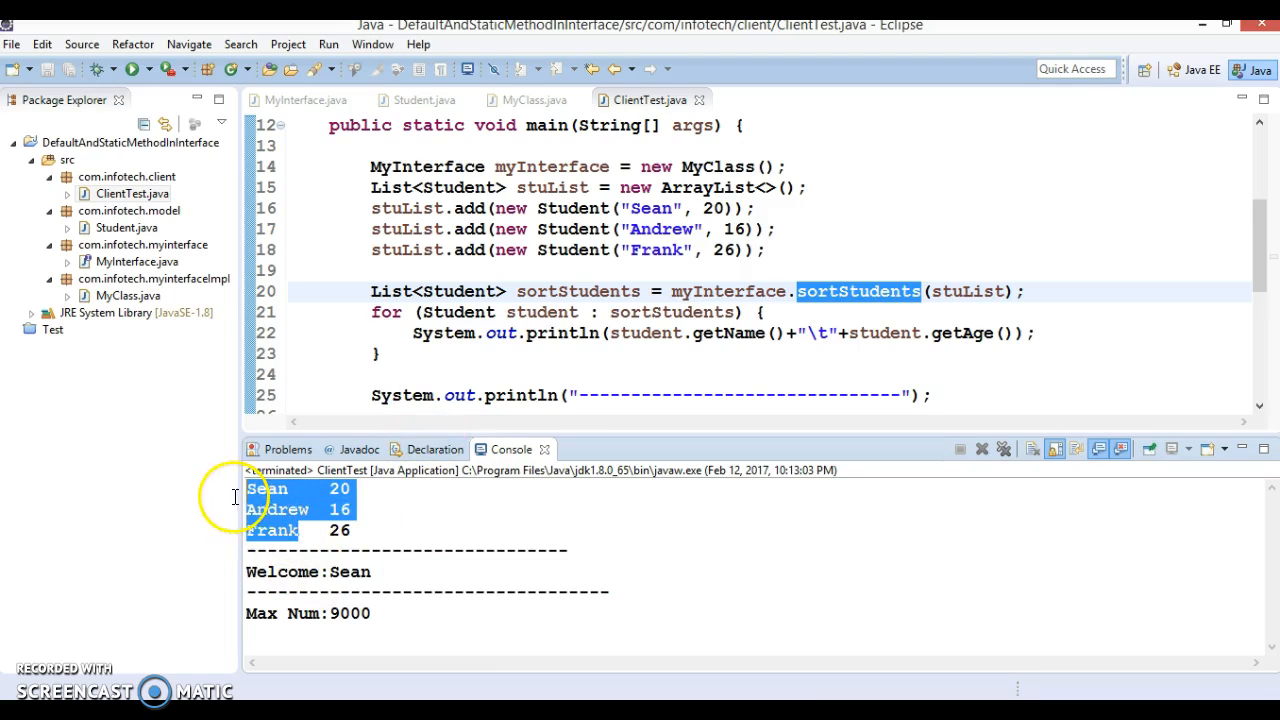
mouse_move(620, 434)
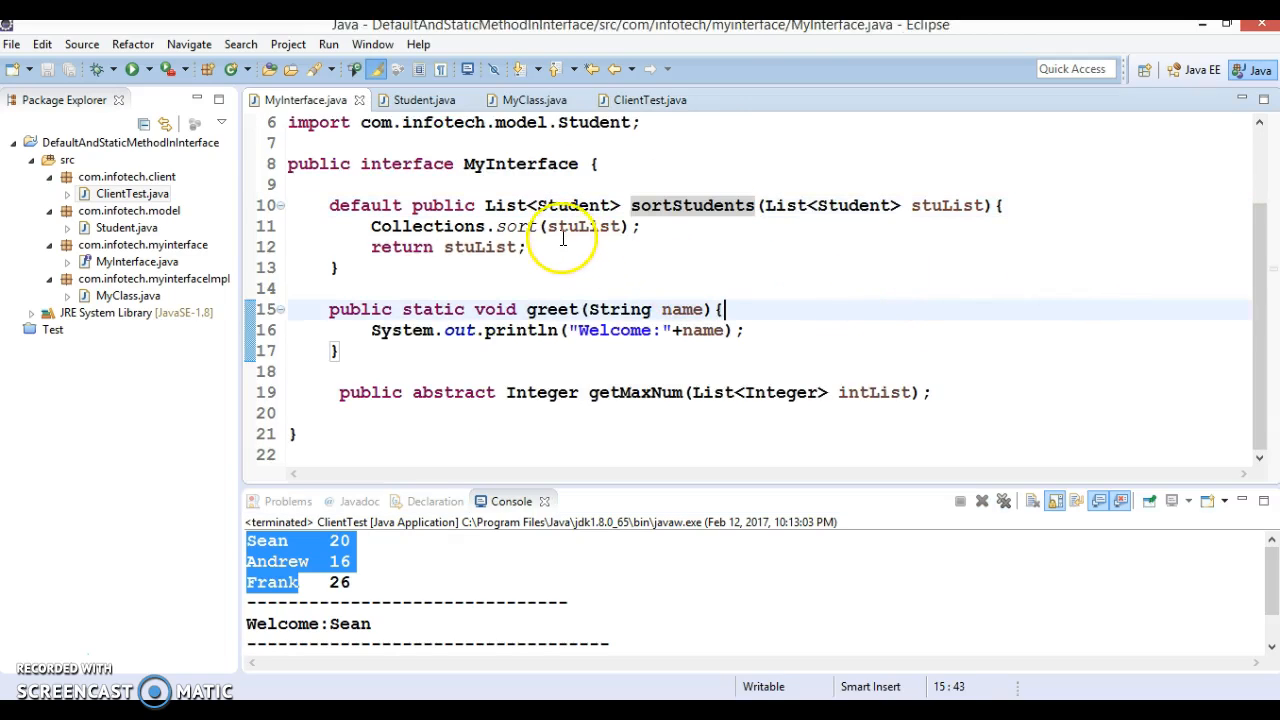
double_click(570, 224)
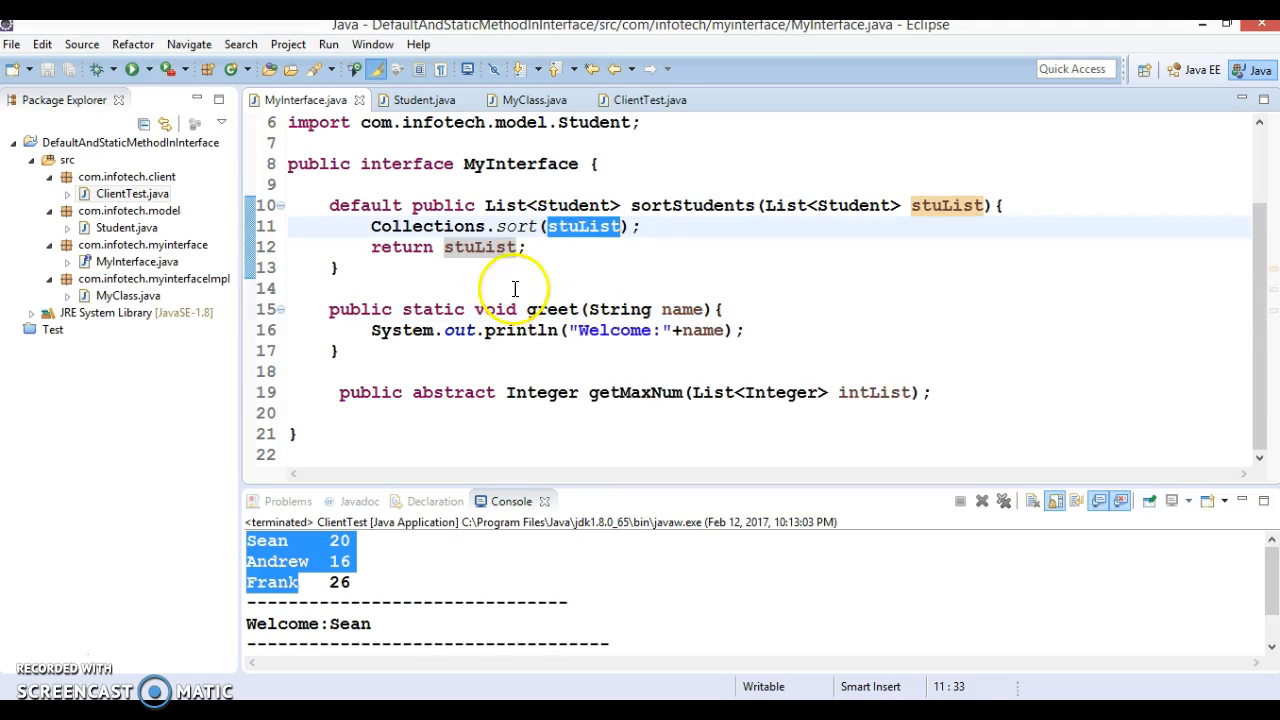
mouse_move(576, 256)
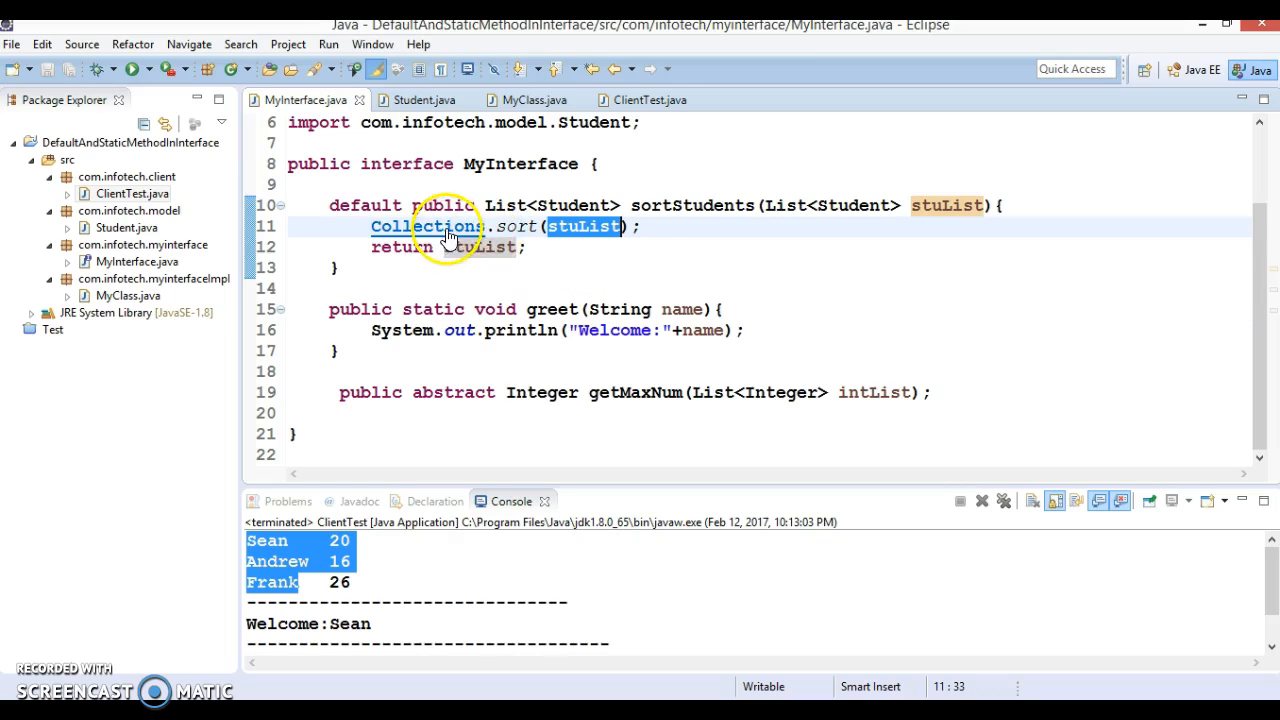
Show Student's name-based compareTo and enlarge the console so Max Num:9000 is visible
left_click(416, 100)
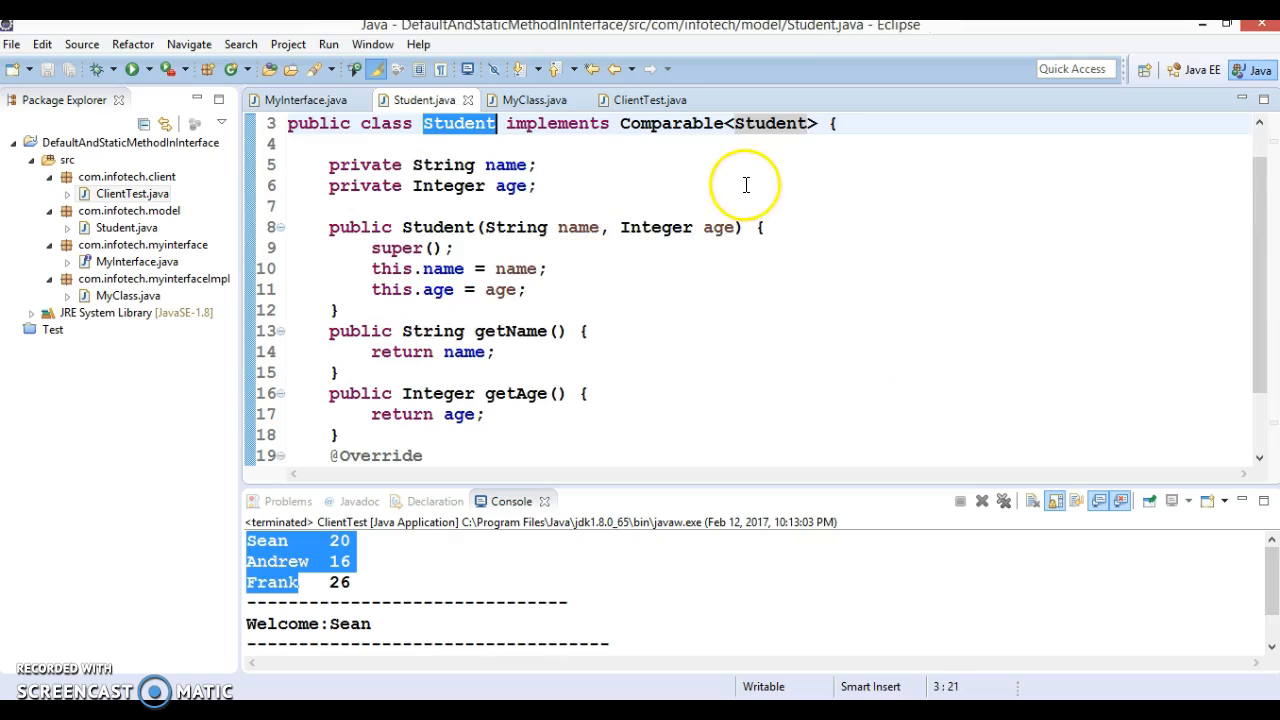
scroll("down", 3)
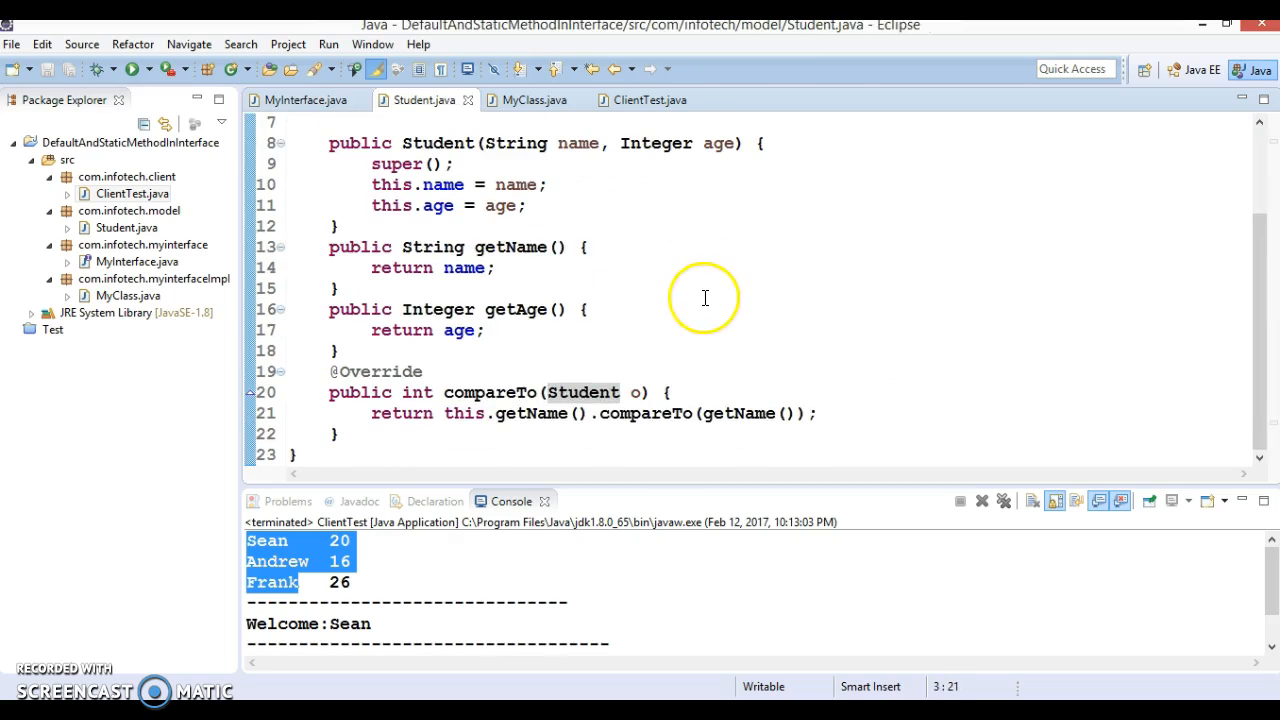
left_click(704, 298)
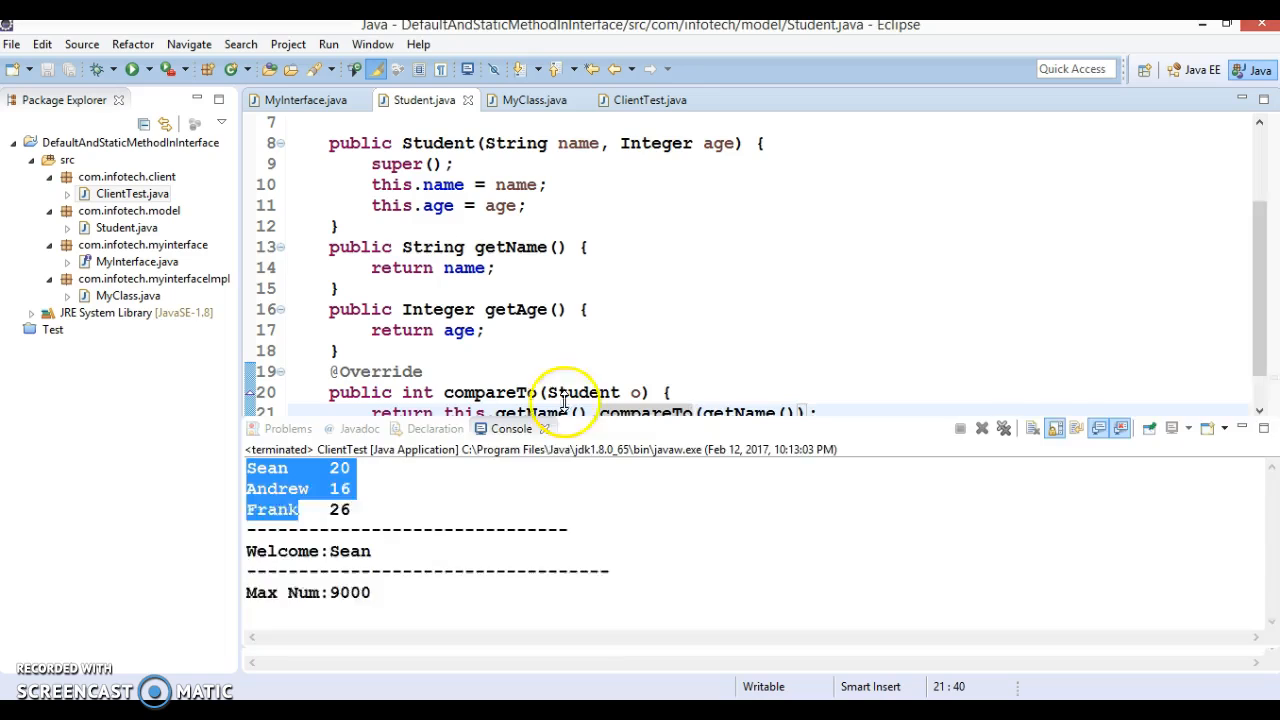
From ClientTest, jump to the sortStudents default body and open the Student source
left_click(644, 100)
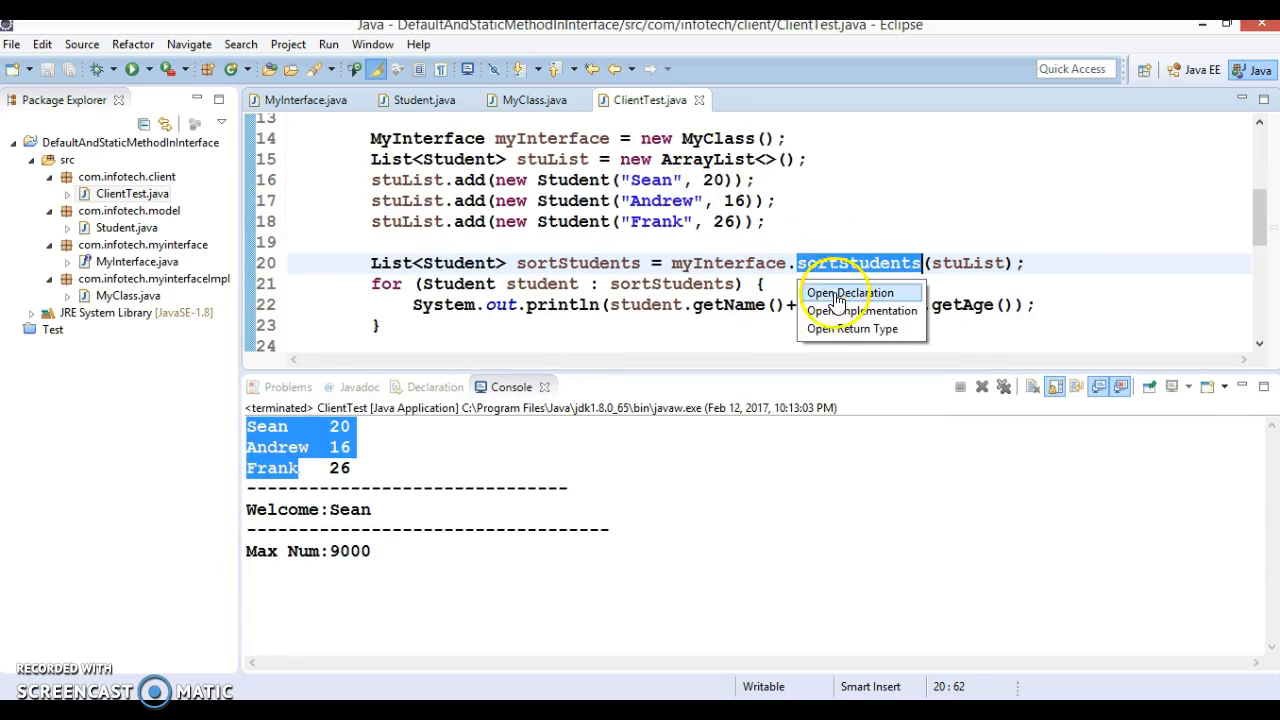
left_click(848, 292)
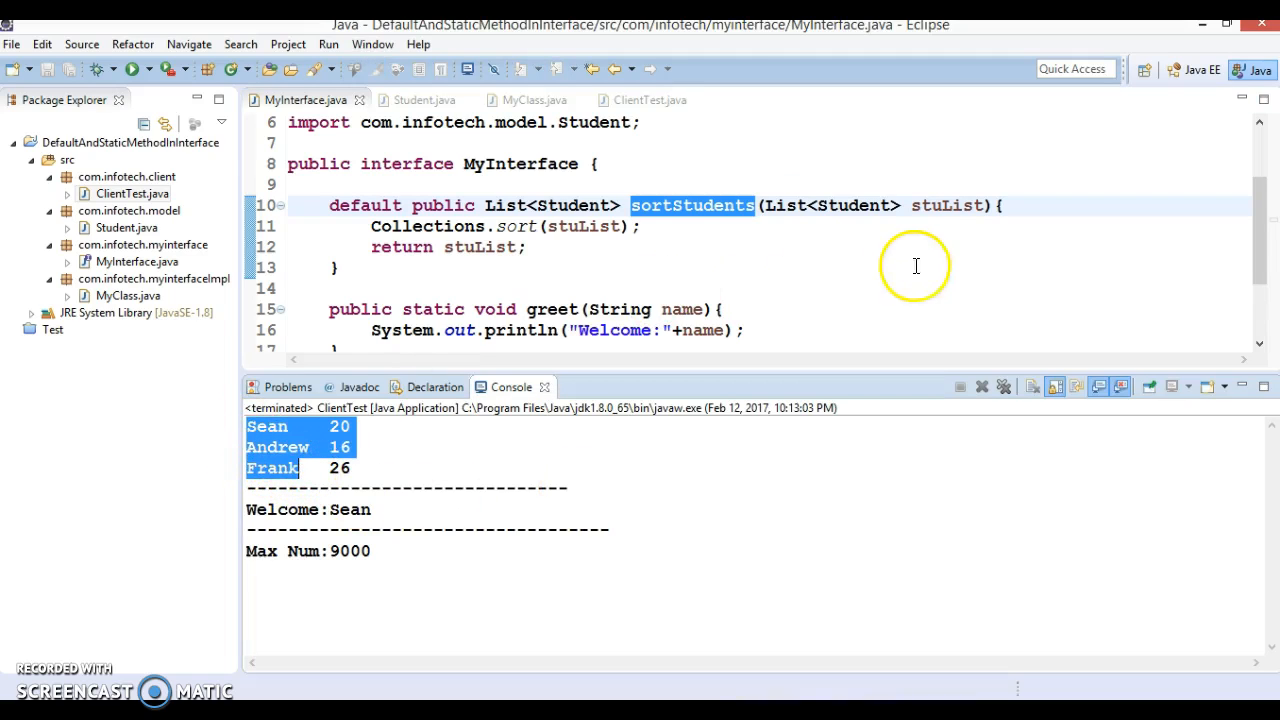
left_click(420, 100)
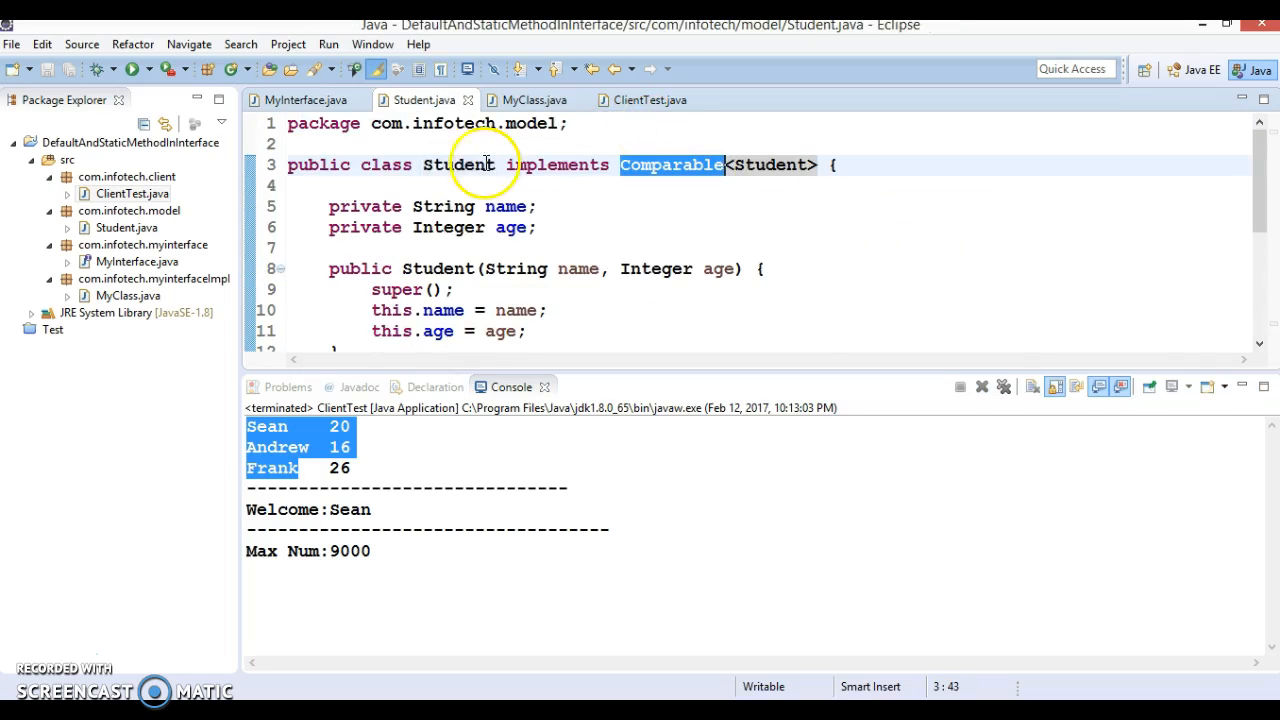
mouse_move(732, 178)
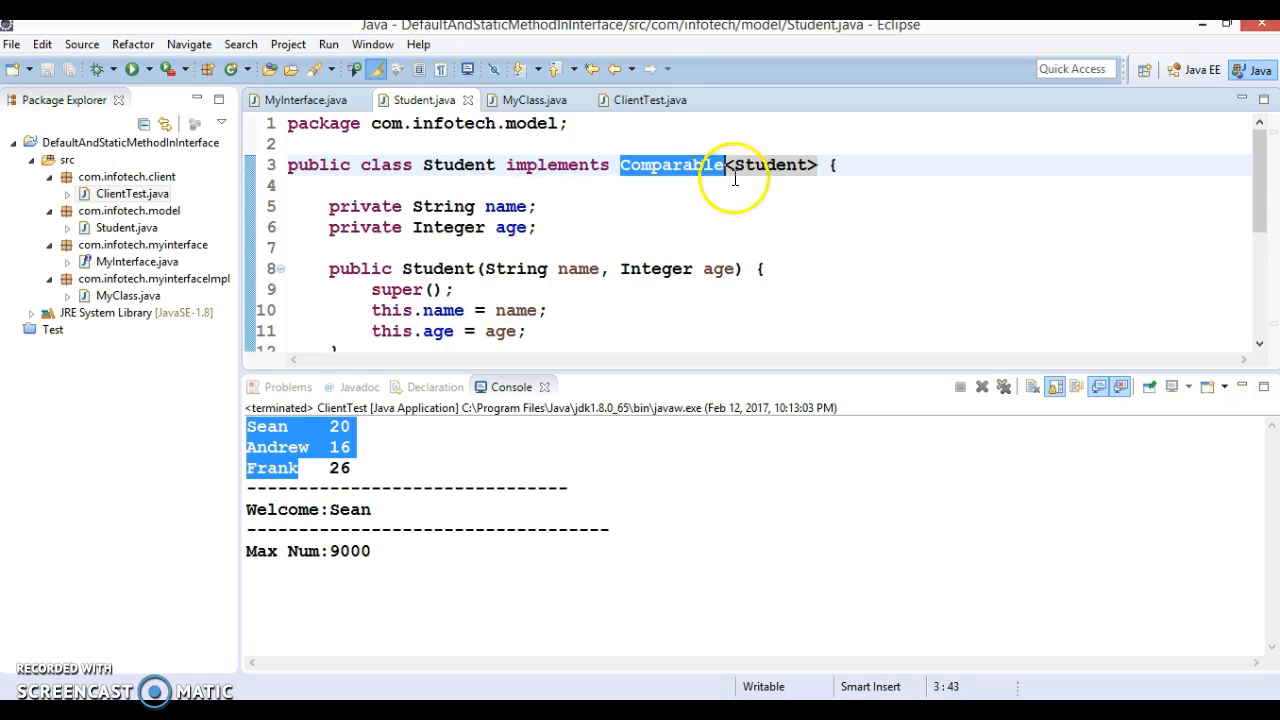
View Student's compareTo comparing this name against o.getName()
scroll("down", 3)
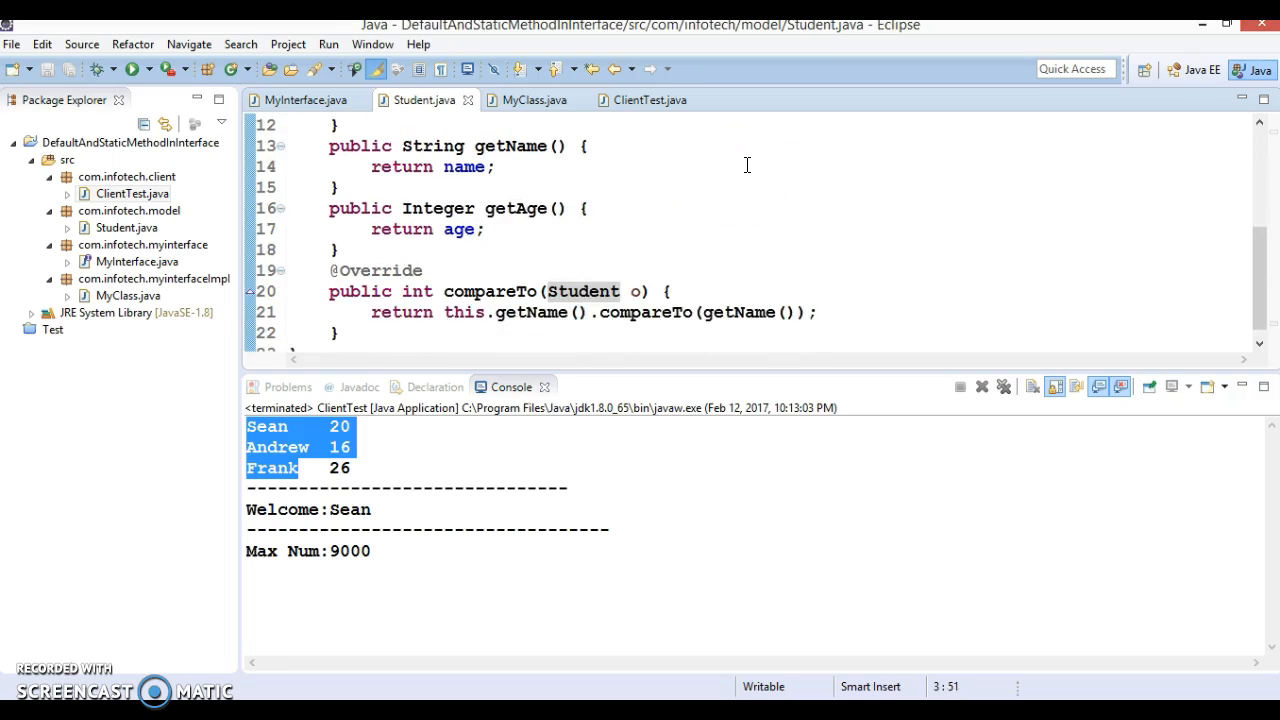
left_click(584, 300)
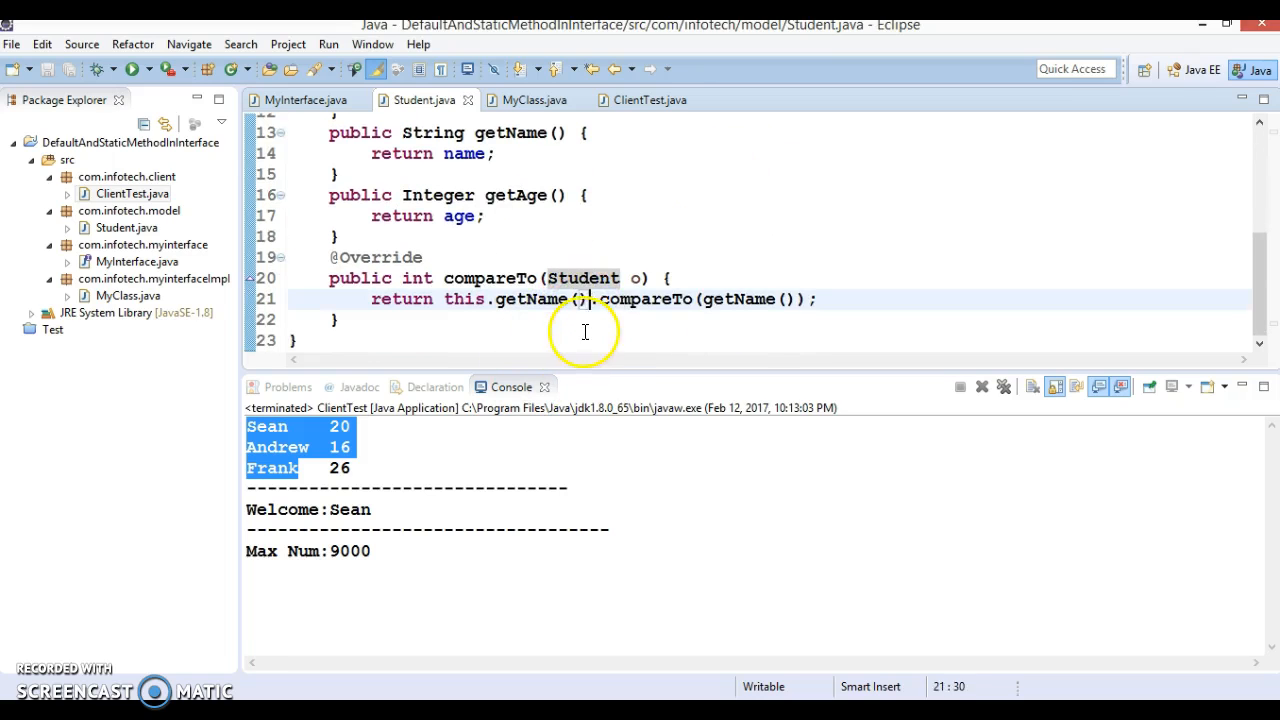
left_click(592, 300)
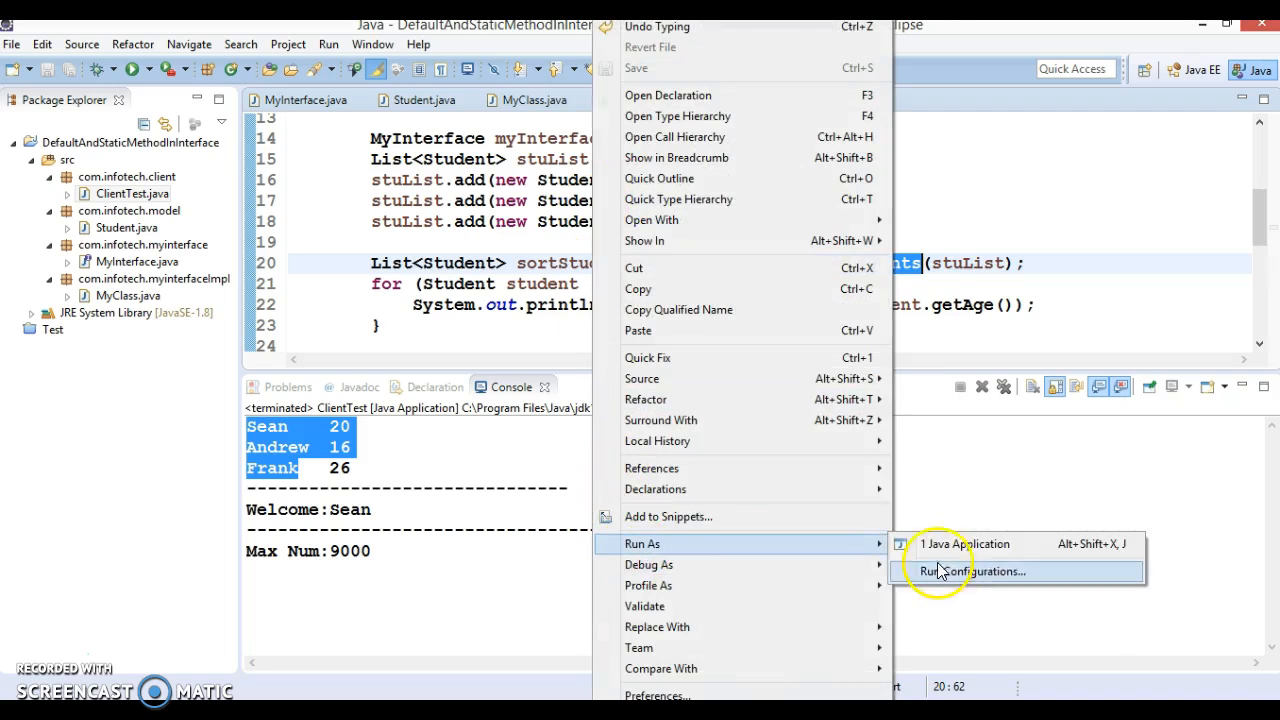
Rerun ClientTest as a Java application, then inspect the greet declaration and return to ClientTest
left_click(970, 544)
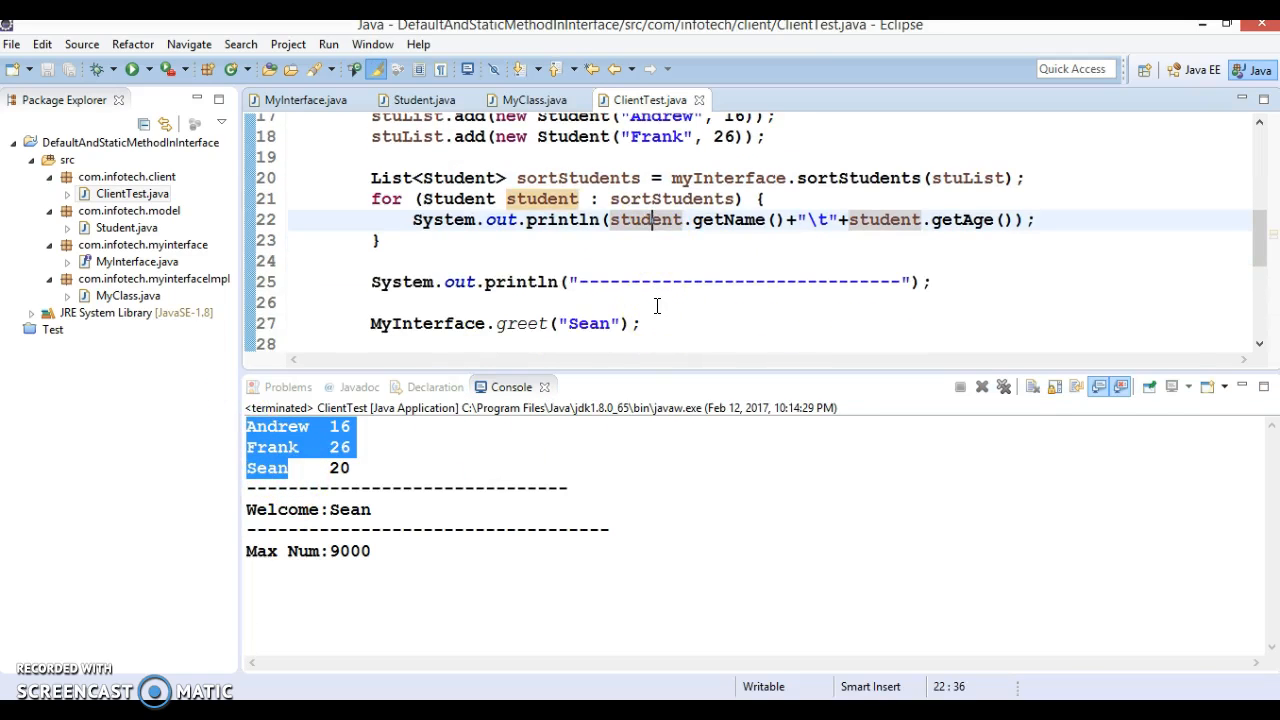
double_click(522, 324)
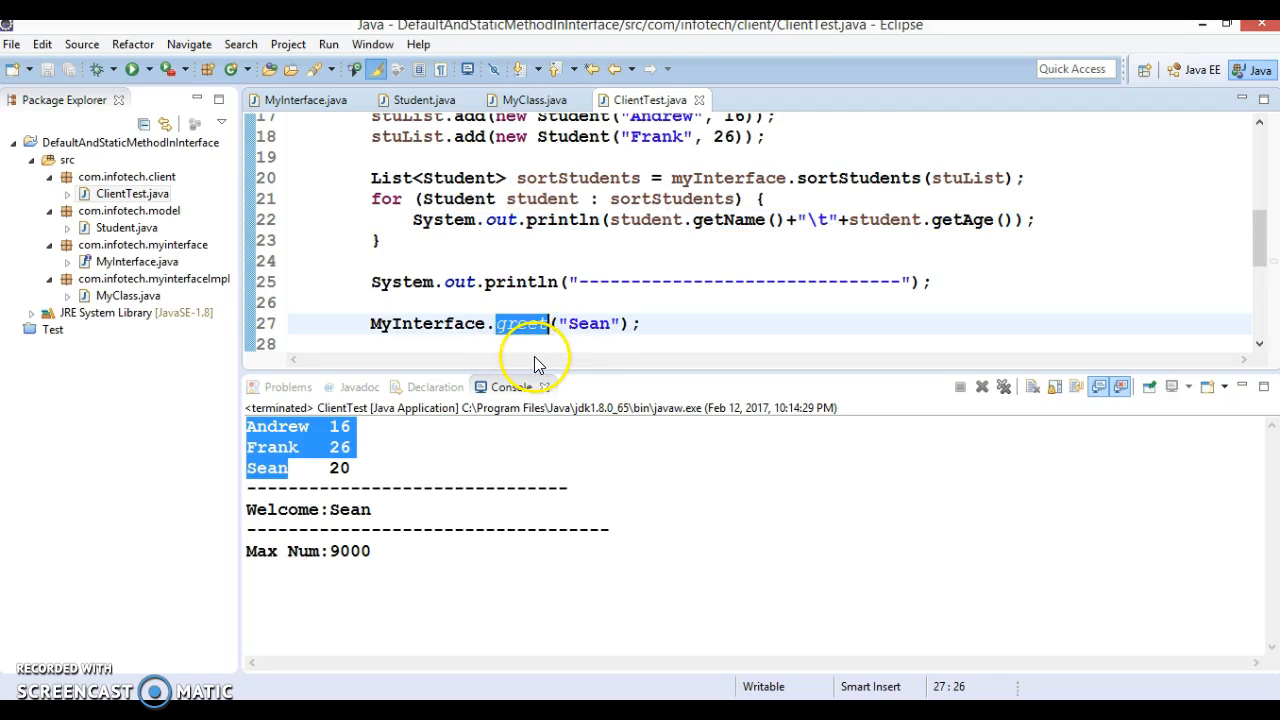
mouse_move(602, 324)
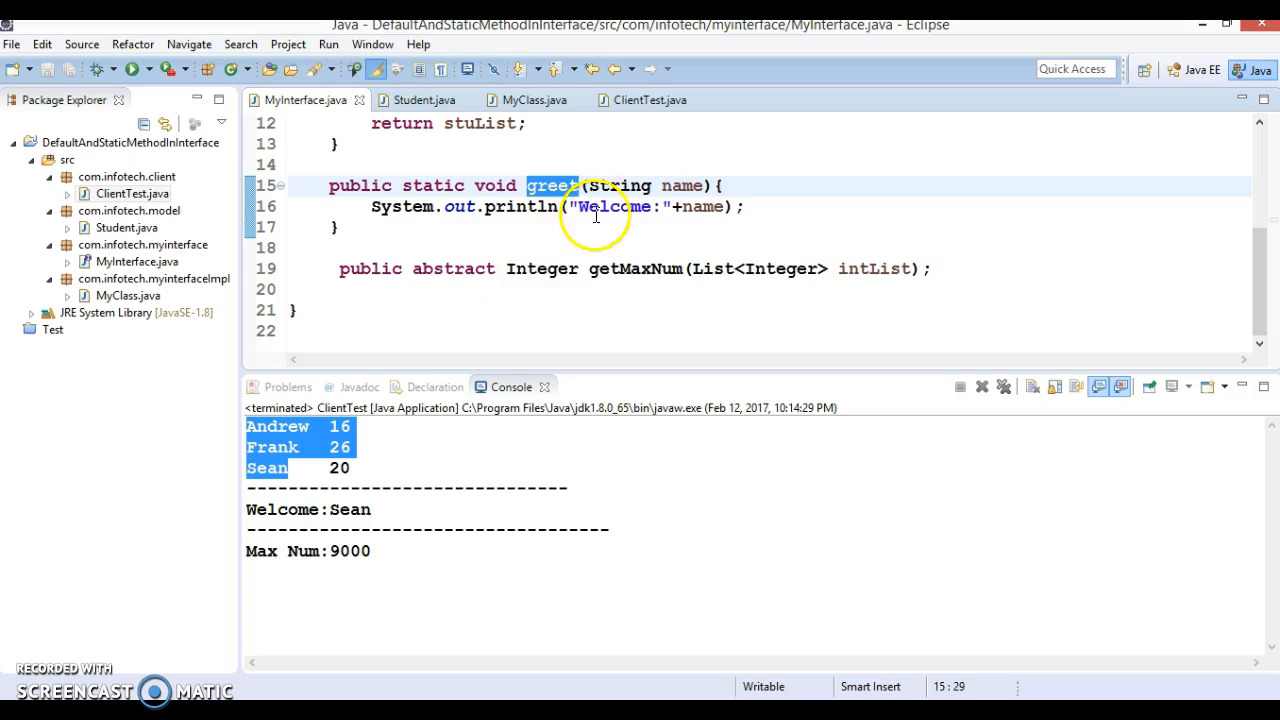
mouse_move(616, 206)
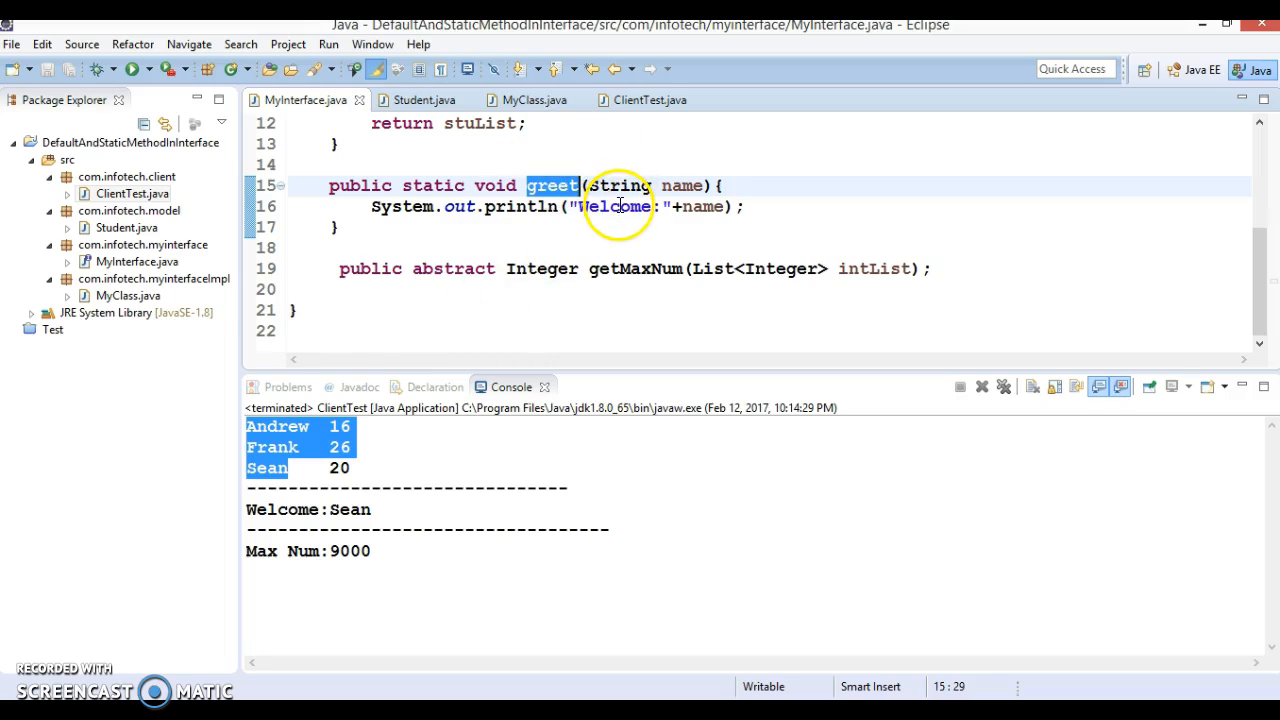
mouse_move(612, 360)
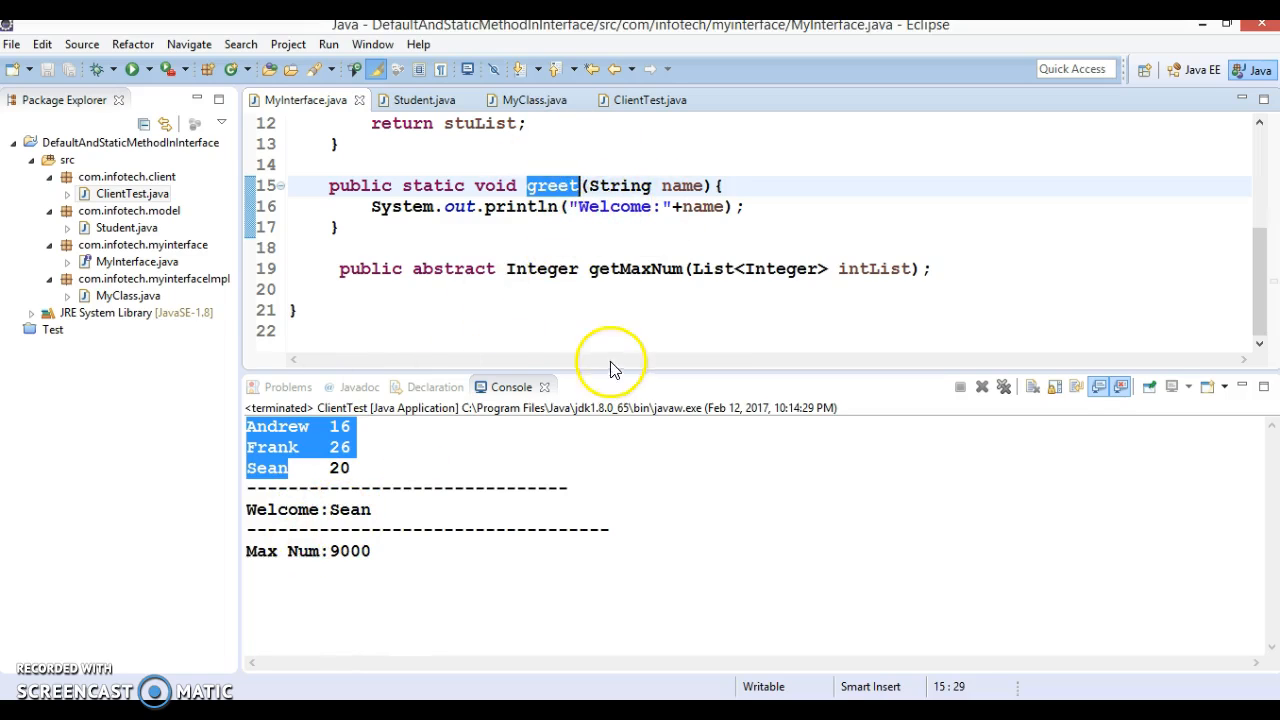
left_click(648, 100)
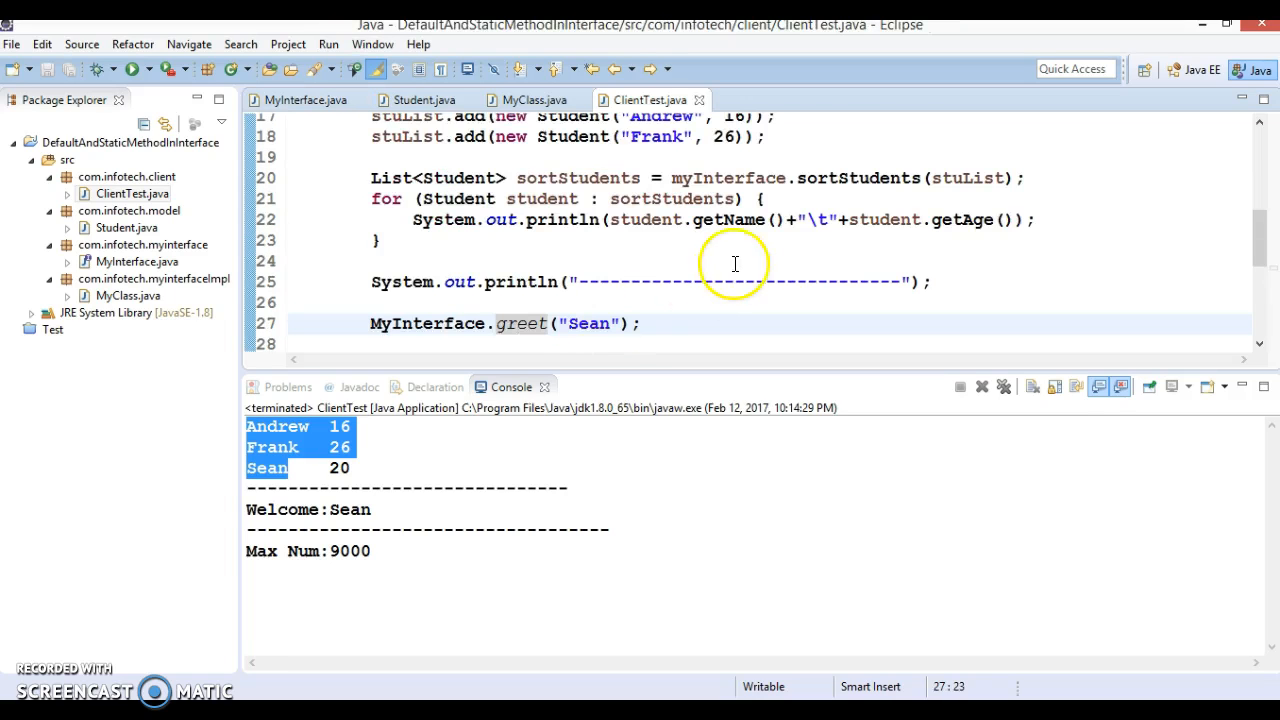
Jump to the getMaxNum implementation, return to ClientTest and select the 9000 value added to intList
scroll("down", 3)
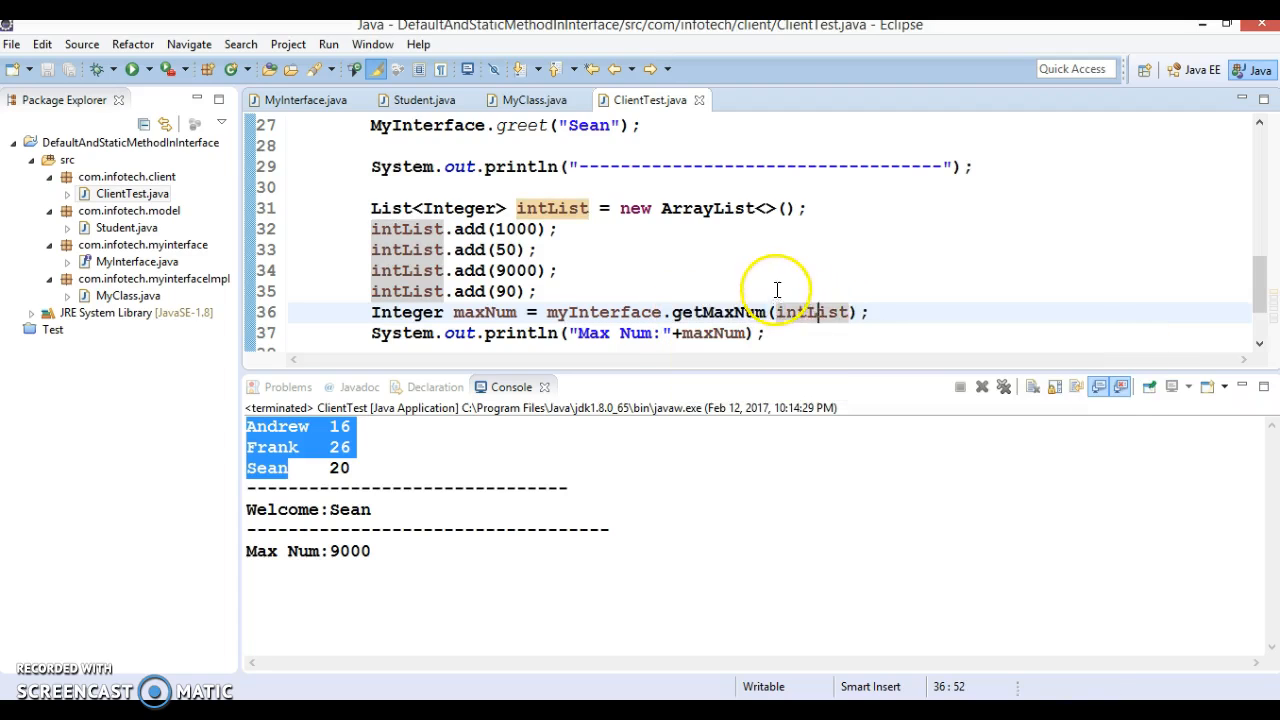
left_click(718, 312)
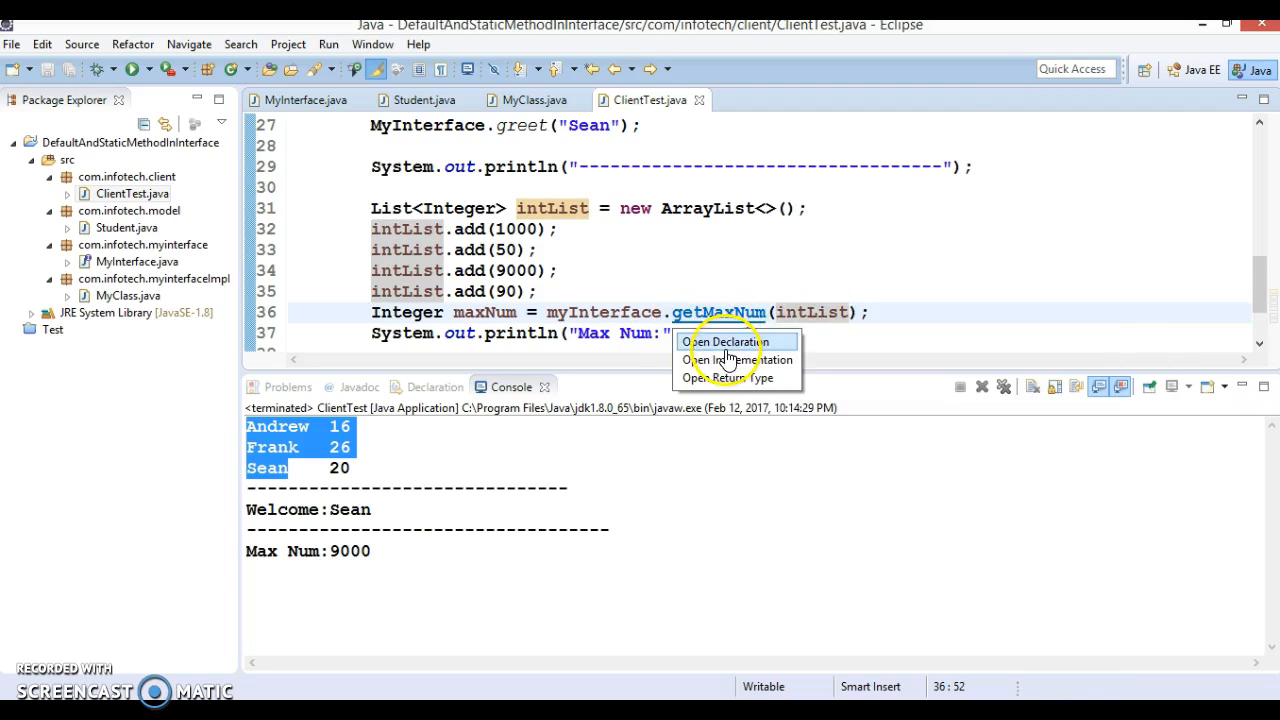
mouse_move(732, 360)
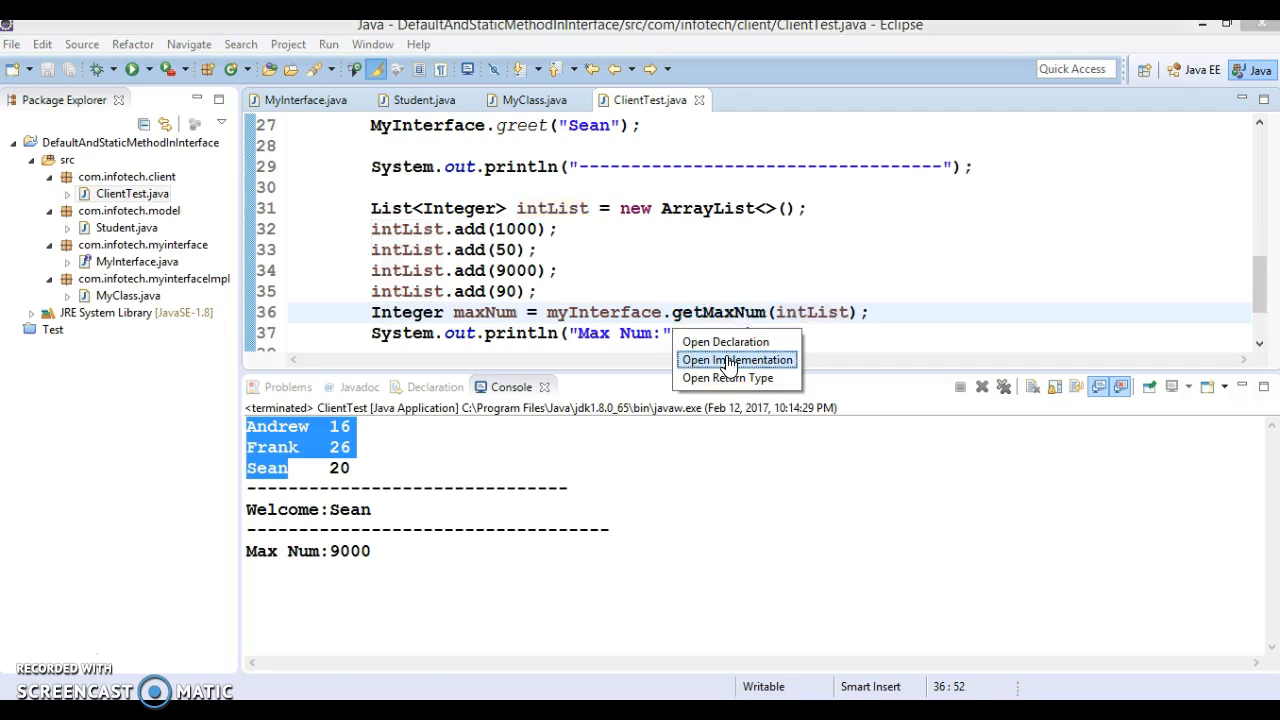
left_click(736, 360)
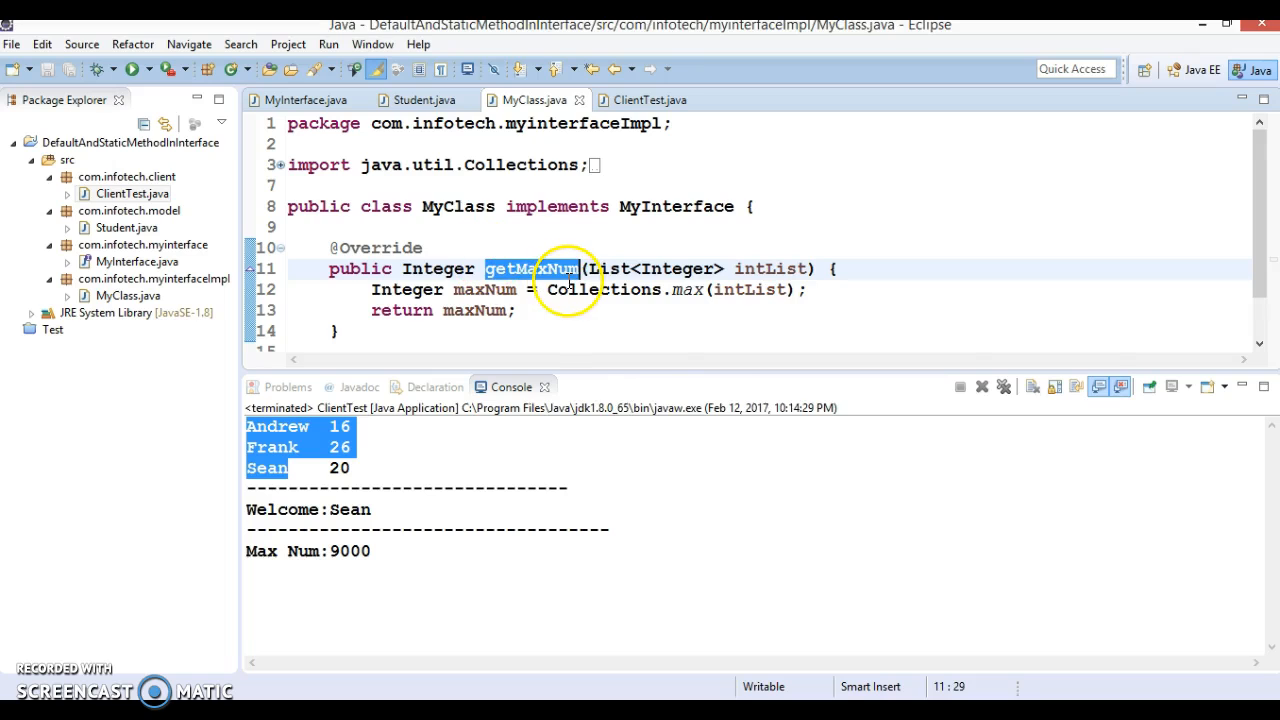
left_click(644, 100)
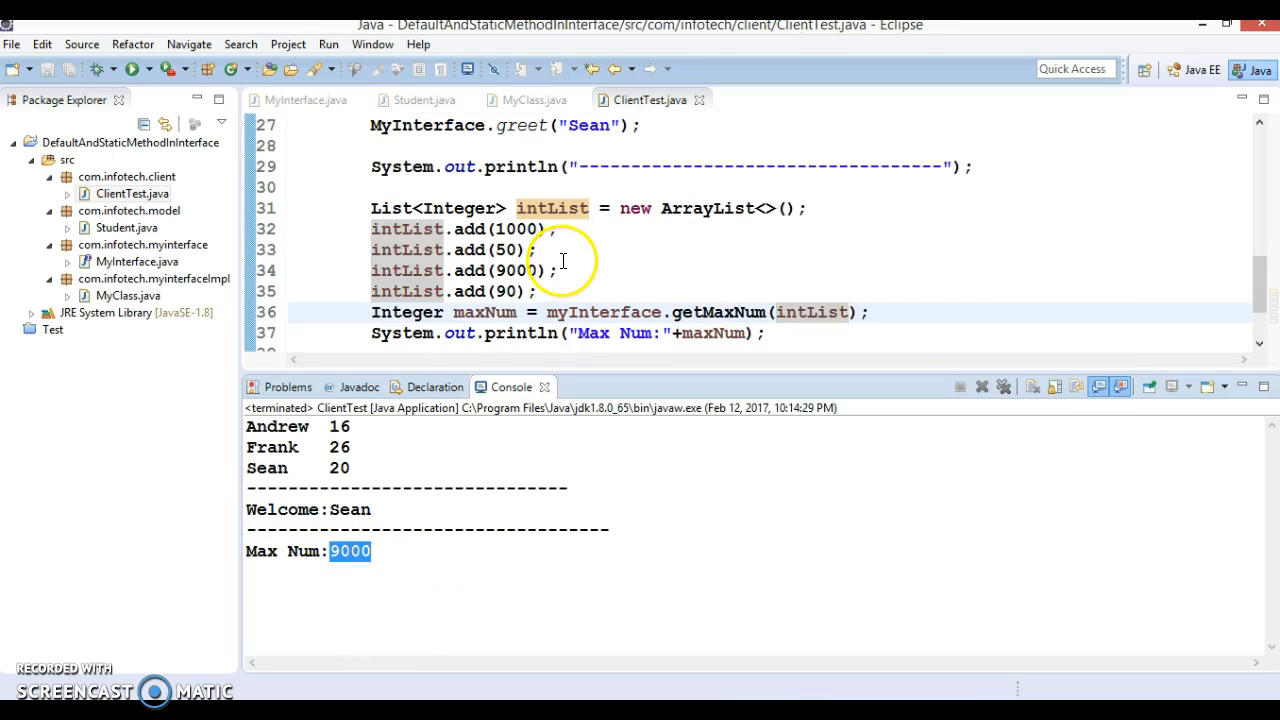
left_click(496, 270)
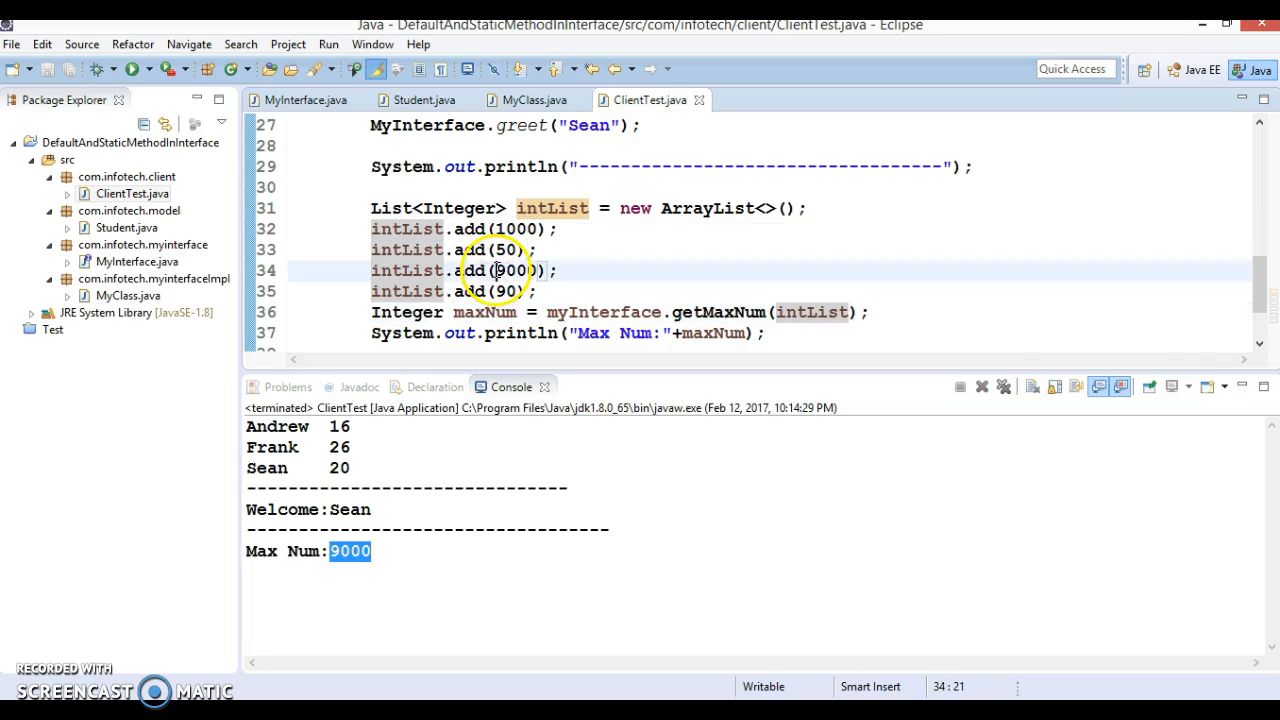
double_click(516, 270)
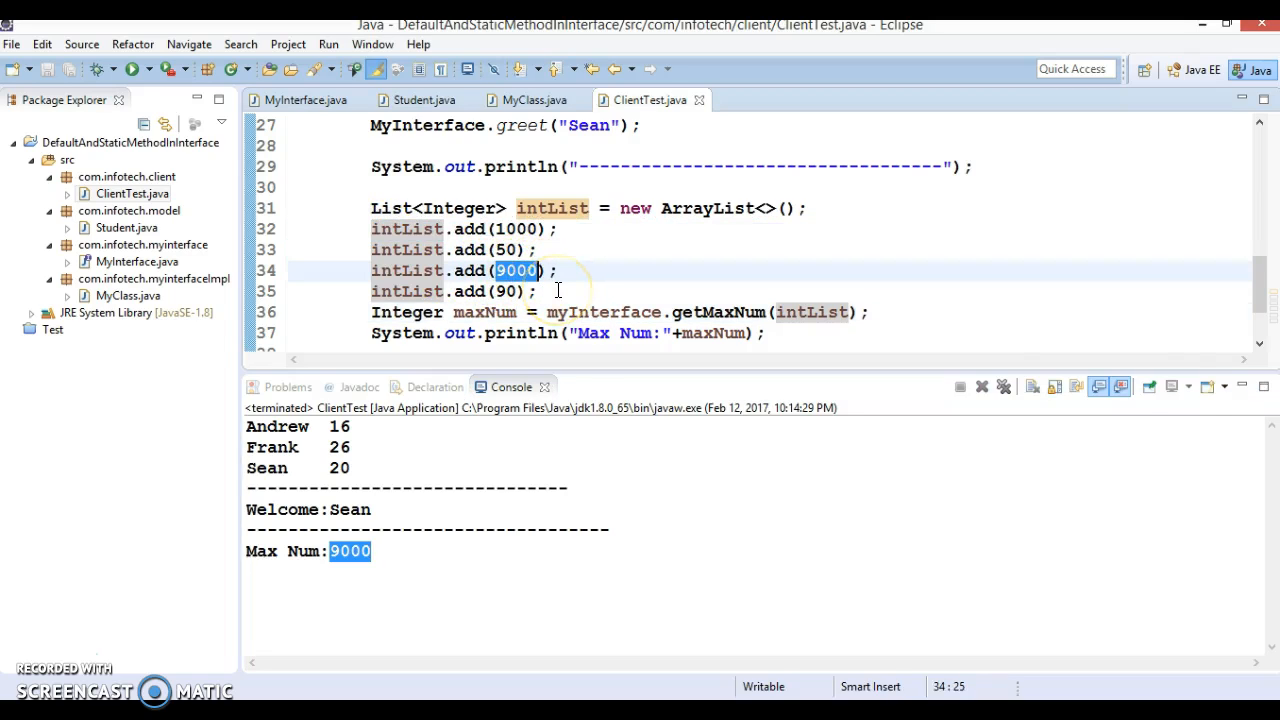
mouse_move(380, 564)
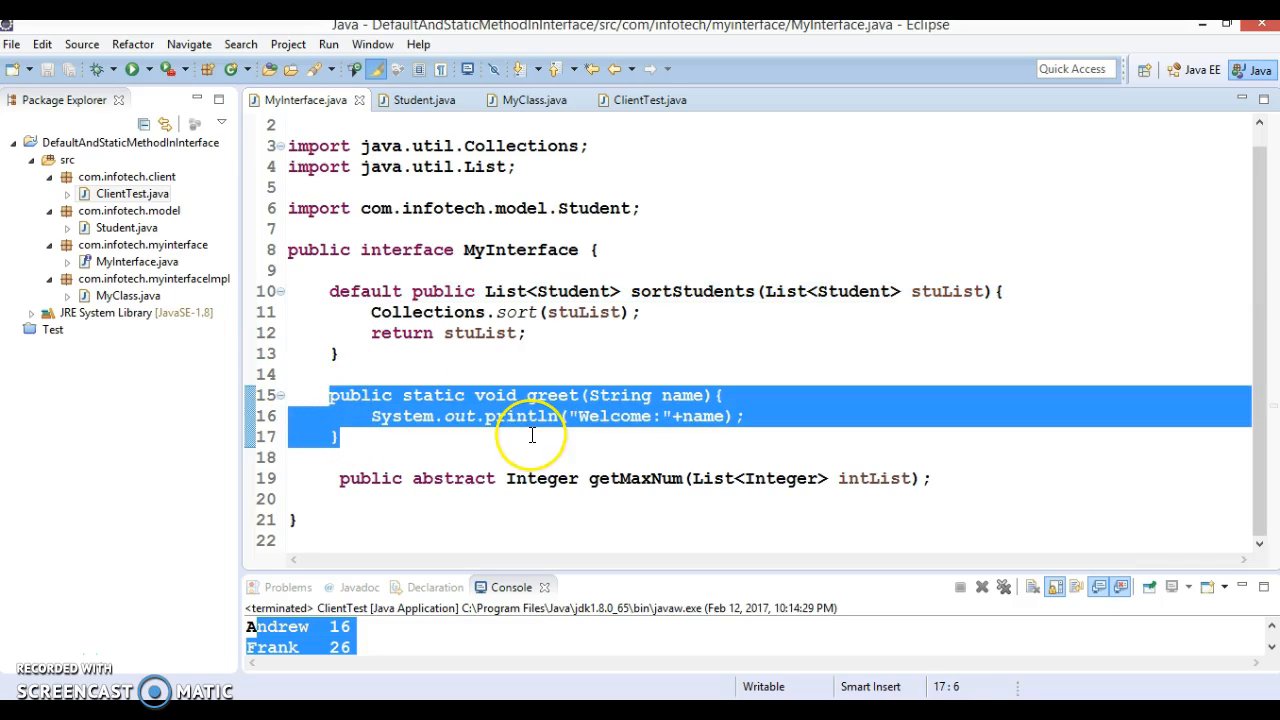
mouse_move(620, 396)
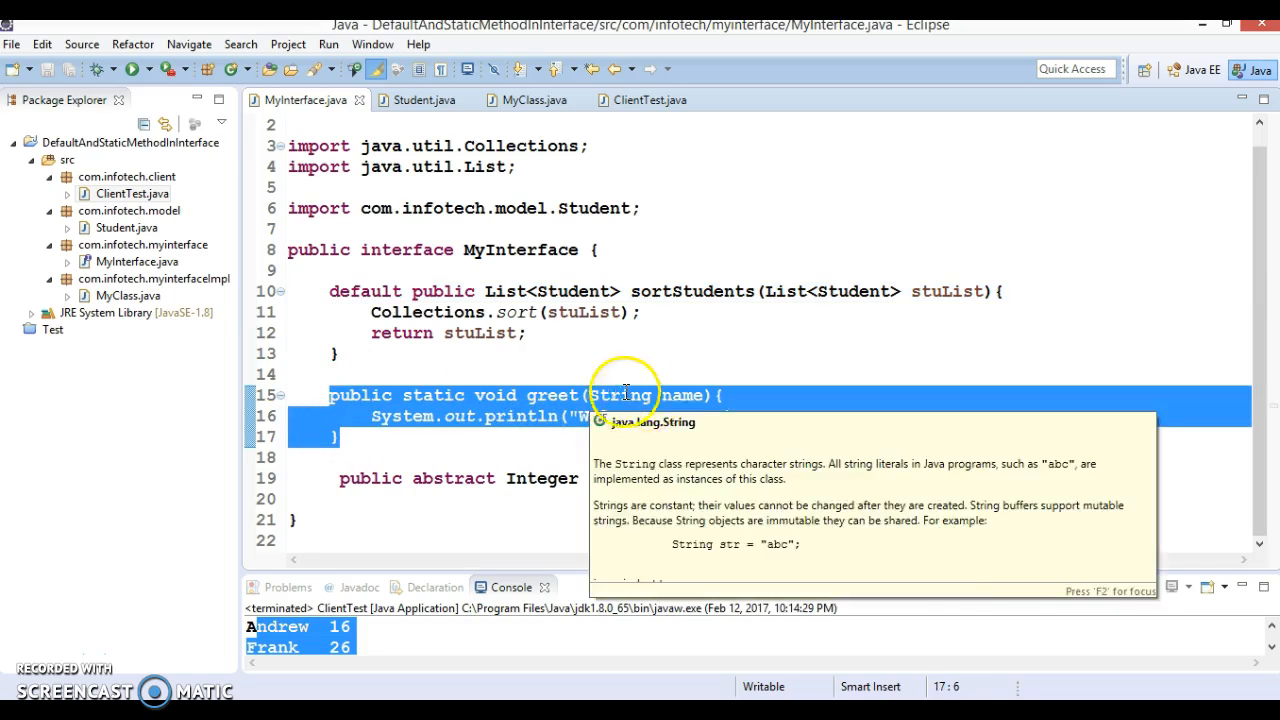